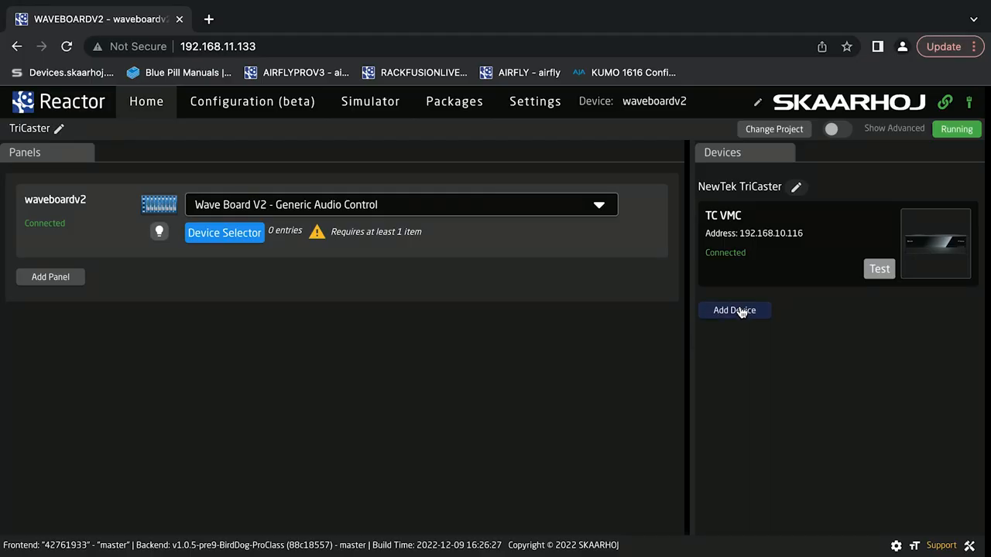
Step: Add a TC VMC TriCaster device manually by searching 'tri' and selecting the TC VMC row
left_click(734, 310)
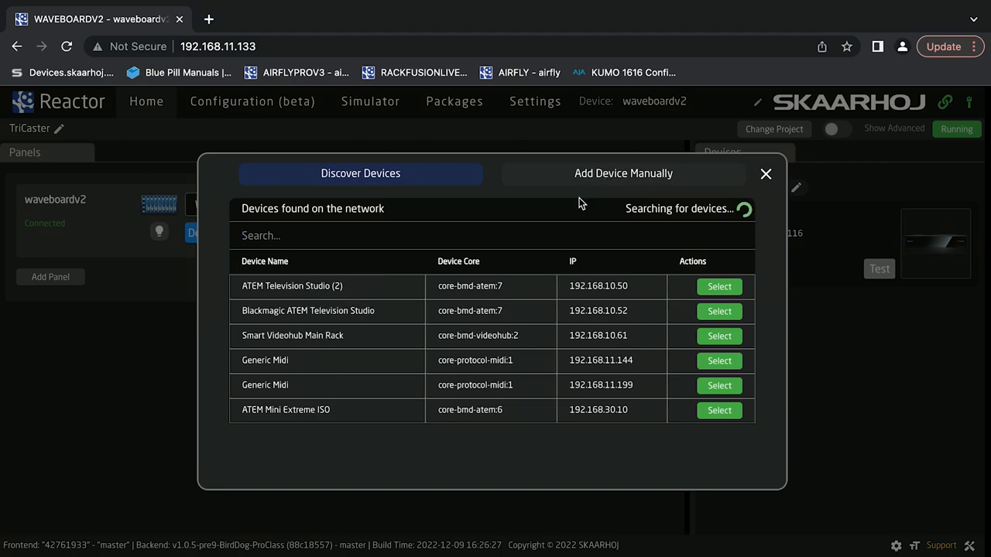
left_click(622, 173)
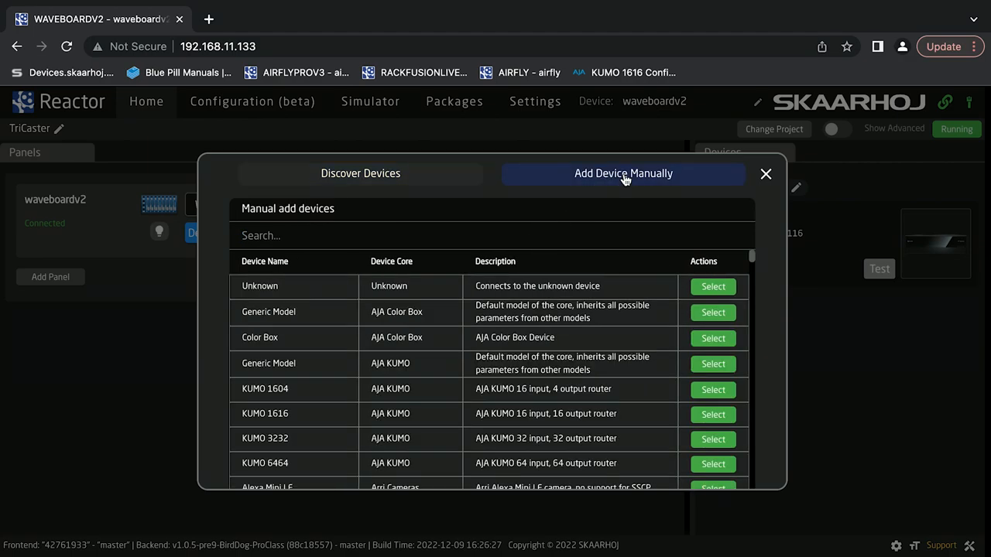
type("tricas")
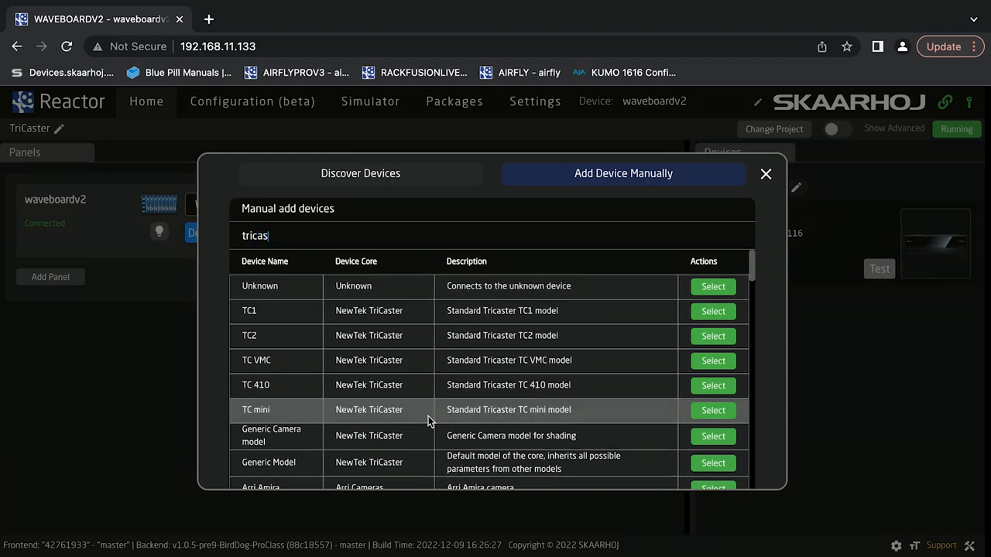
scroll("down", 3)
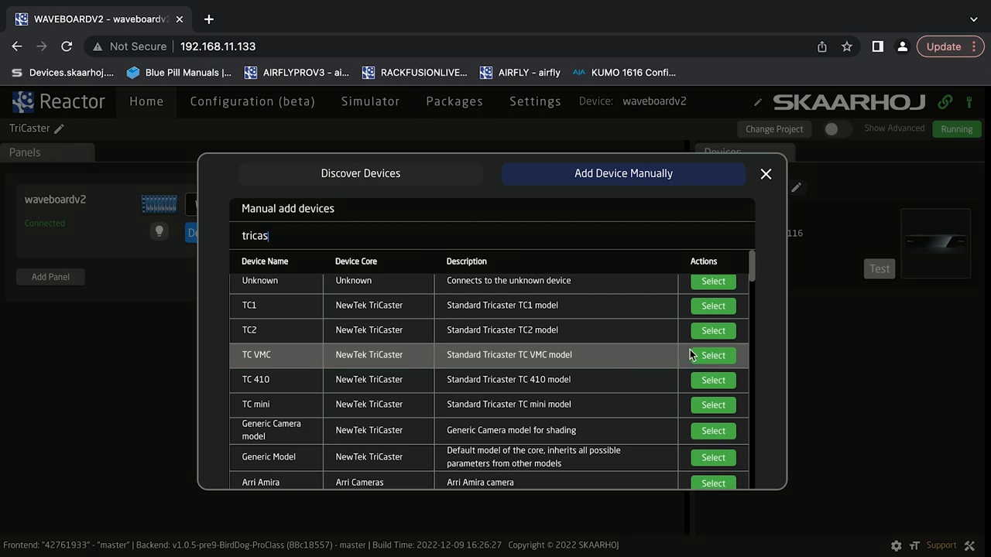
left_click(712, 355)
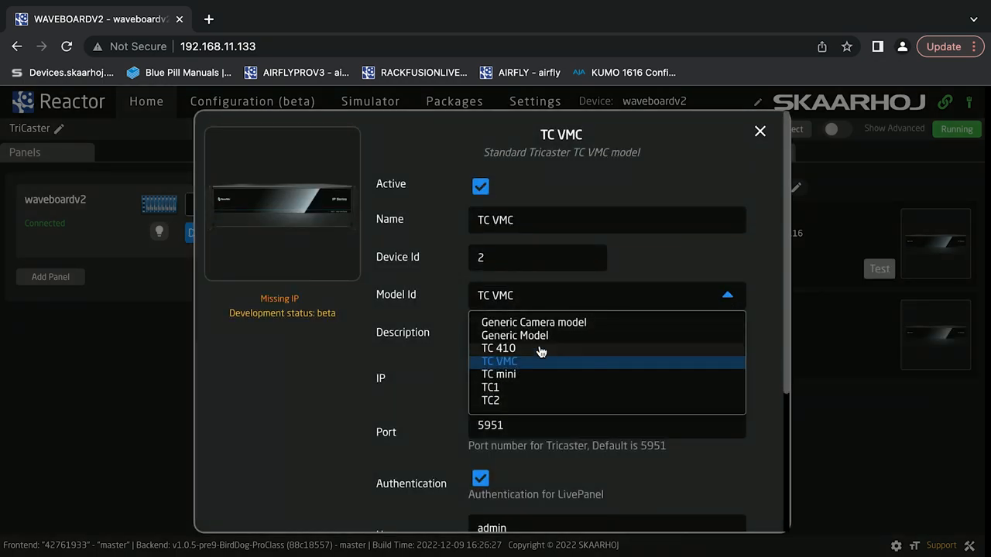
mouse_move(764, 297)
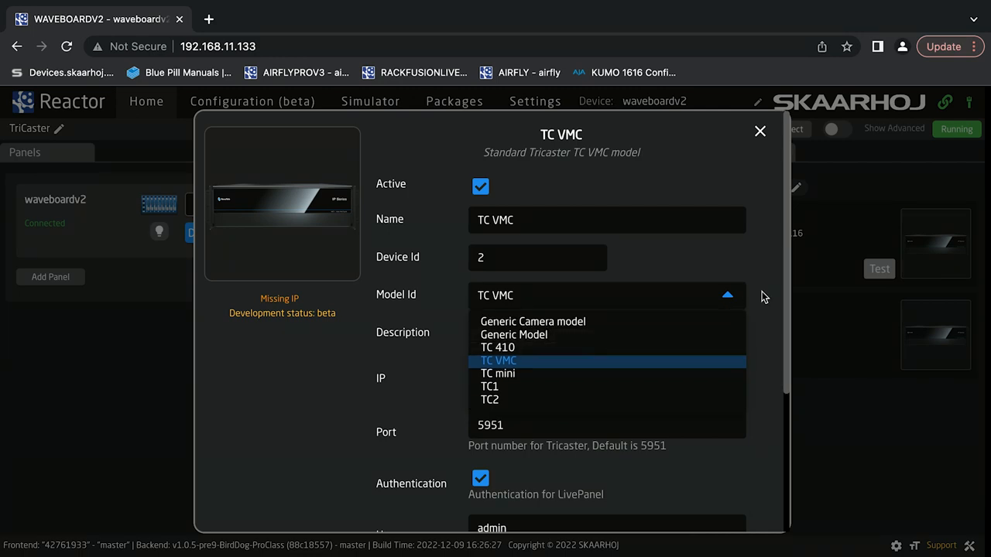
Step: Keep the TC VMC model and review the port 5951 and admin login fields
left_click(498, 359)
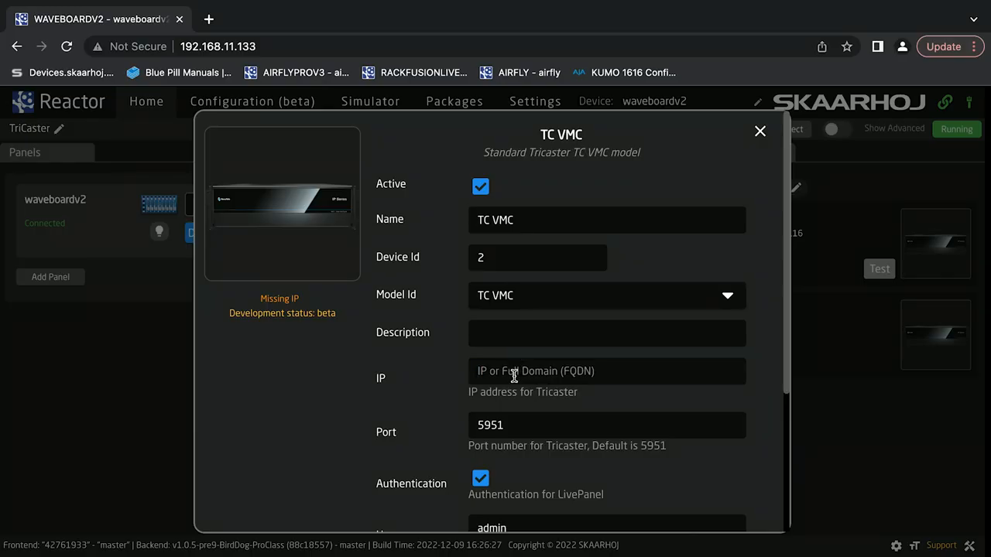
left_click(607, 424)
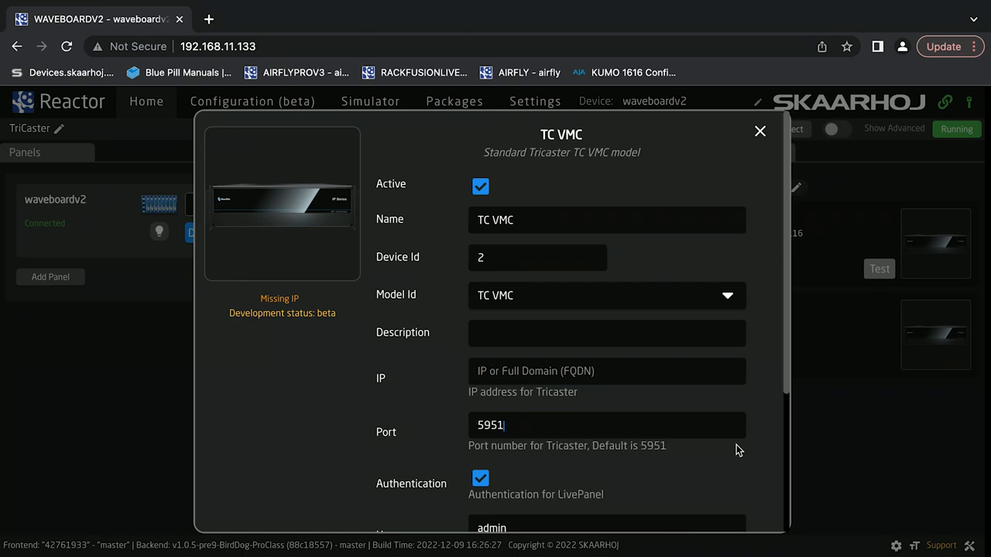
scroll("down", 3)
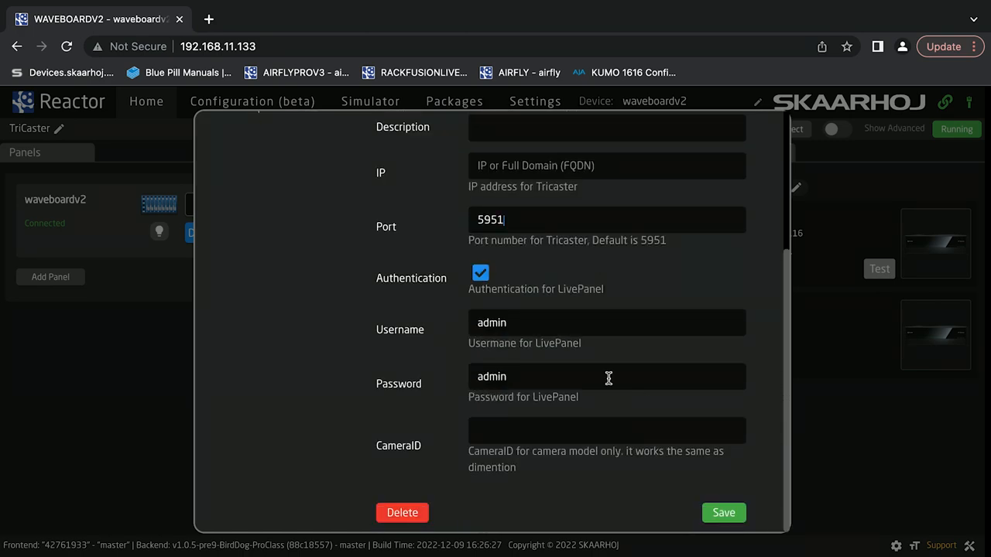
mouse_move(525, 324)
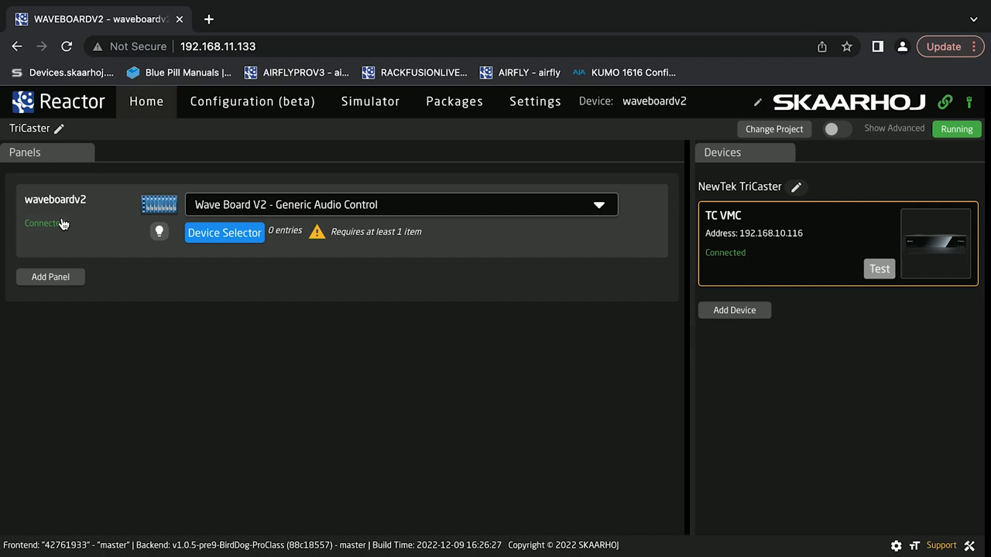
mouse_move(49, 276)
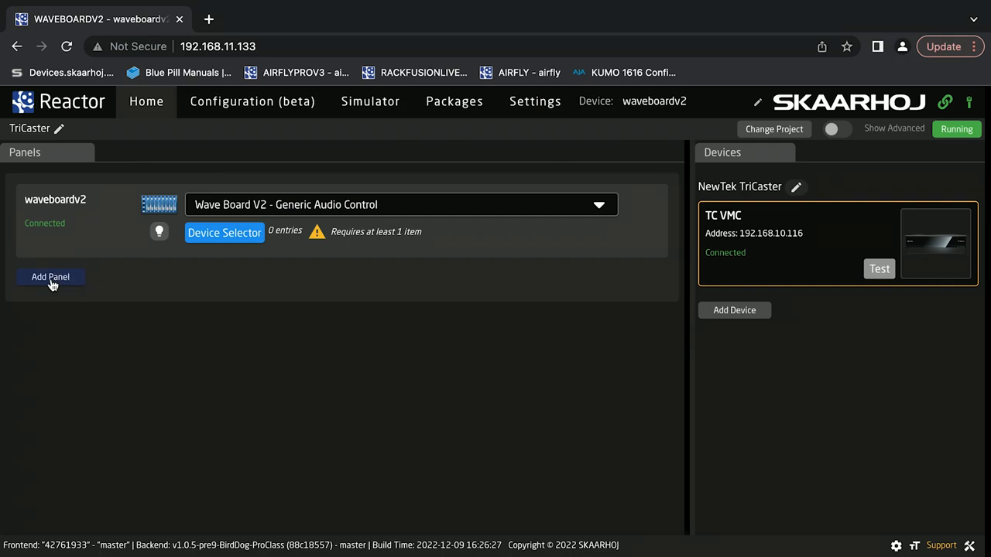
Step: Add an Air Fly panel manually by searching 'airfly' and selecting it
left_click(50, 277)
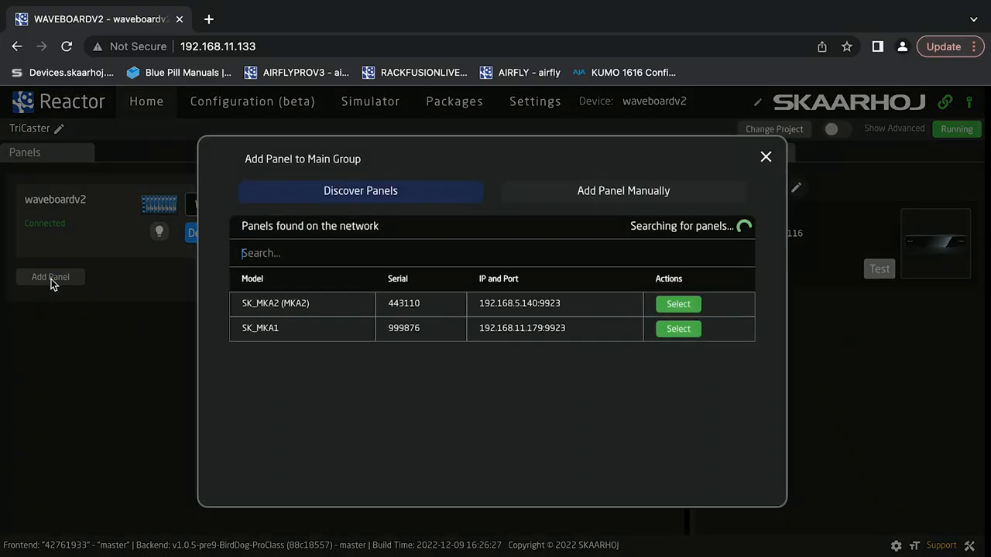
left_click(622, 190)
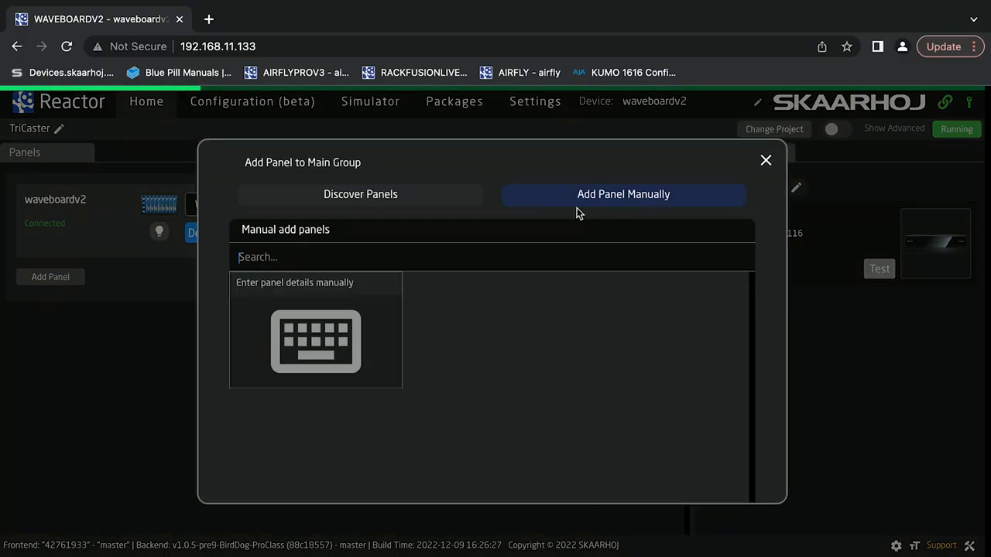
type("airfly")
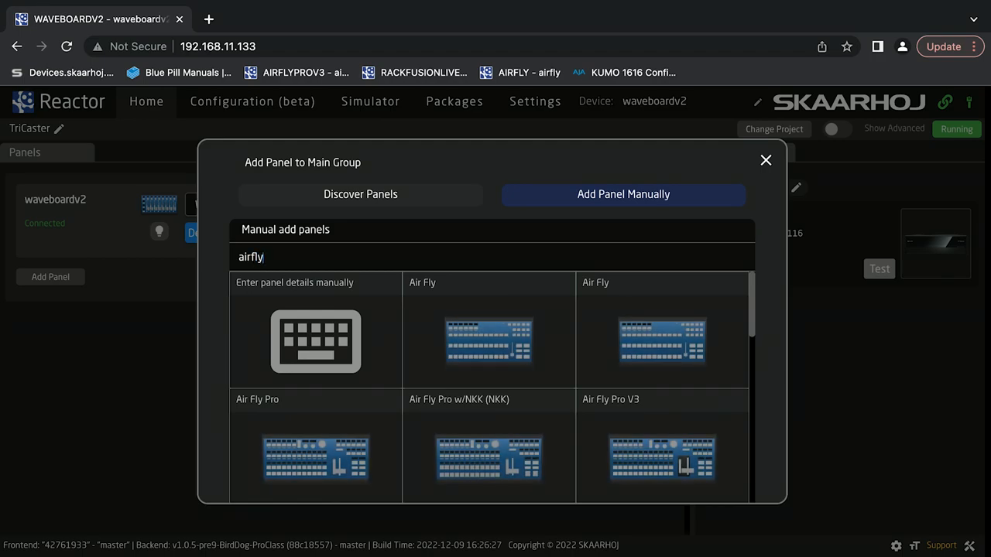
left_click(489, 341)
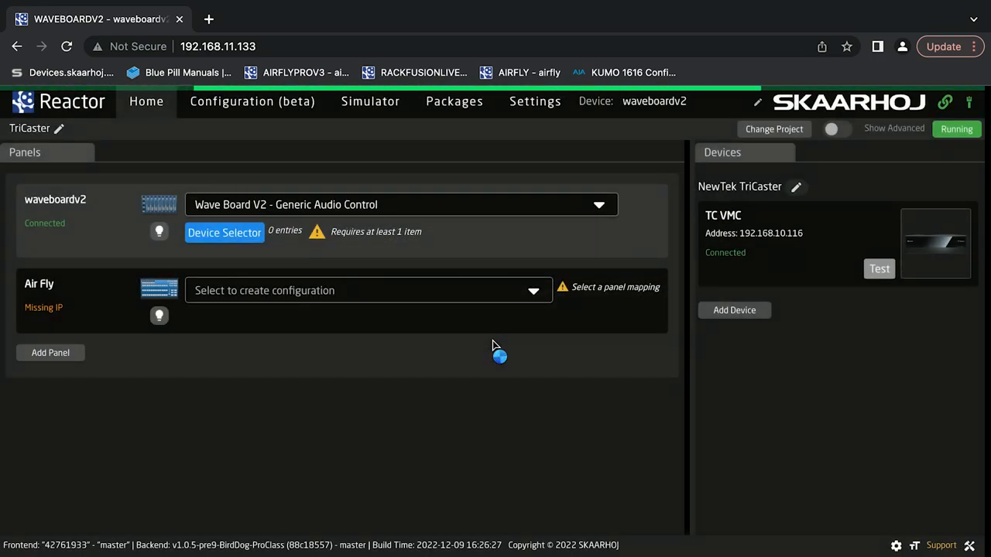
Step: Delete the Air Fly panel from the Panels list
left_click(368, 291)
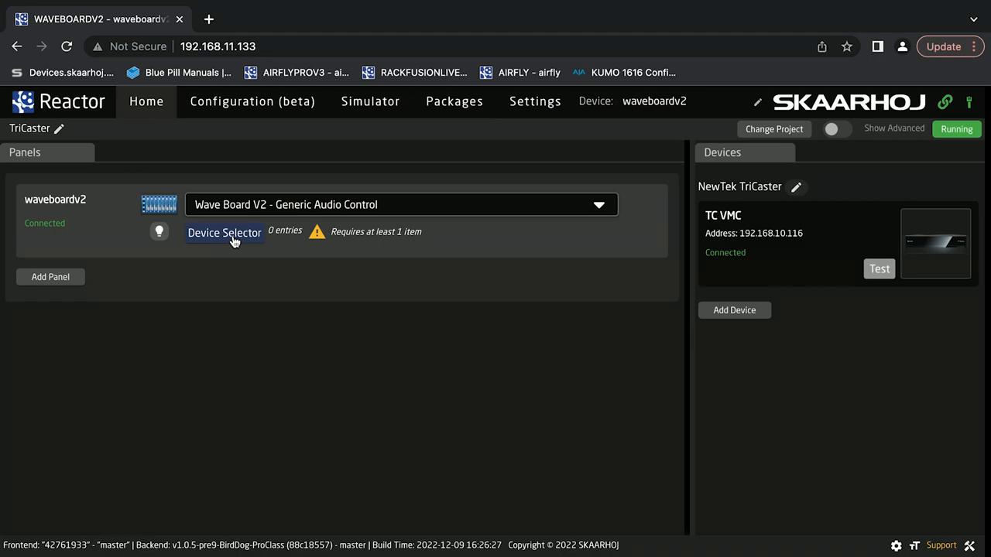
Step: Create three empty audio channel entries in the waveboardv2 Device Selector
left_click(224, 232)
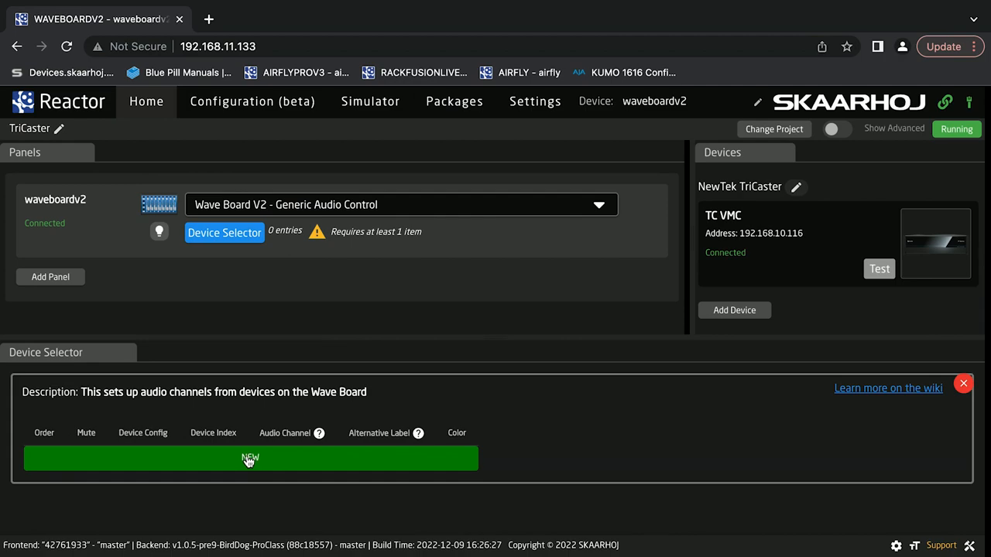
left_click(251, 458)
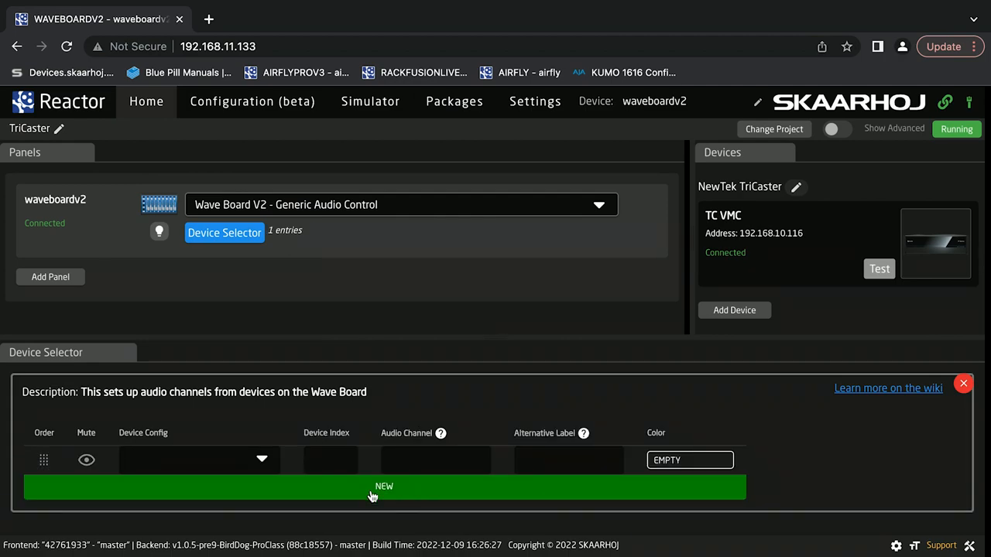
left_click(384, 486)
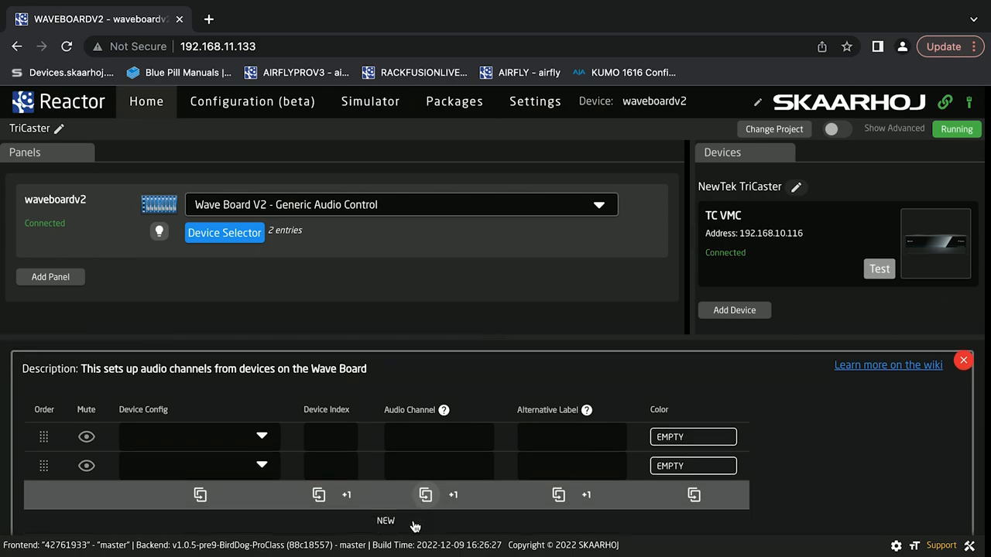
left_click(384, 520)
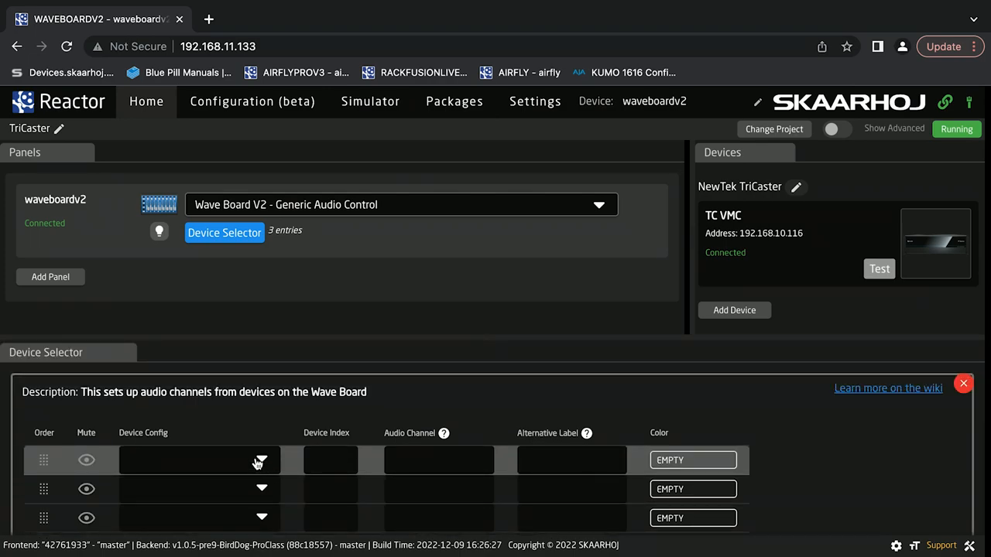
mouse_move(260, 461)
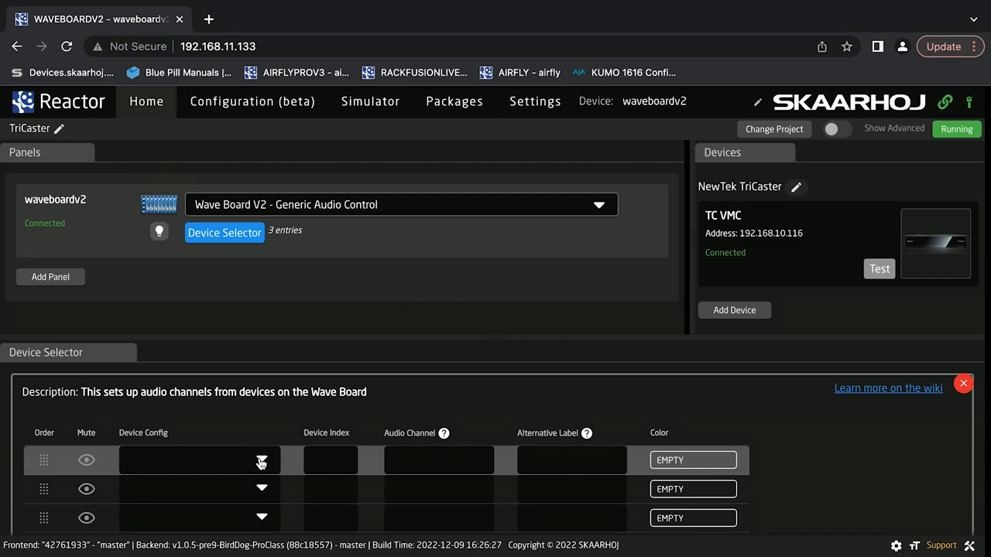
Step: Set the first channel row's Device Config to TriCaster Input Channels
left_click(262, 459)
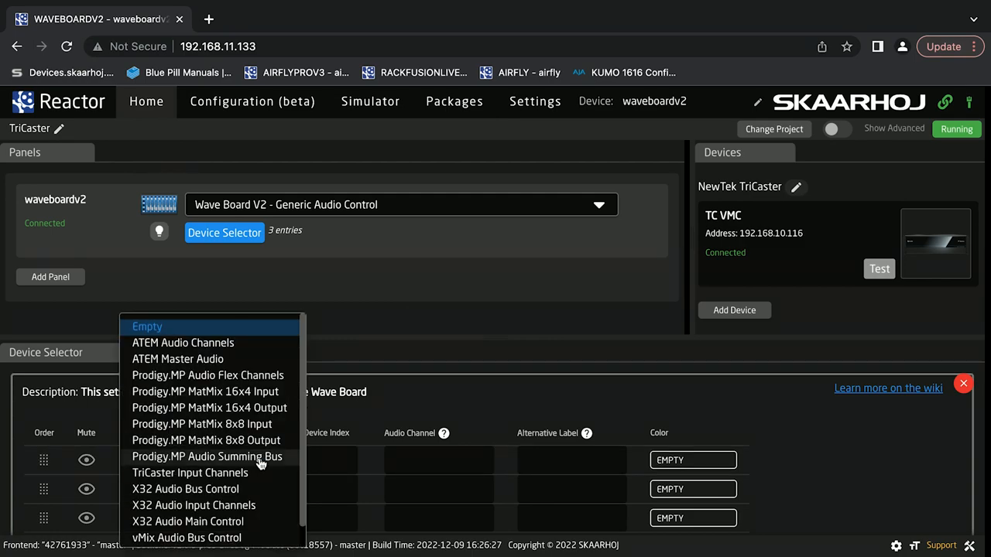
scroll("down", 3)
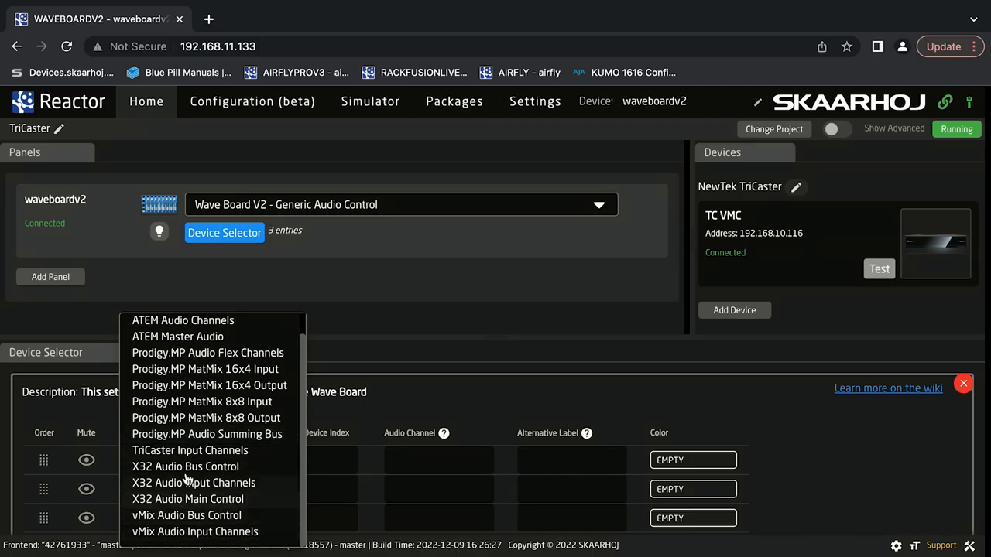
mouse_move(193, 418)
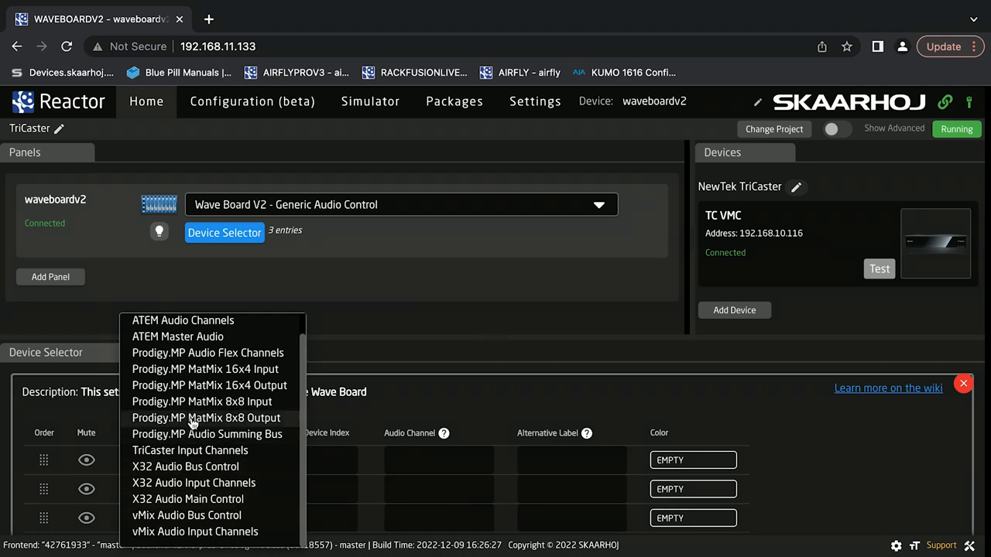
mouse_move(190, 450)
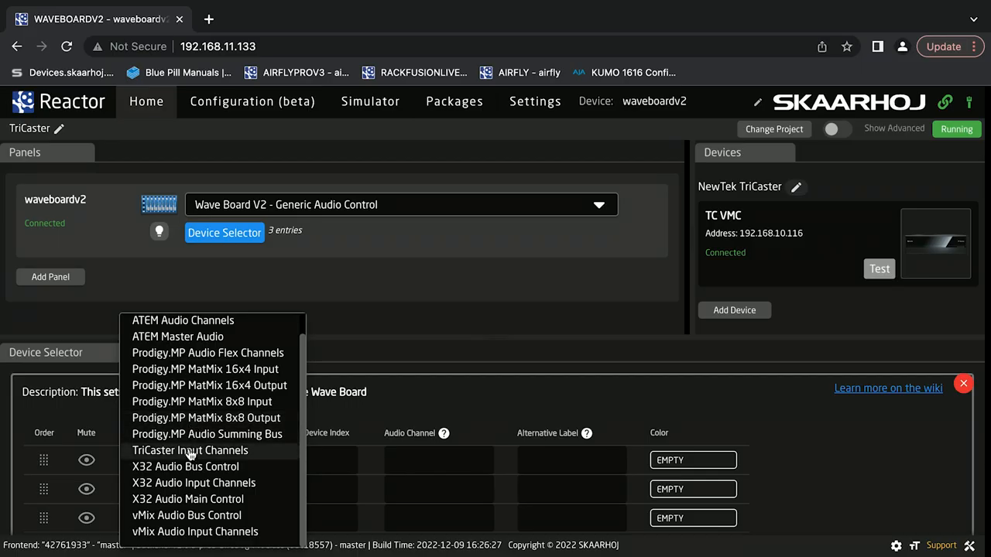
left_click(188, 449)
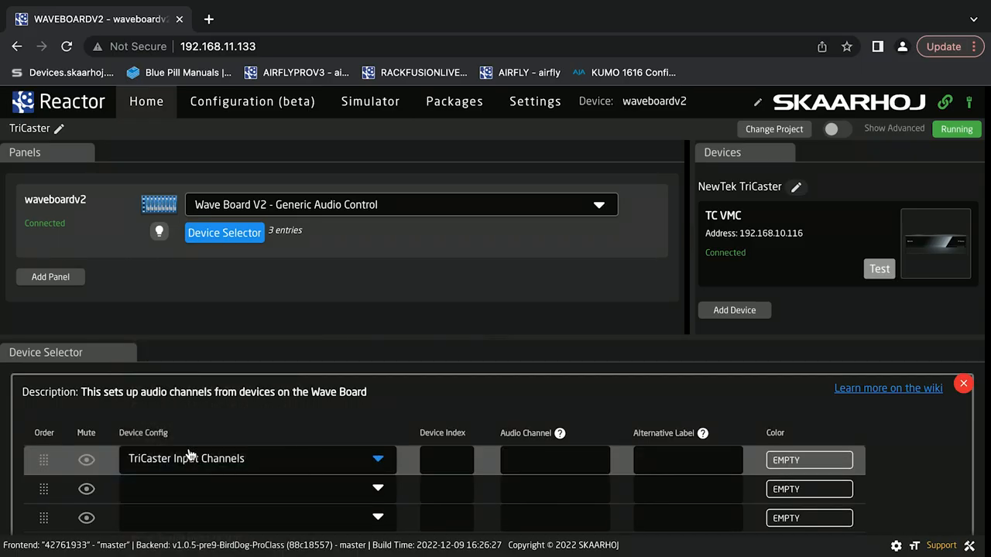
mouse_move(255, 483)
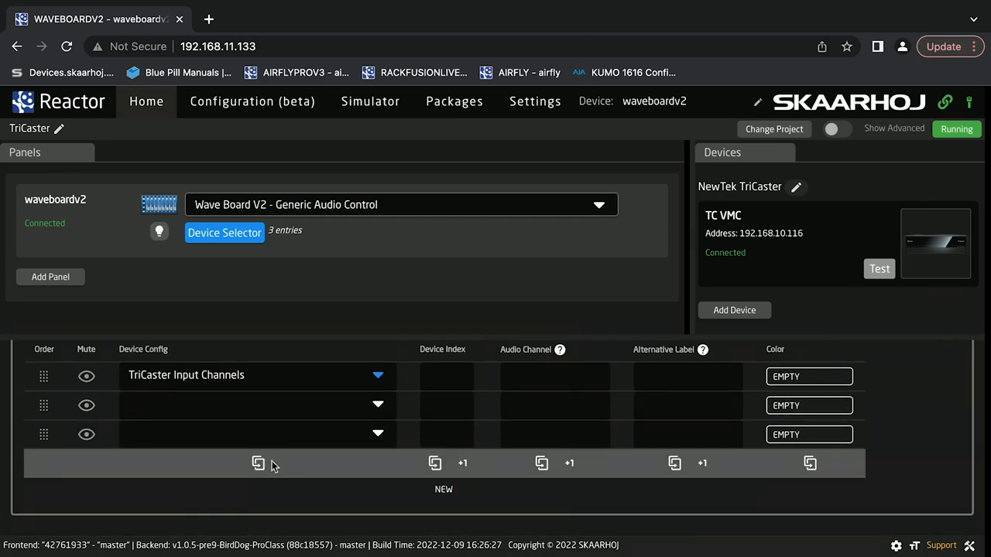
left_click(259, 463)
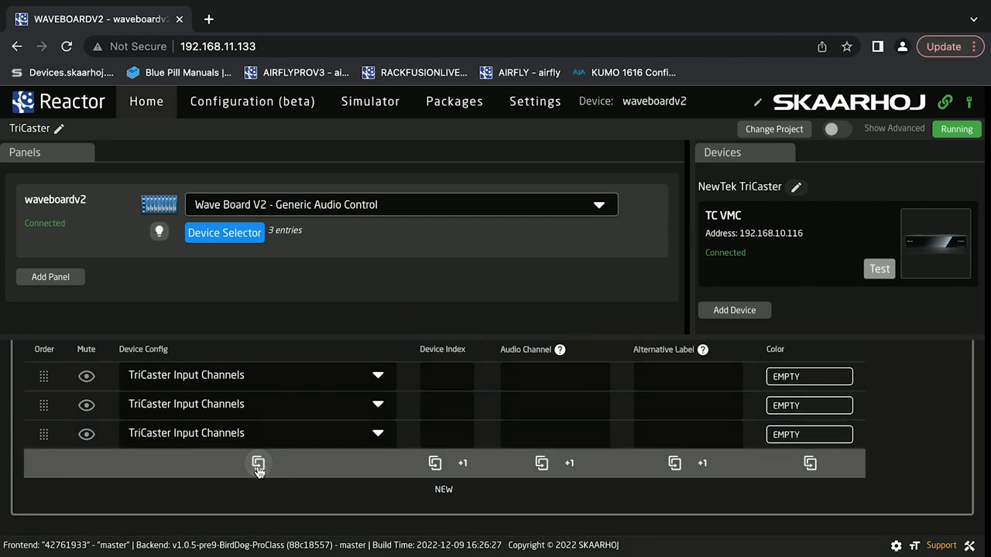
mouse_move(354, 468)
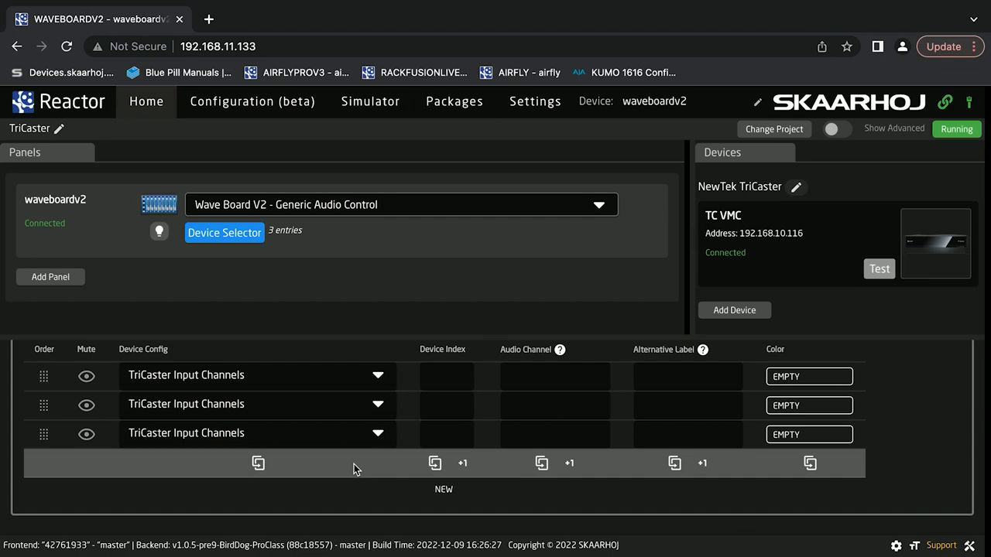
left_click(445, 441)
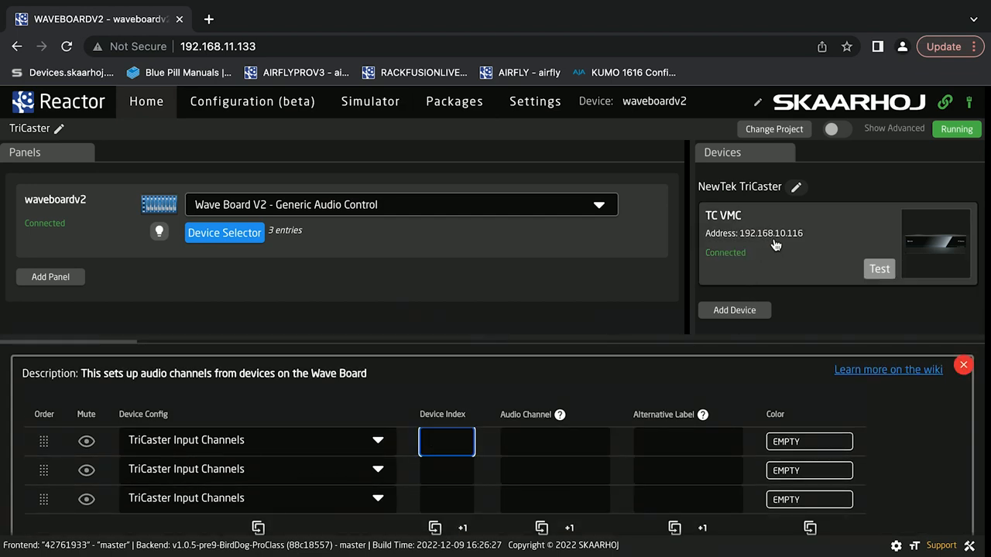
mouse_move(729, 218)
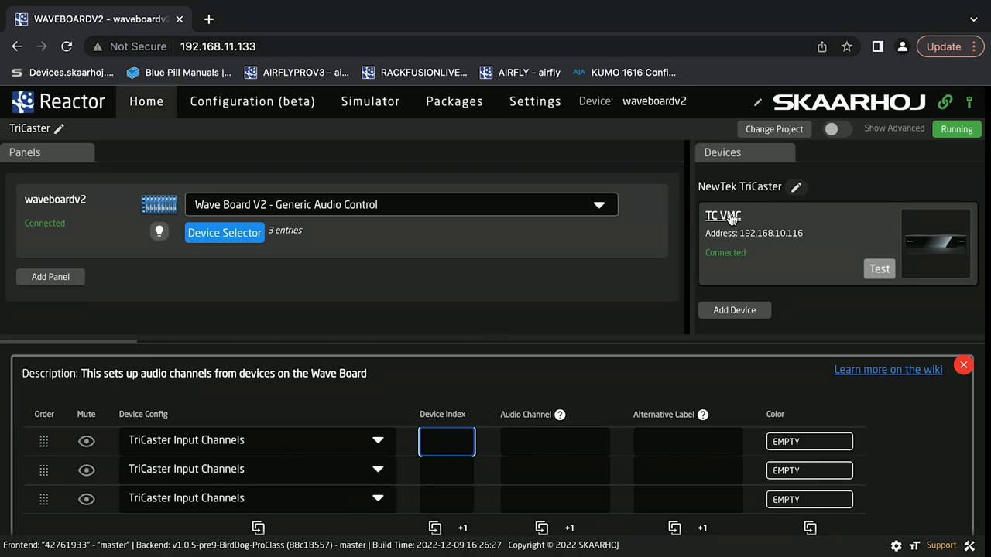
Step: Give the TC VMC device Device Id 1 and briefly toggle the advanced view
left_click(721, 217)
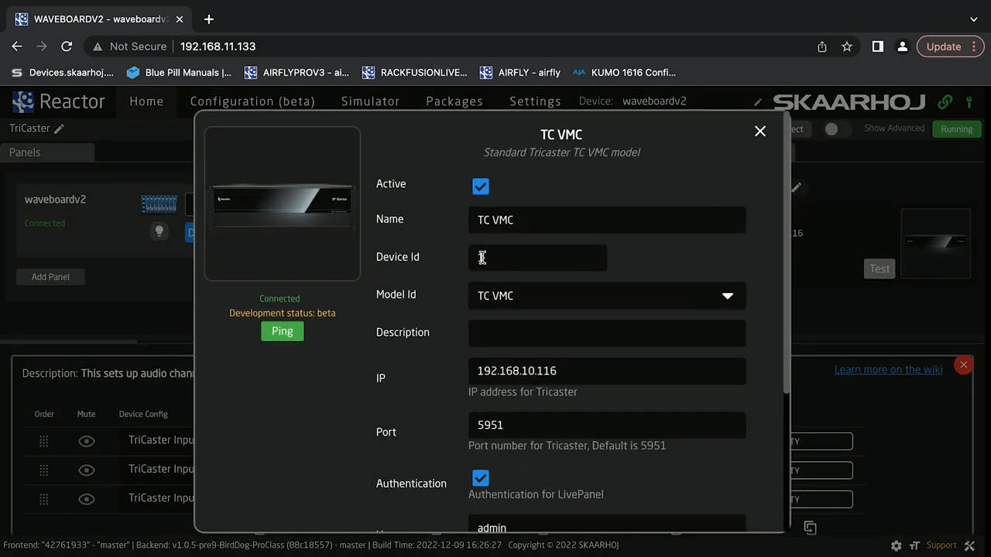
type("1")
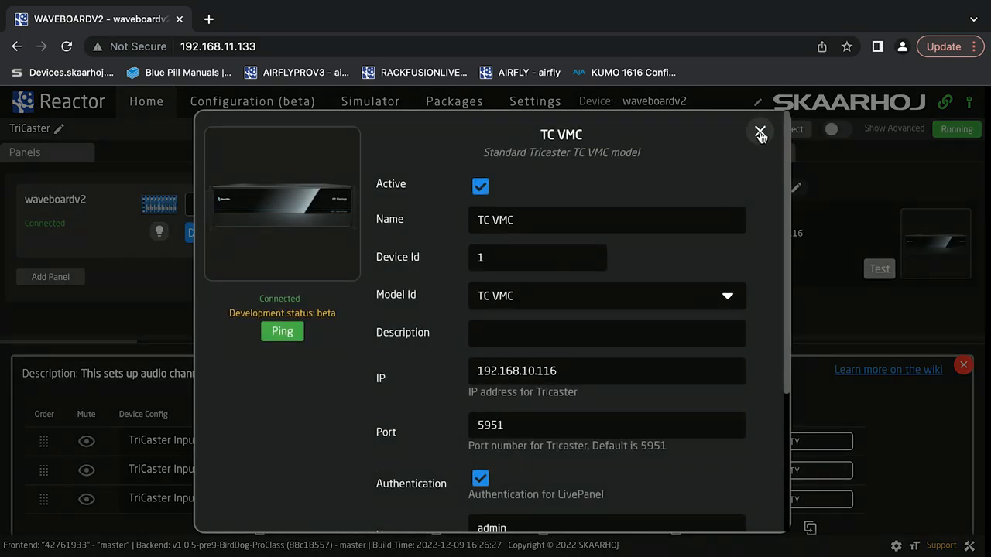
left_click(760, 133)
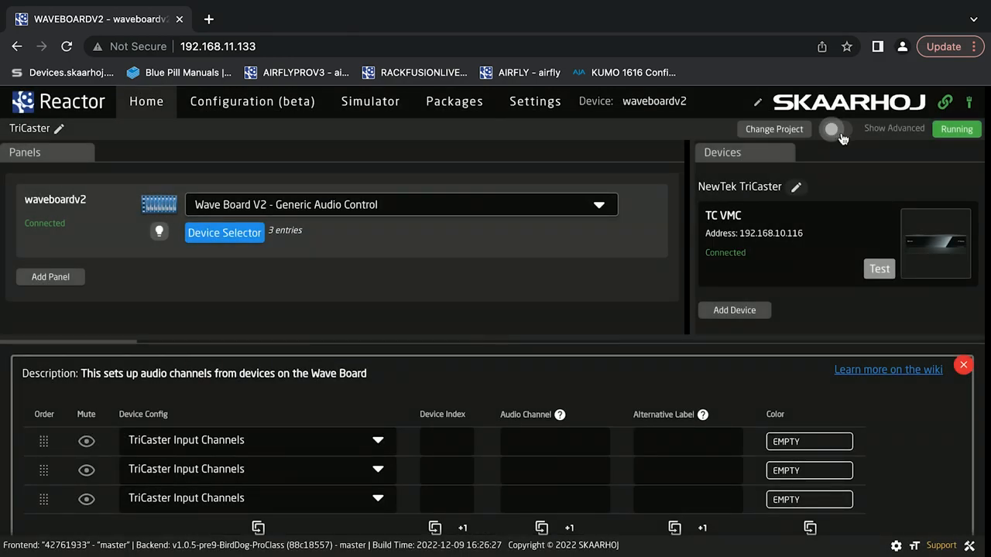
left_click(836, 128)
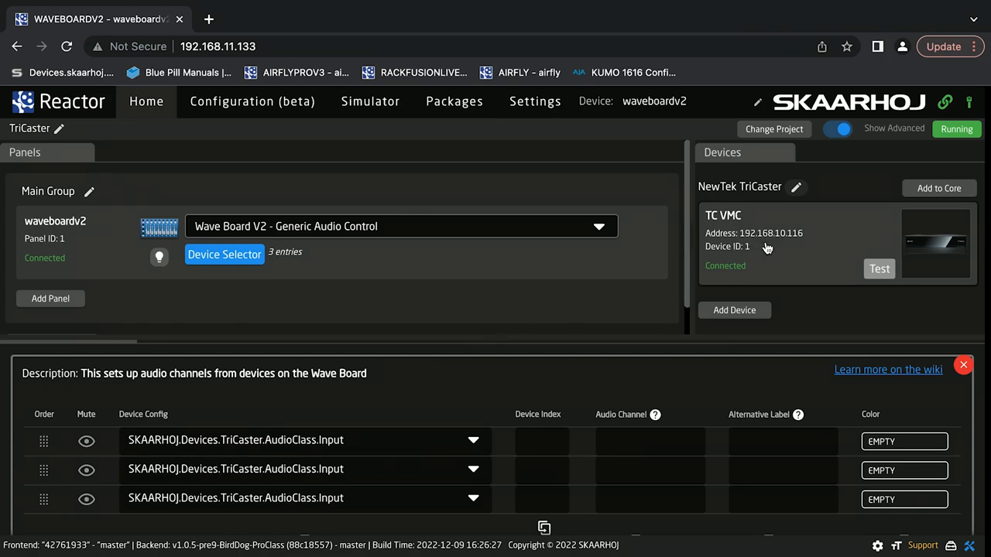
left_click(834, 129)
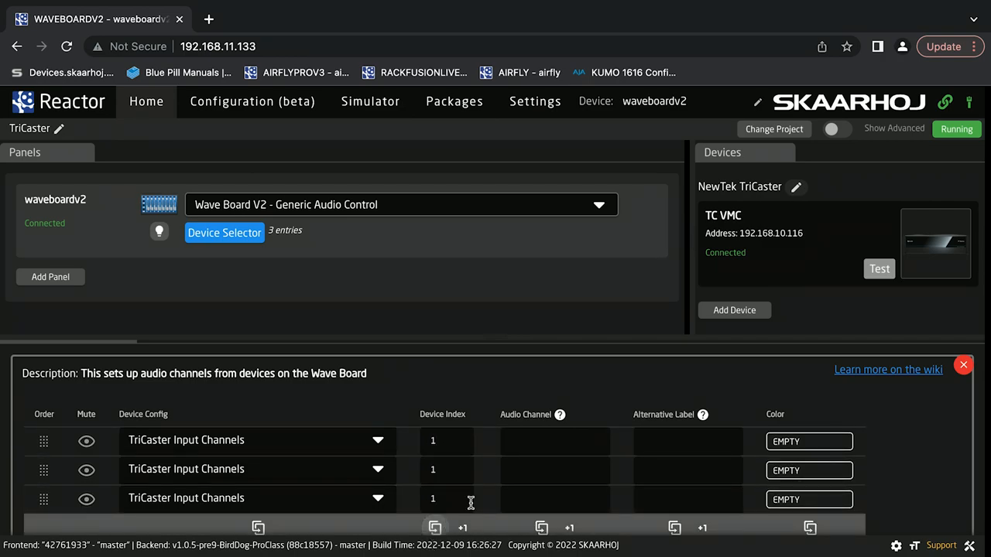
Step: Assign device index 1 to the rows and map audio channels 2 and 3
left_click(554, 442)
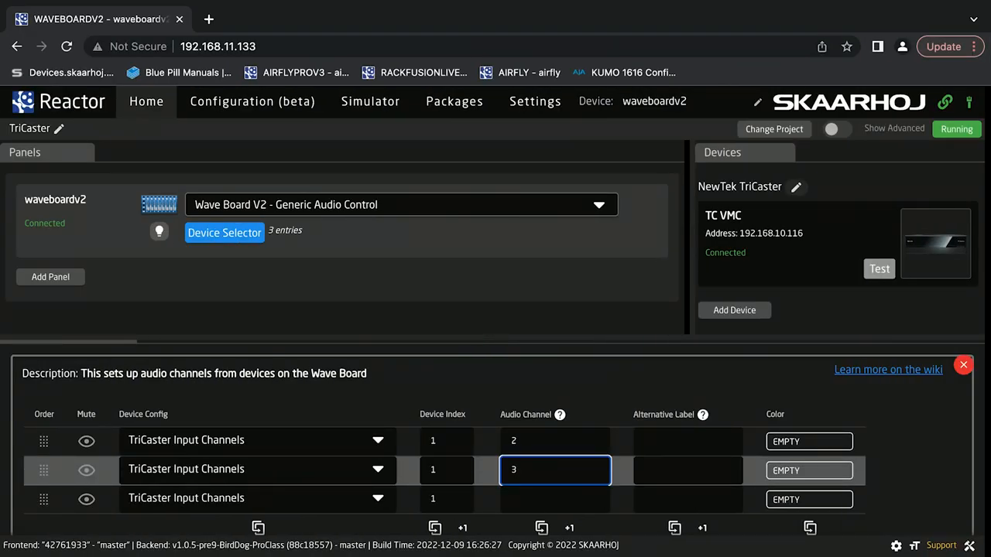
left_click(554, 498)
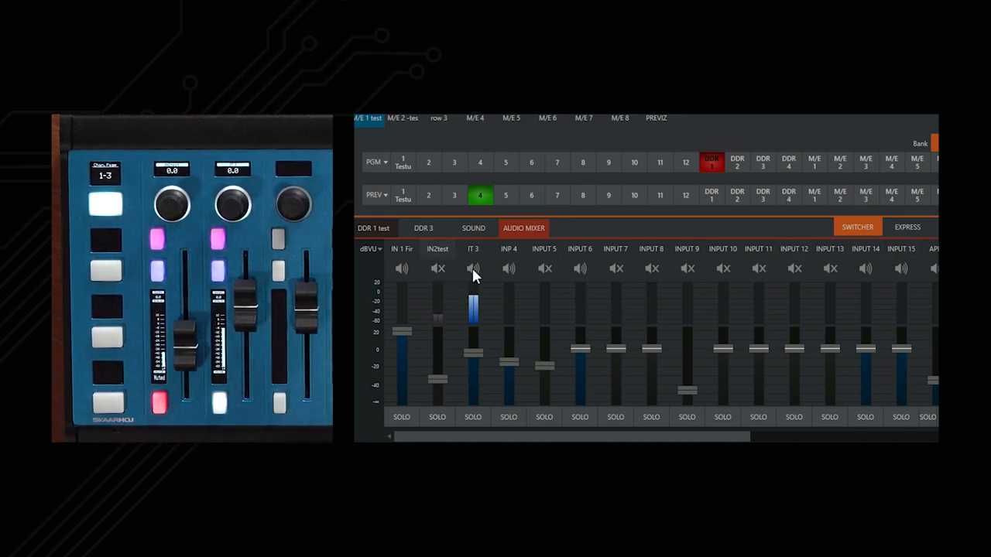
left_click(473, 269)
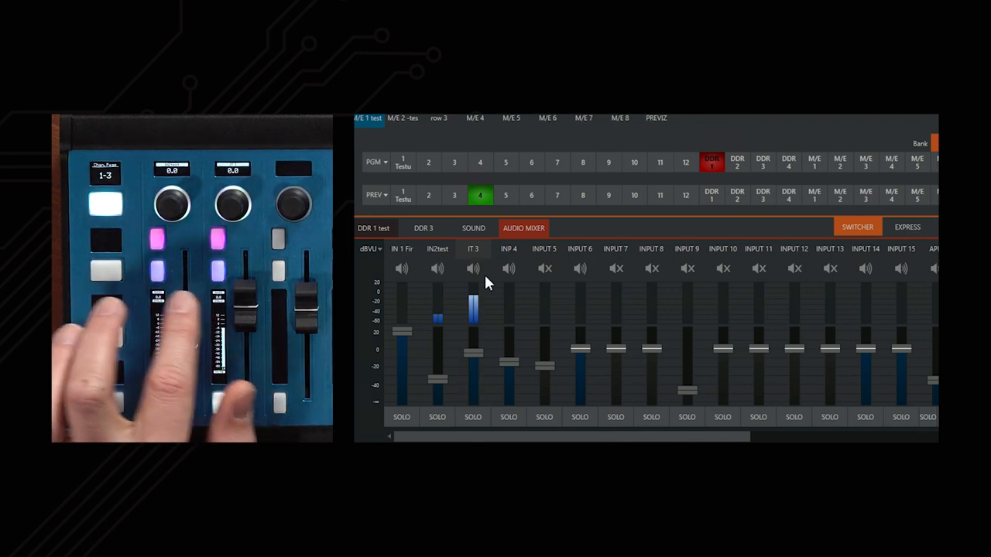
left_click(436, 416)
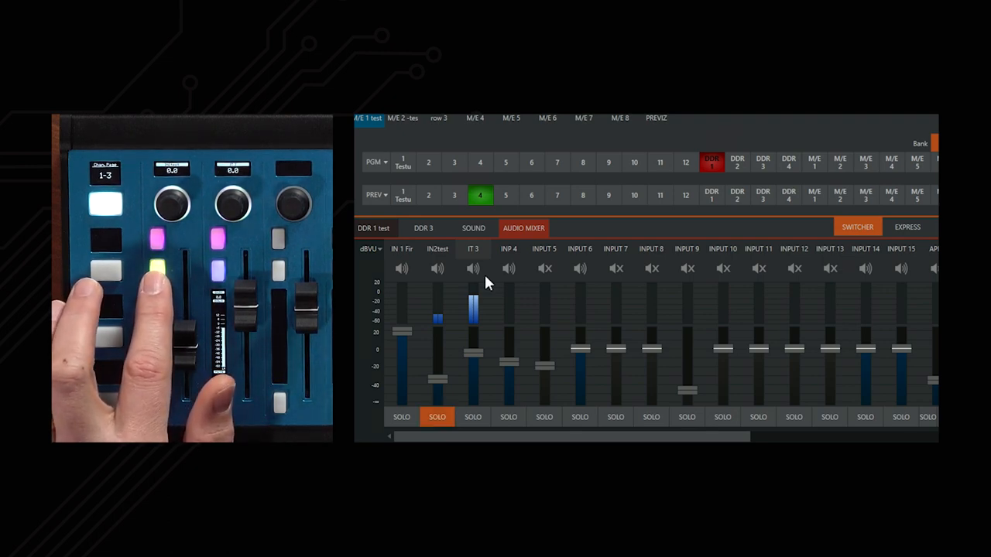
left_click(472, 417)
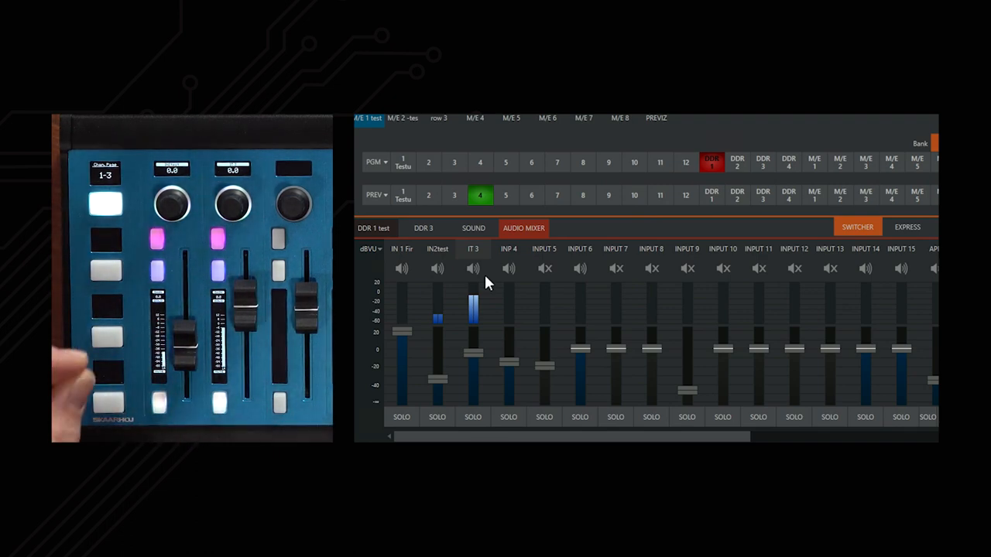
left_click(437, 417)
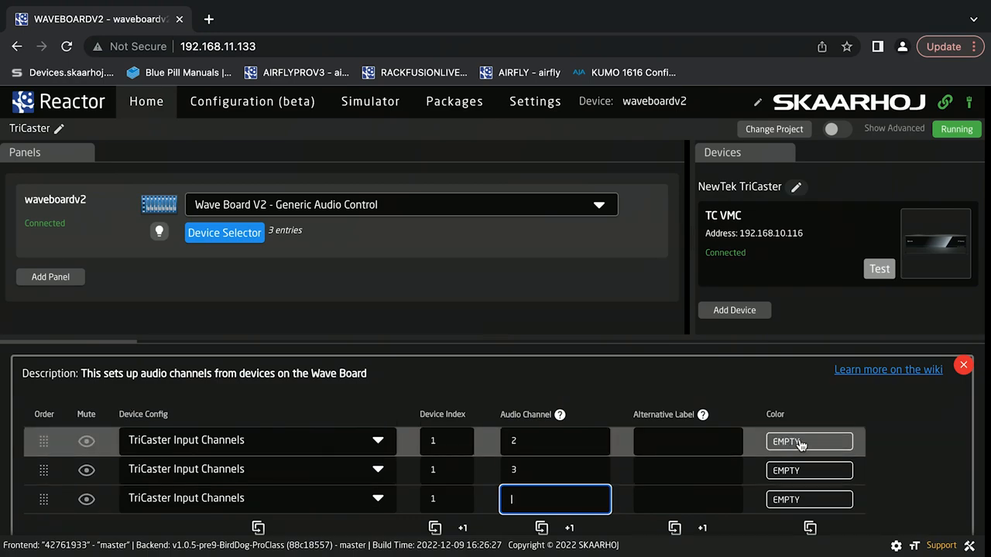
Step: Colour the channel rows PINK from the colour palette
left_click(808, 441)
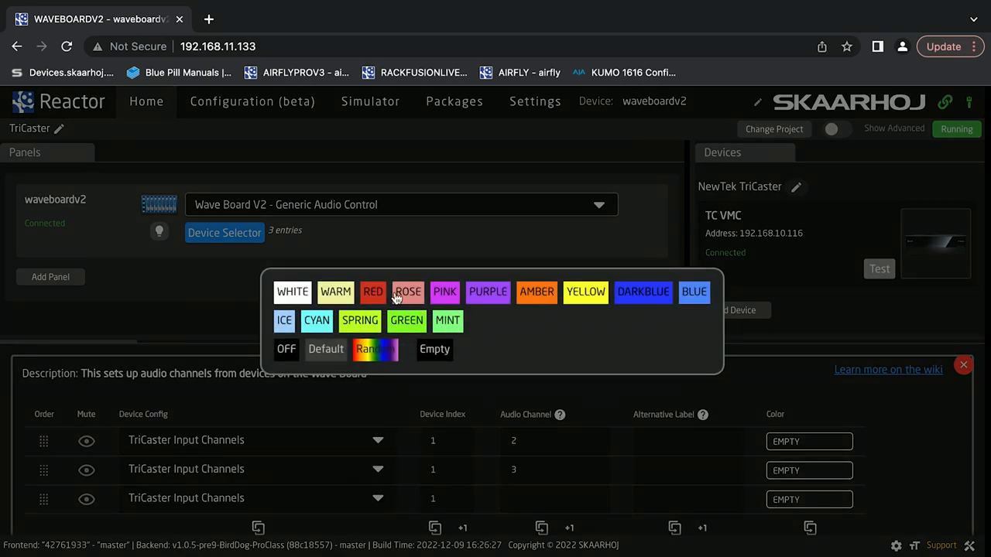
left_click(444, 291)
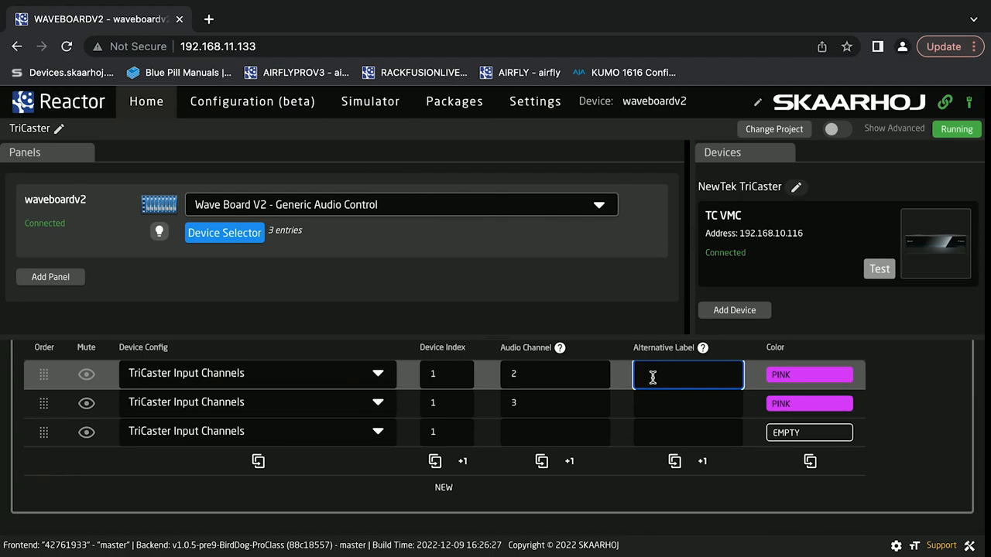
Step: Label the first two channel rows Laurel and Hardy
type("Larr")
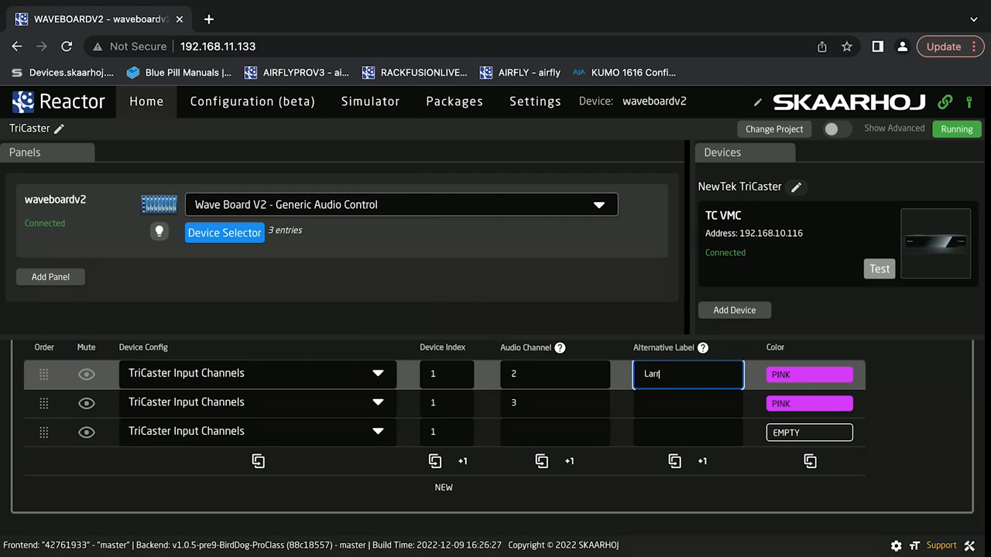
left_click(687, 403)
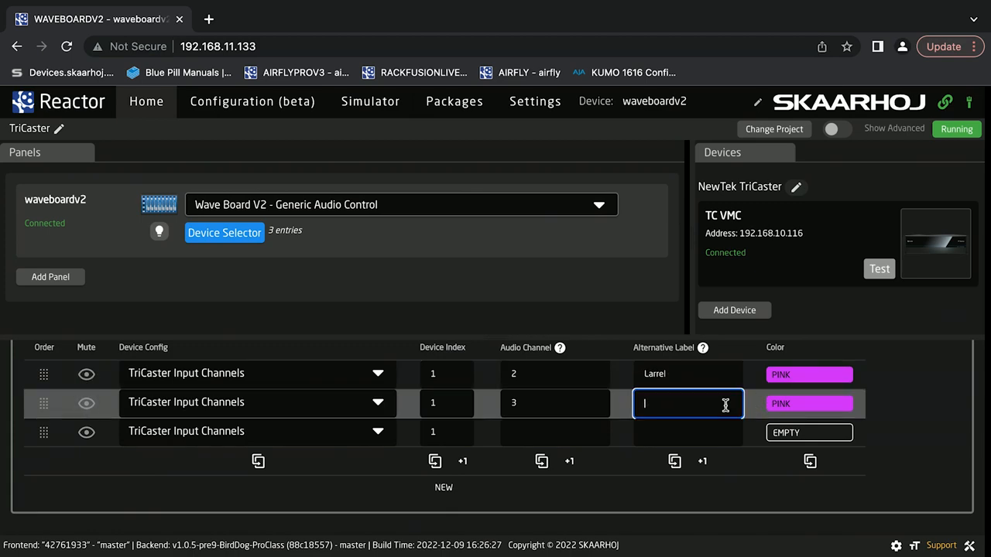
type("Hardy")
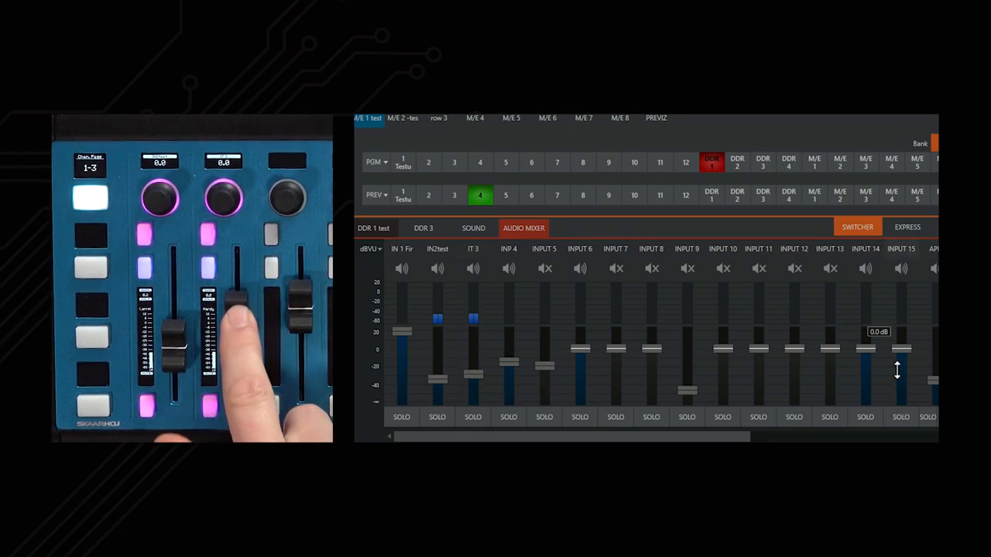
Step: Move the IT 3 fader in the TriCaster mixer up then down, with the Wave Board fader tracking it
left_click_drag(474, 356, 474, 297)
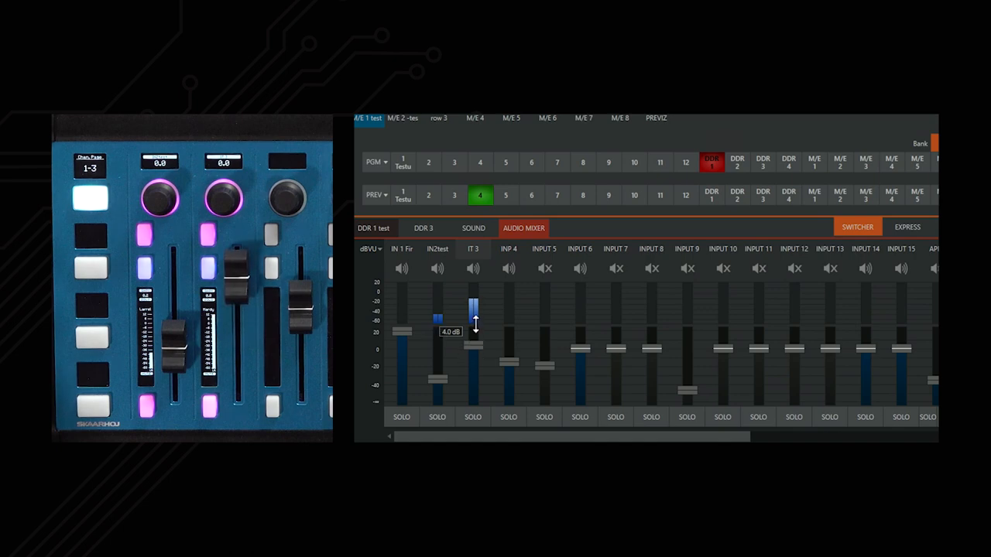
left_click_drag(474, 320, 473, 414)
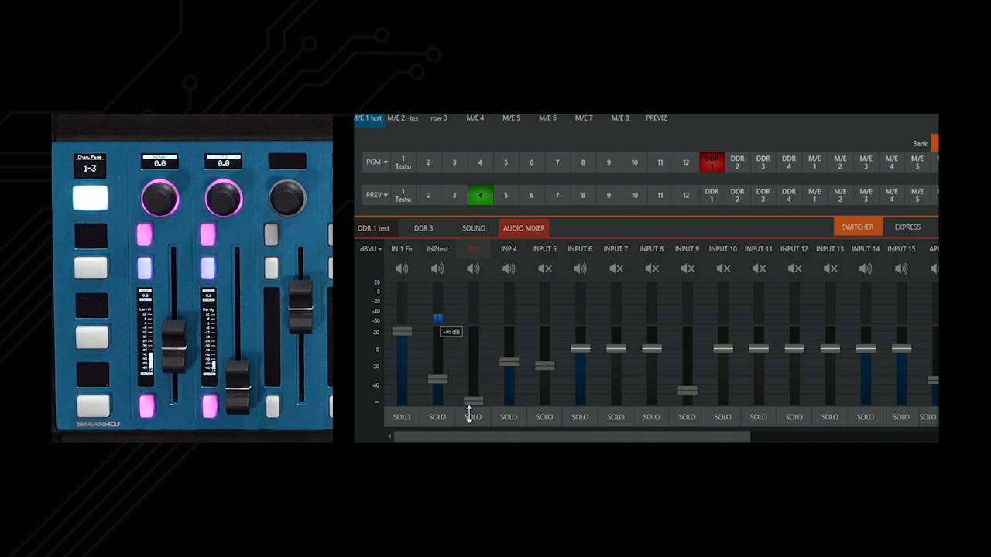
left_click_drag(472, 410, 472, 348)
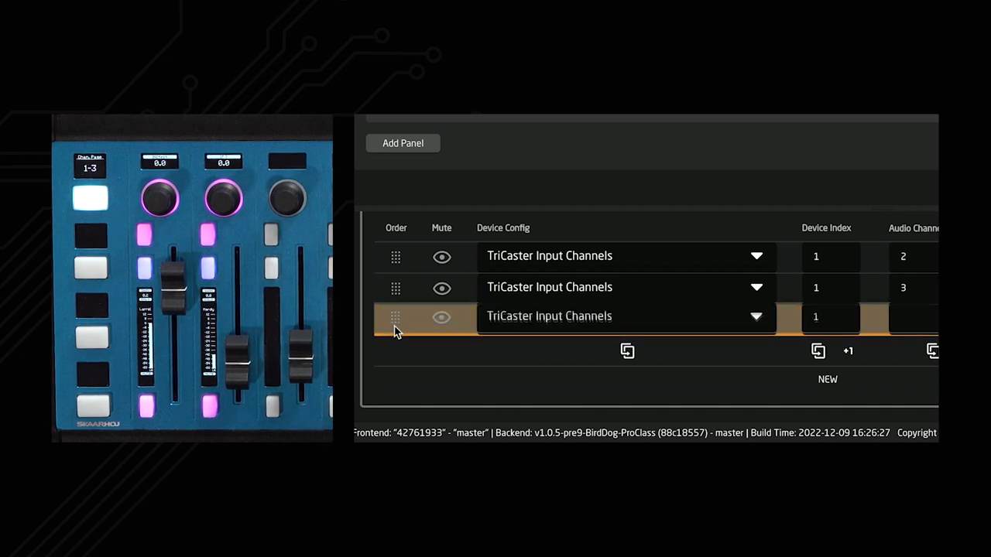
Step: Reorder the channel rows so the uncoloured third row sits first, above Hardy and Larrel
left_click_drag(395, 317, 395, 287)
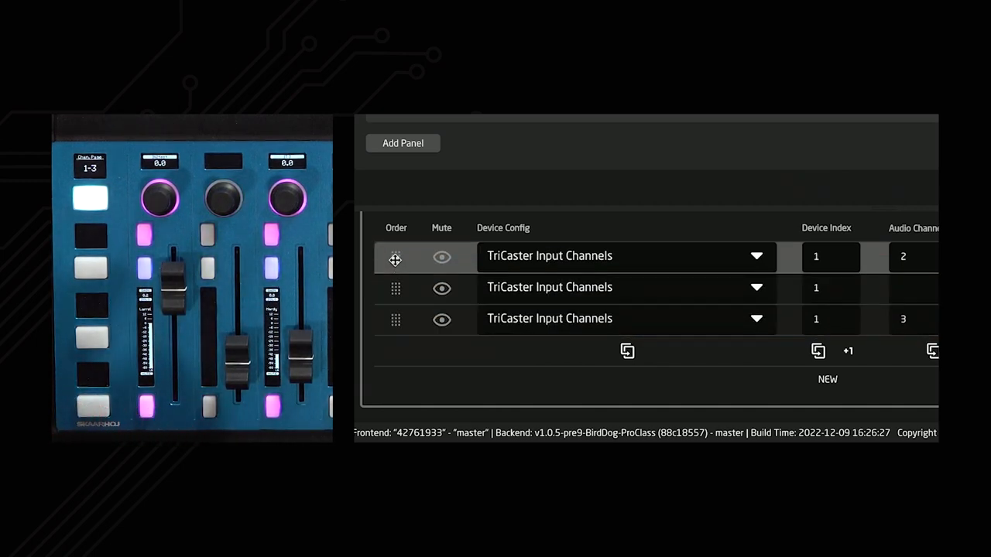
left_click_drag(395, 256, 390, 337)
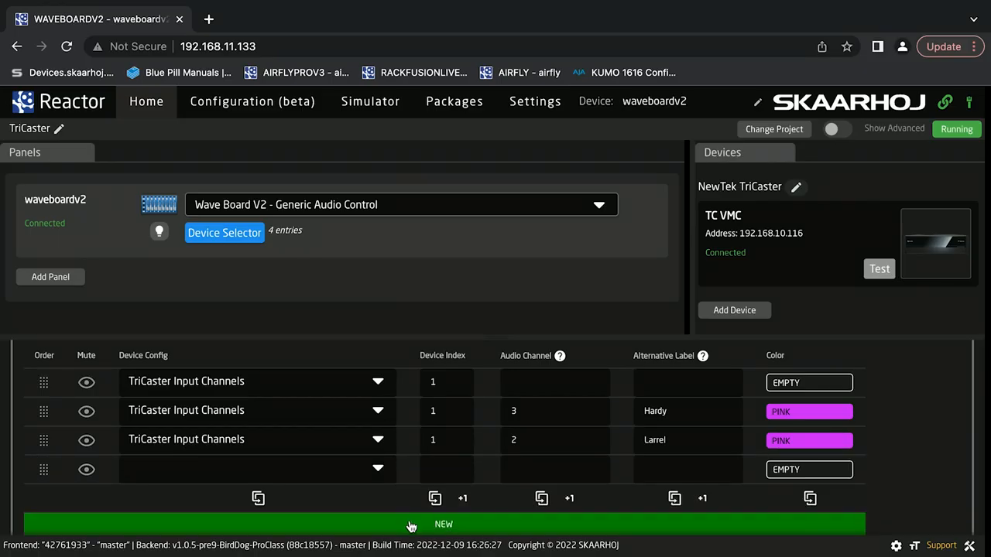
Step: Add a fourth channel entry and set the new entries to TriCaster Input Channels
left_click(443, 523)
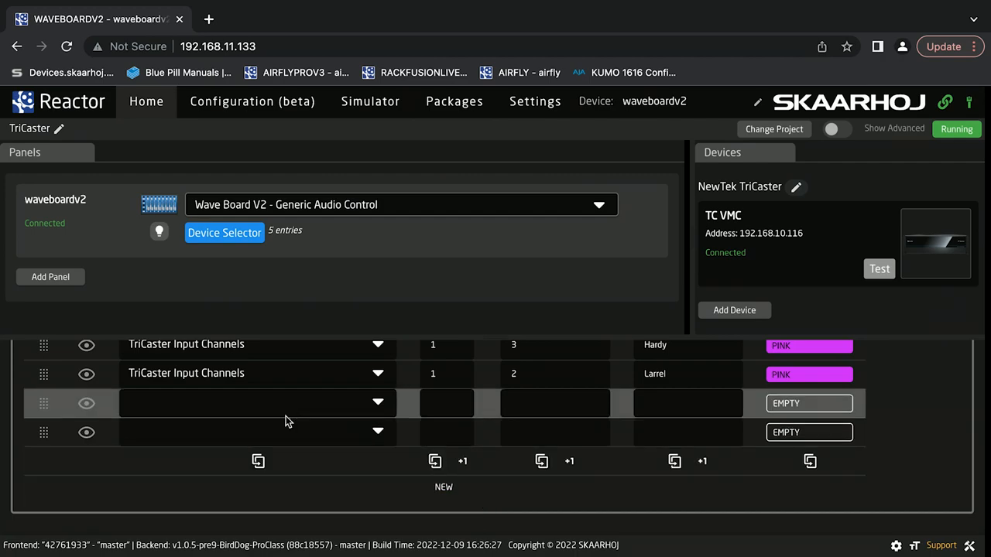
left_click(378, 402)
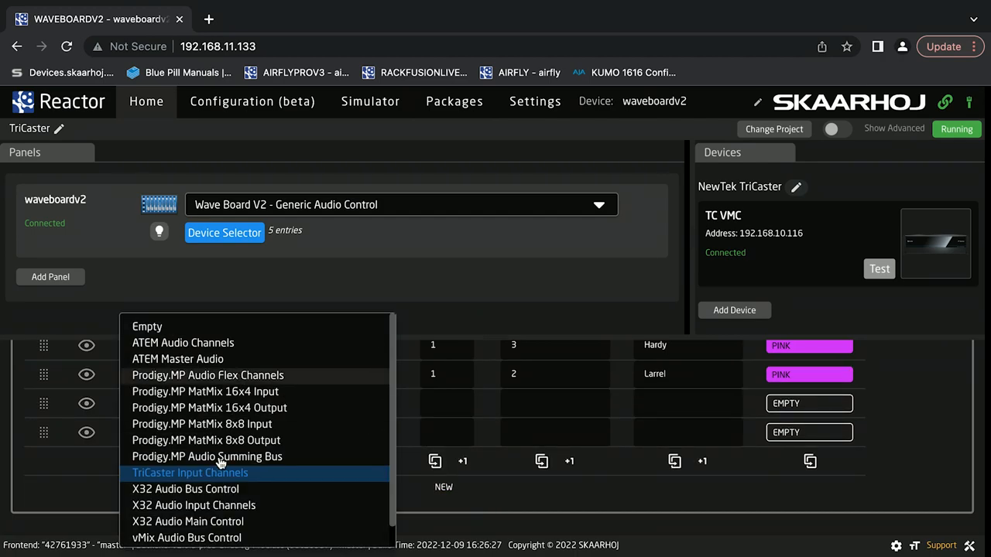
left_click(189, 474)
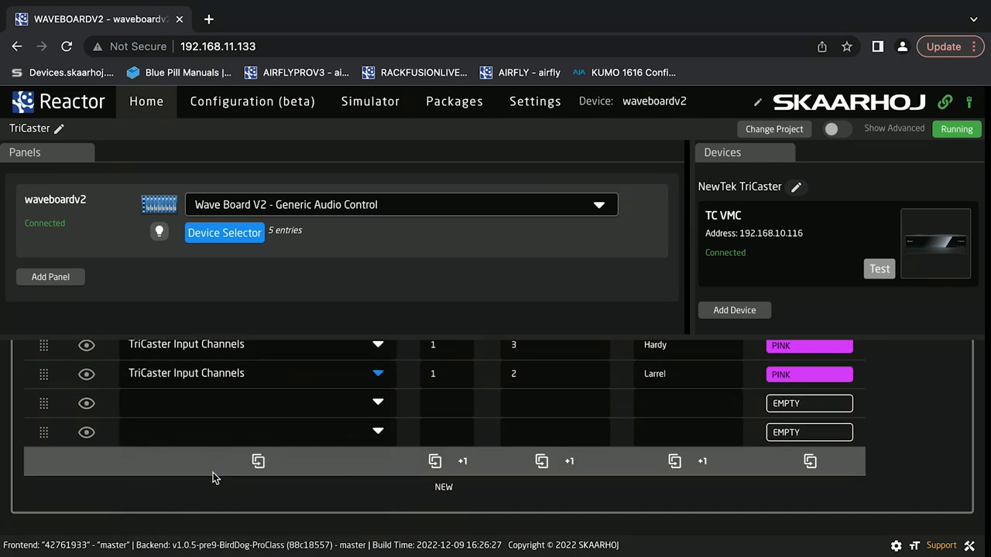
left_click(257, 461)
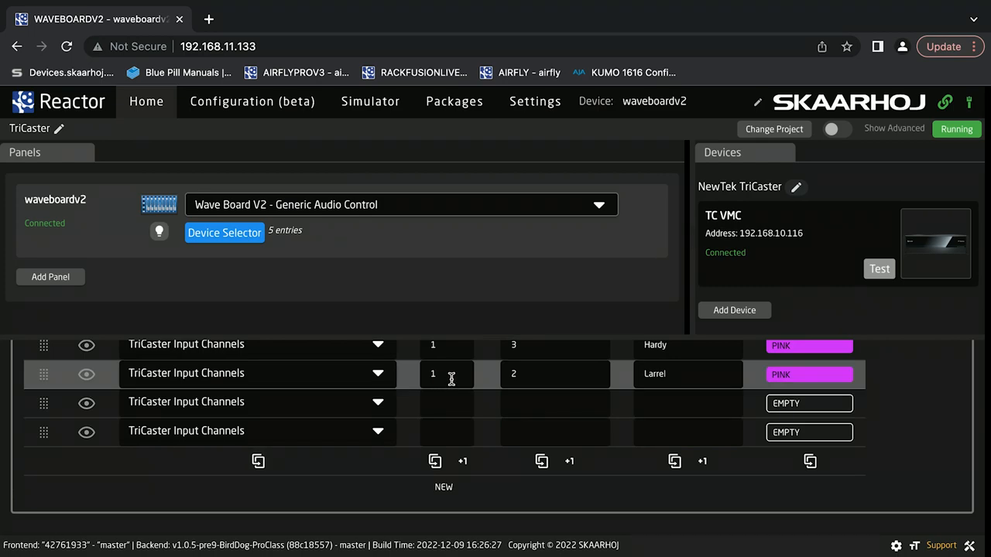
Step: Give the third and fourth rows device 1 with audio channels 3 and 4
left_click(447, 403)
type("1")
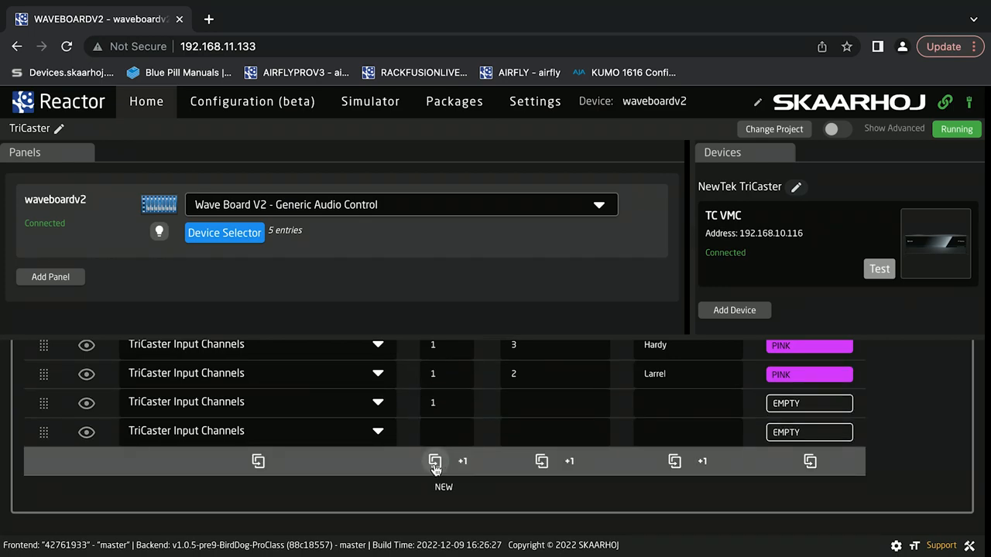
left_click(435, 462)
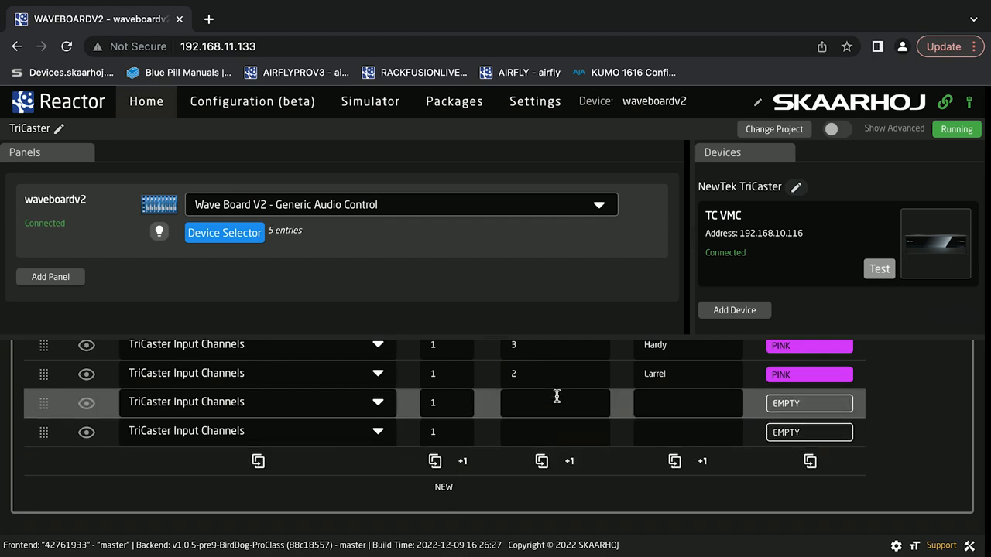
left_click(554, 402)
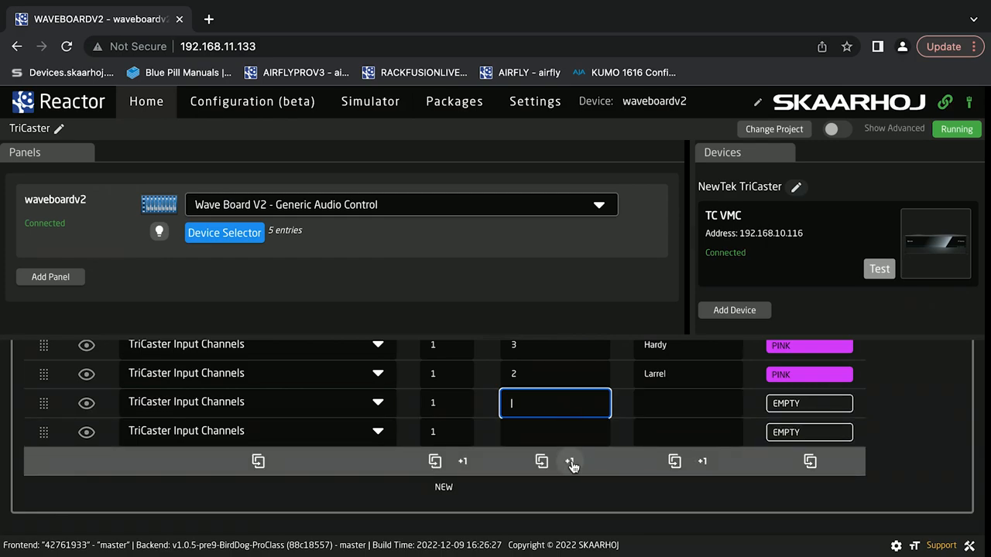
mouse_move(572, 461)
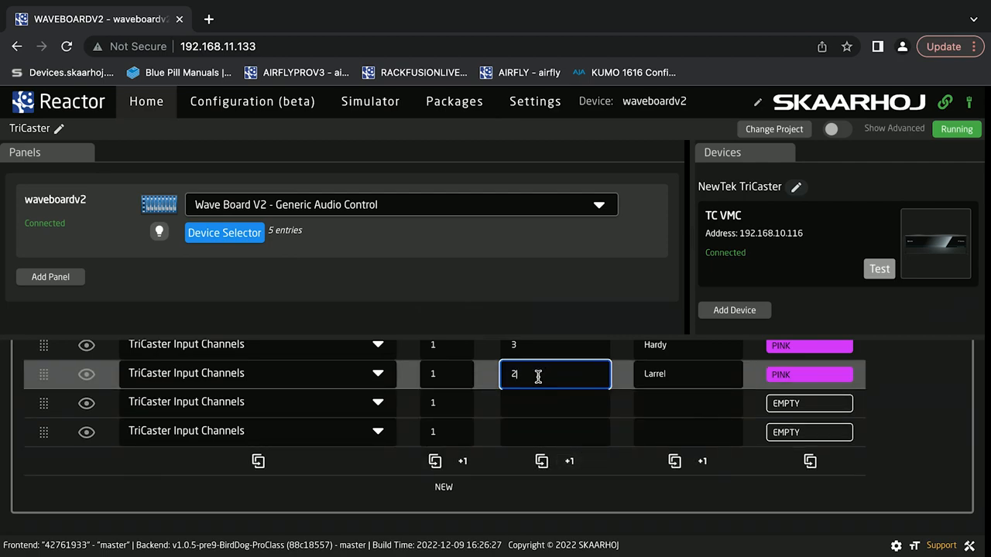
left_click(569, 461)
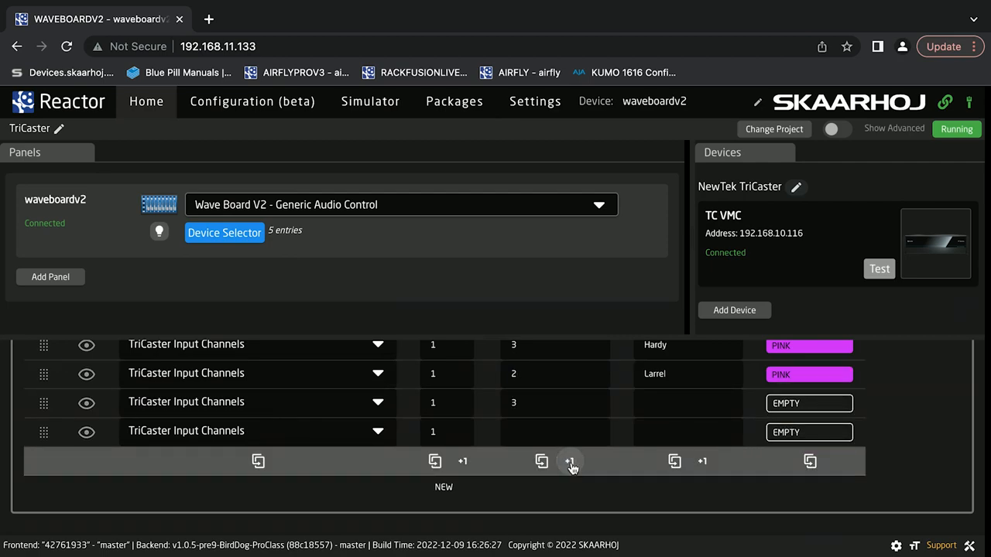
left_click(569, 461)
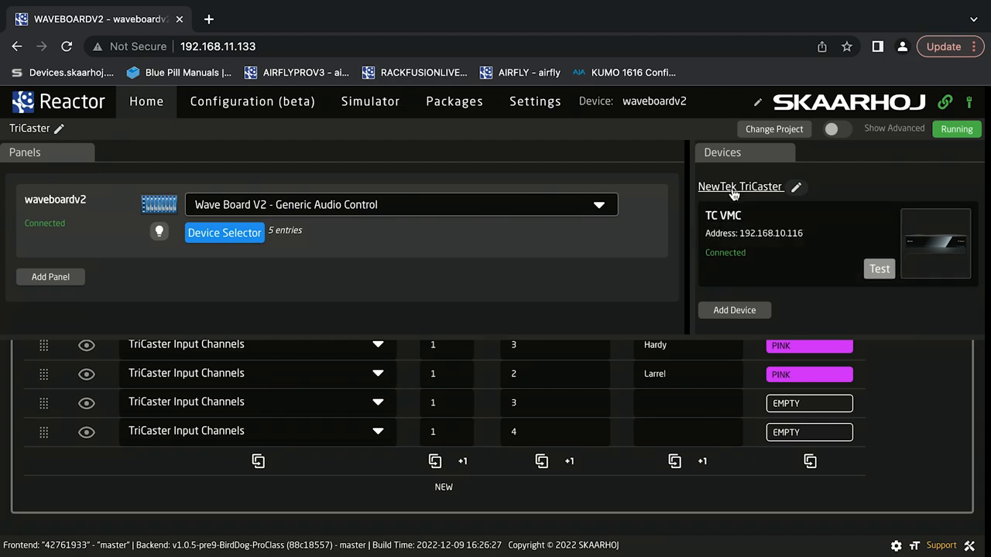
Step: Show the NewTek TriCaster device settings (address local) and its Parameter List reference
left_click(795, 186)
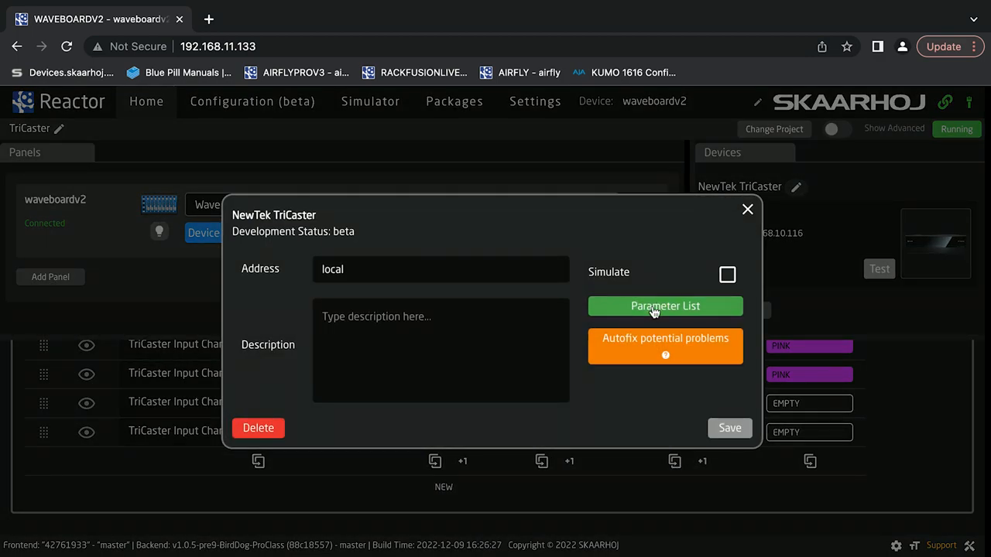
left_click(666, 307)
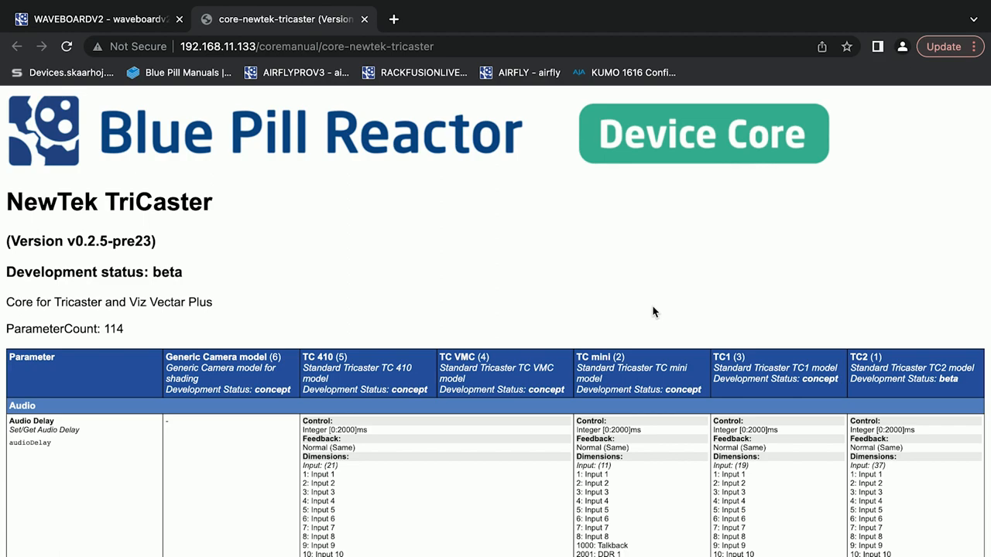
mouse_move(421, 423)
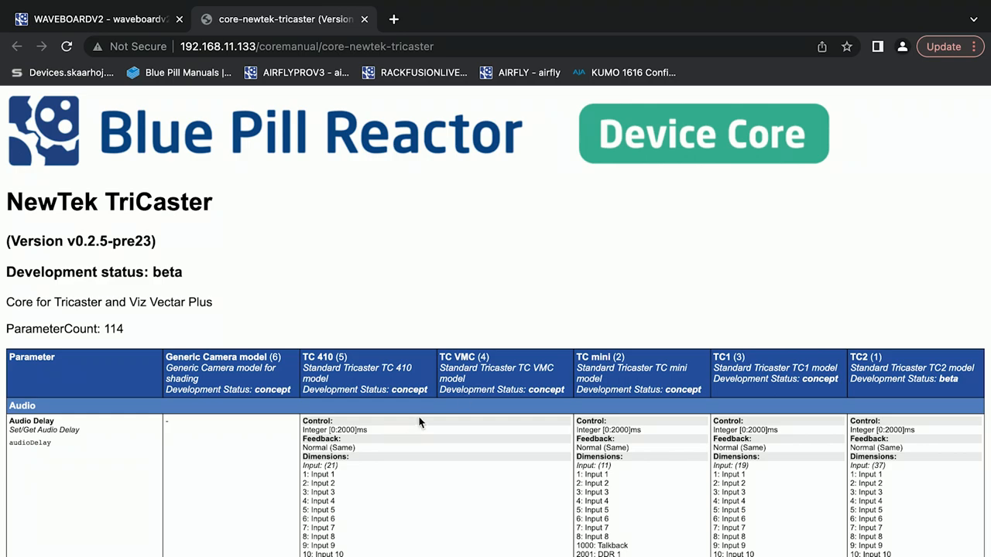
Step: Browse the Device Core manual's TriCaster parameters, jumping through the 'audio' matches
scroll("down", 3)
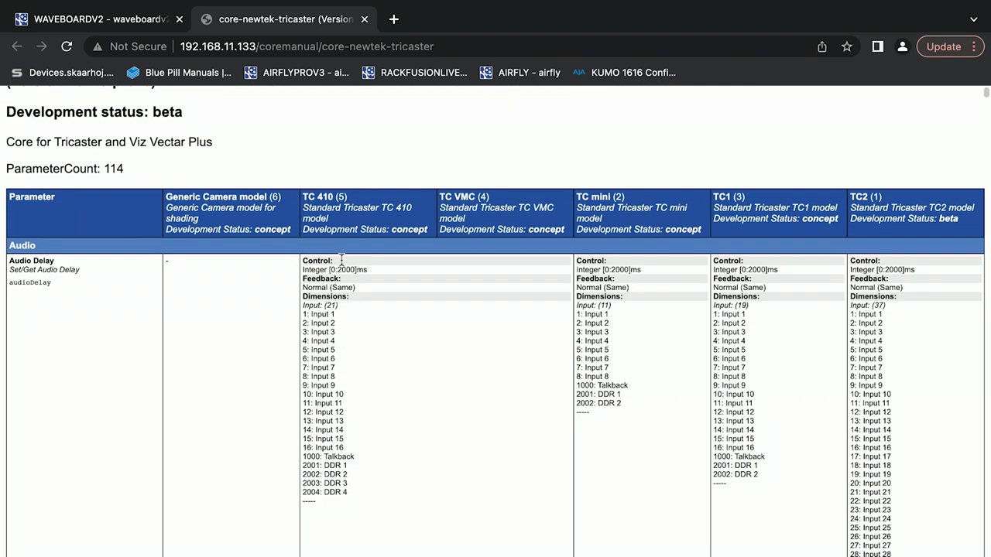
mouse_move(848, 362)
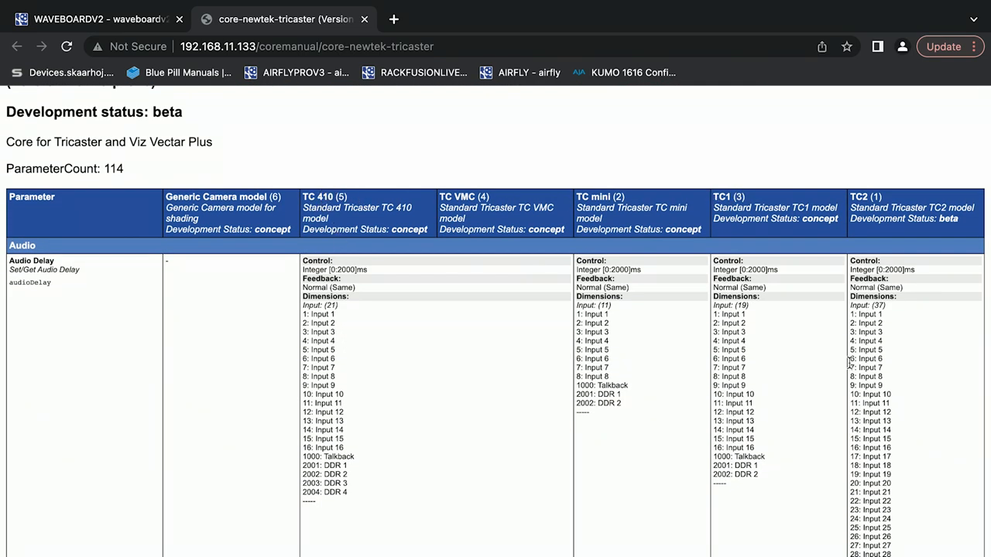
scroll("down", 3)
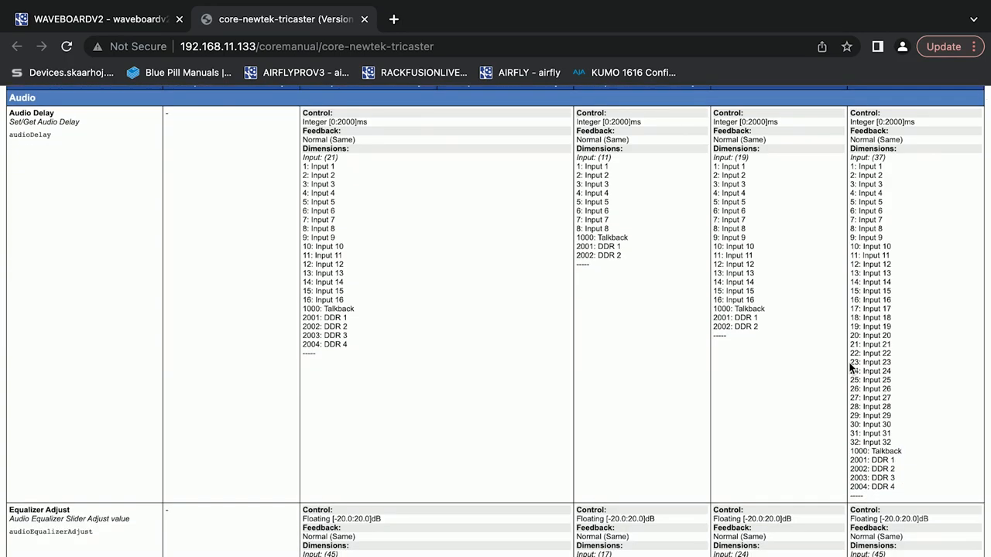
scroll("down", 3)
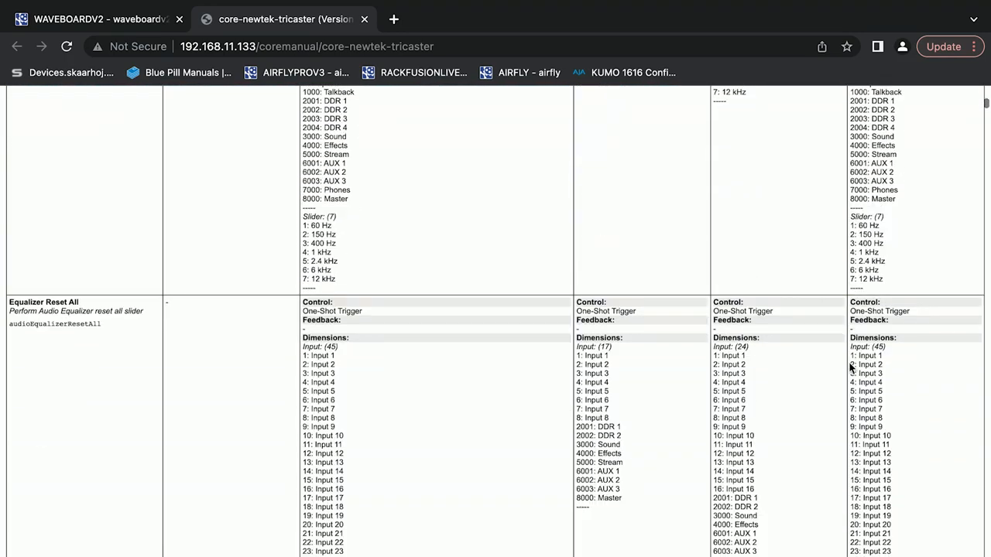
scroll("down", 3)
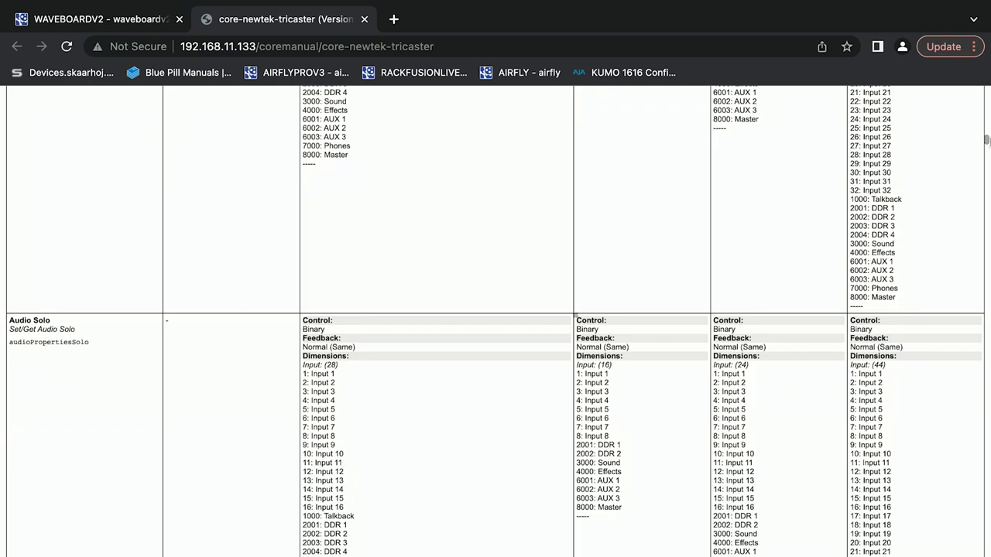
scroll("down", 3)
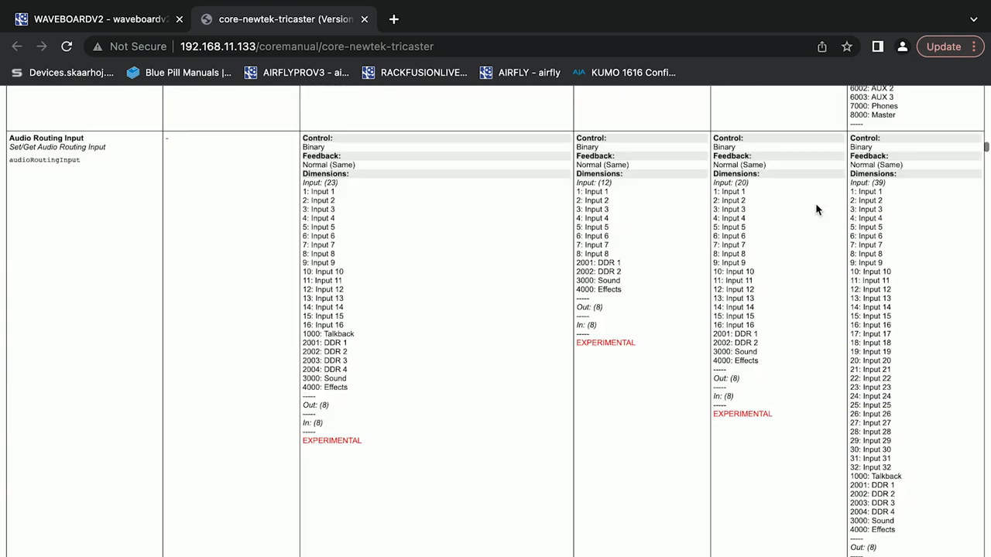
scroll("down", 3)
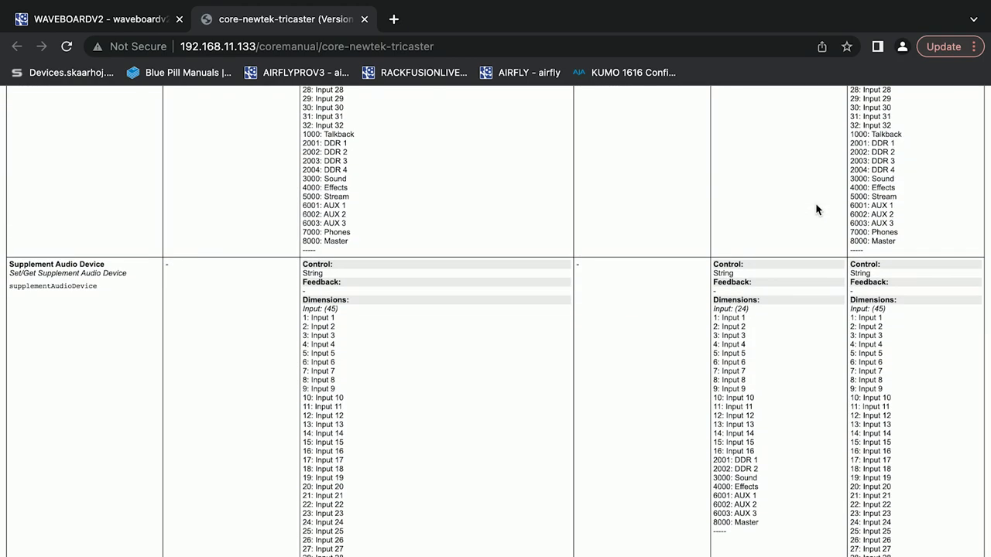
scroll("down", 3)
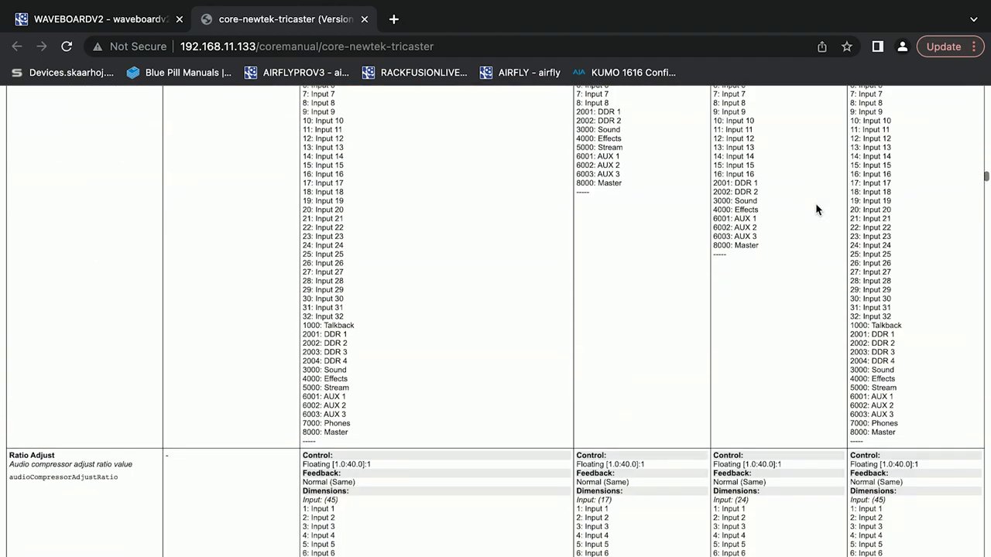
scroll("down", 3)
type("audio")
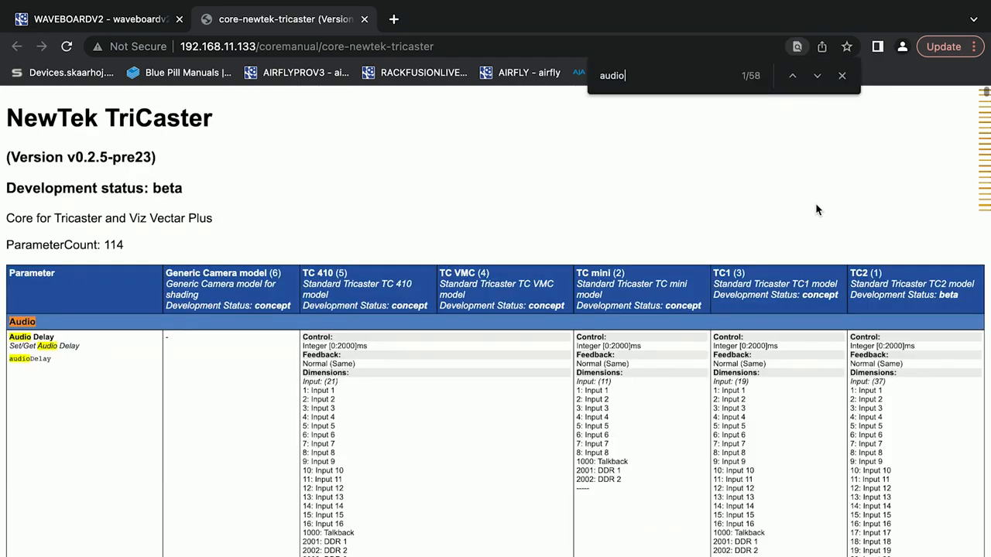
left_click(817, 74)
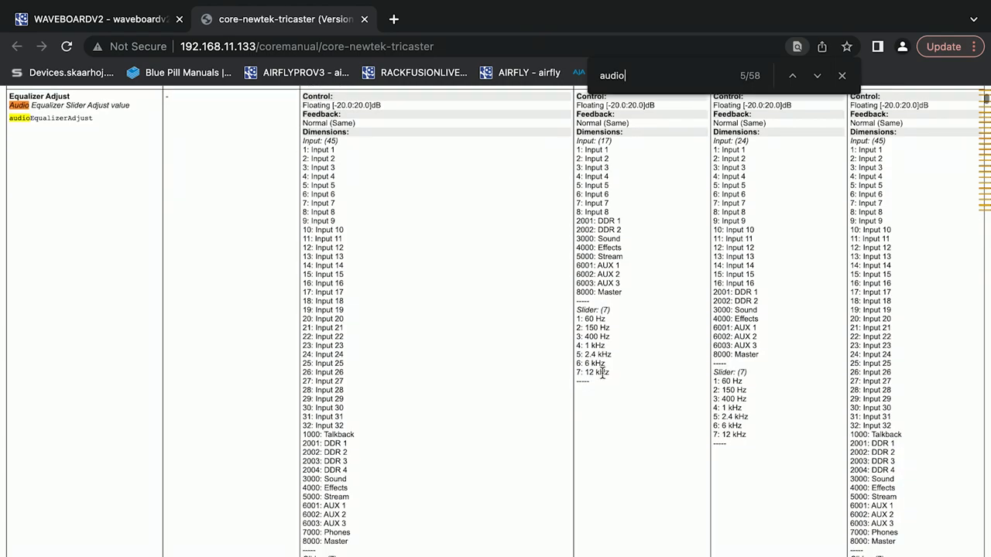
scroll("down", 3)
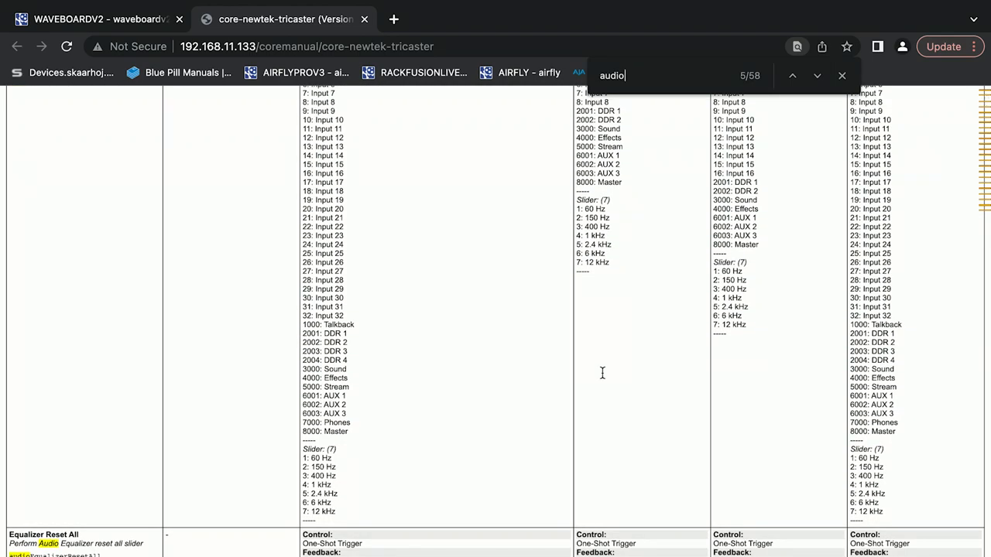
scroll("down", 3)
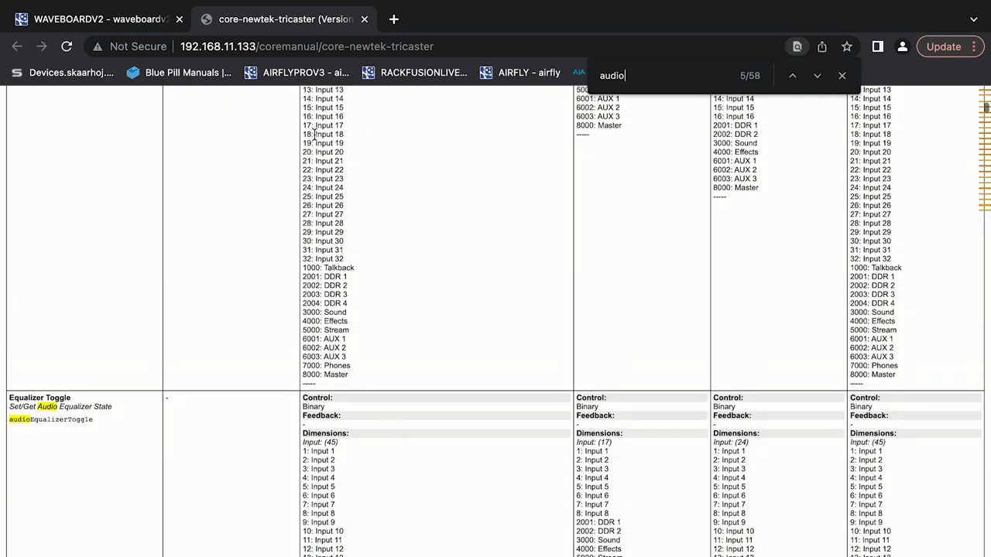
scroll("down", 3)
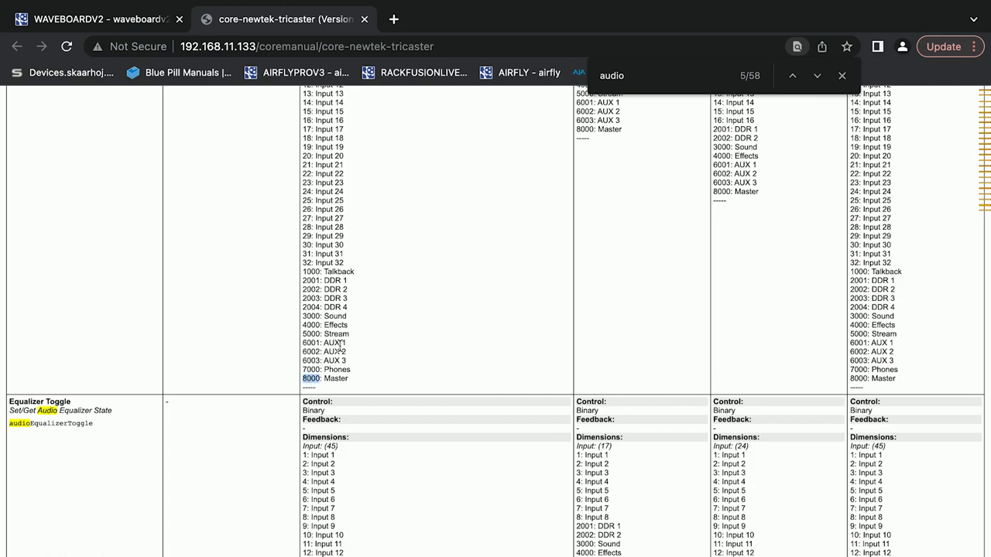
scroll("down", 3)
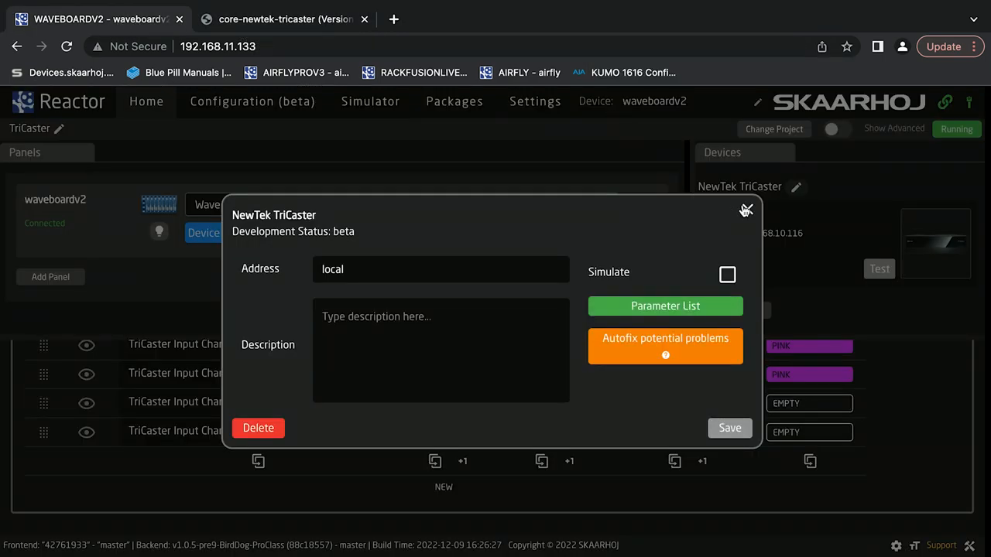
Step: Close the device dialog and add a new row controlling TriCaster Input Channels
left_click(746, 211)
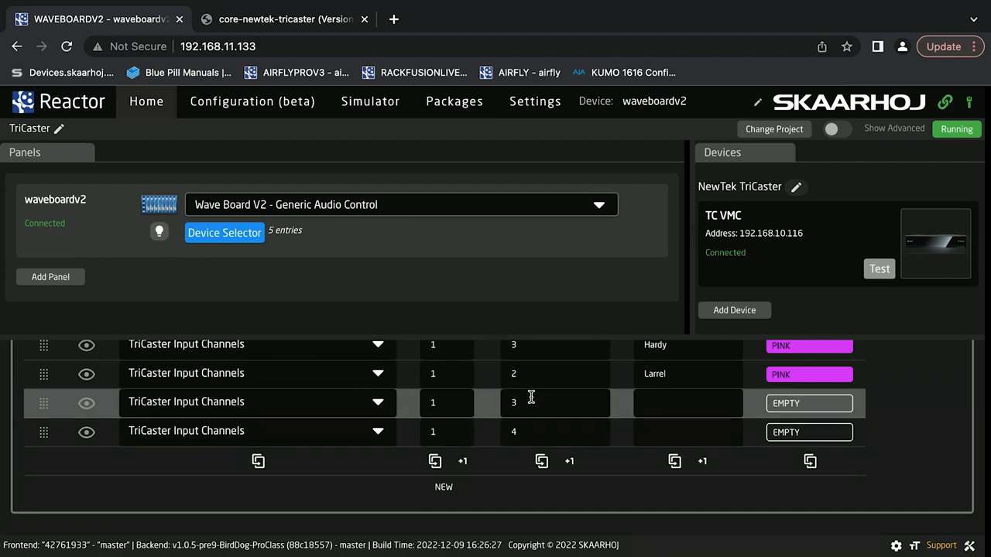
mouse_move(446, 489)
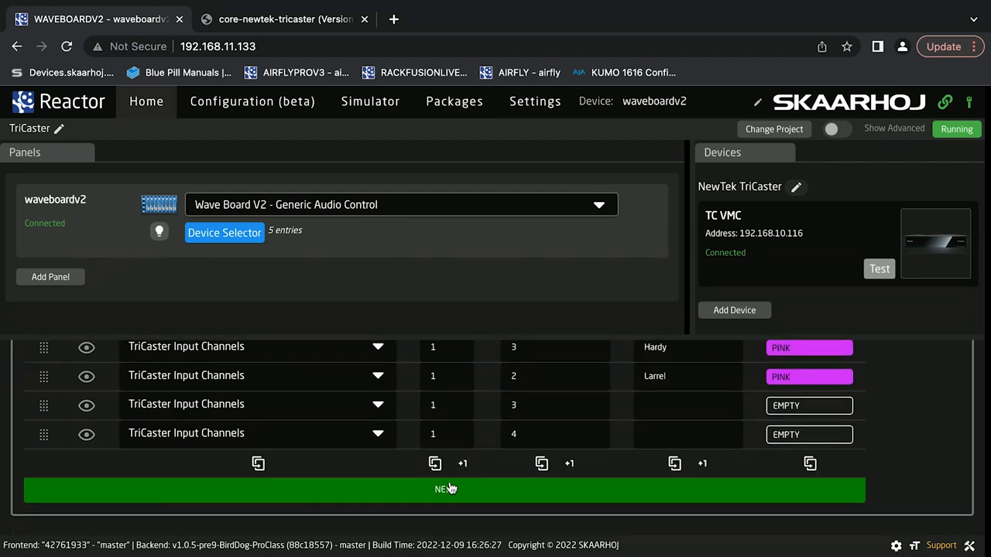
left_click(443, 489)
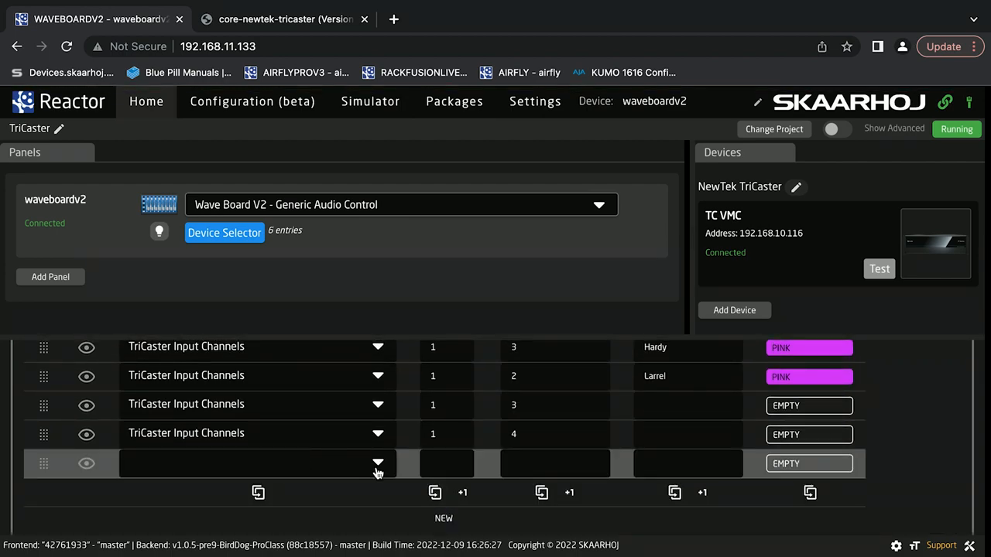
left_click(435, 492)
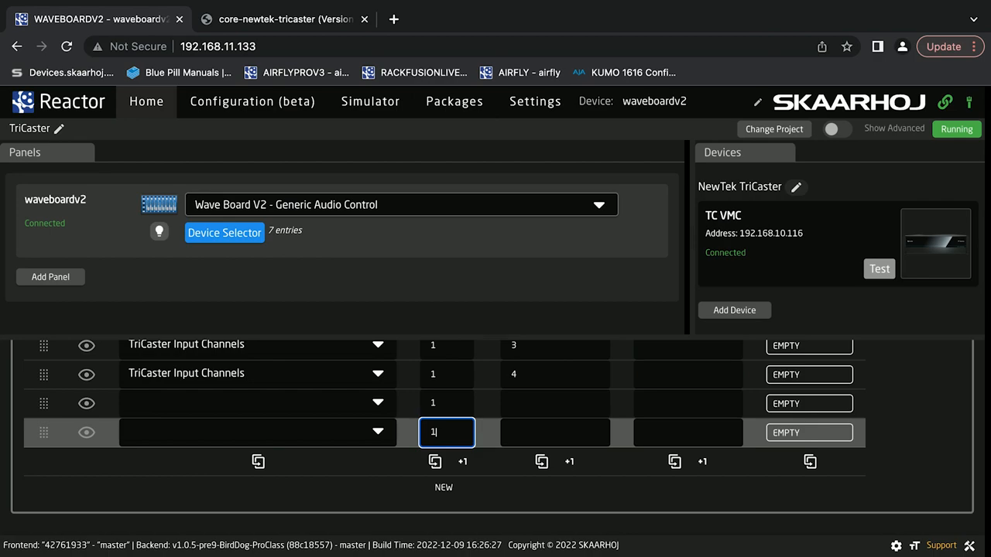
left_click(378, 432)
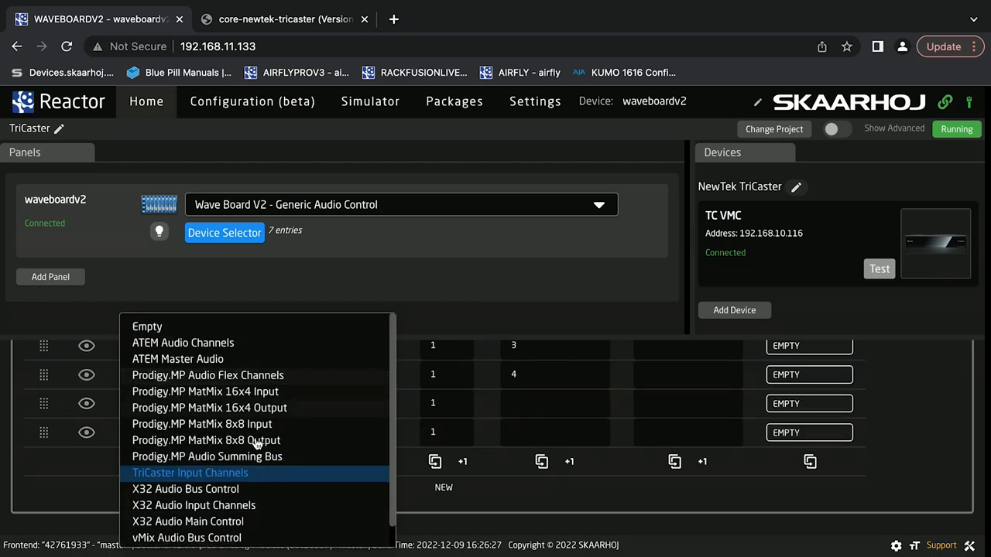
left_click(189, 473)
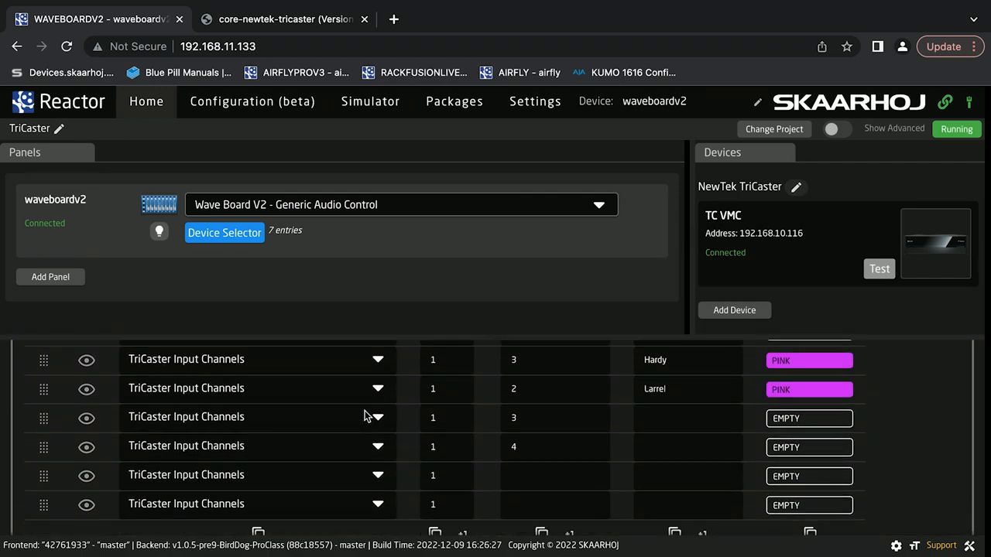
Step: Add more channel entries and set the first entry's audio channel number to 1
scroll("down", 3)
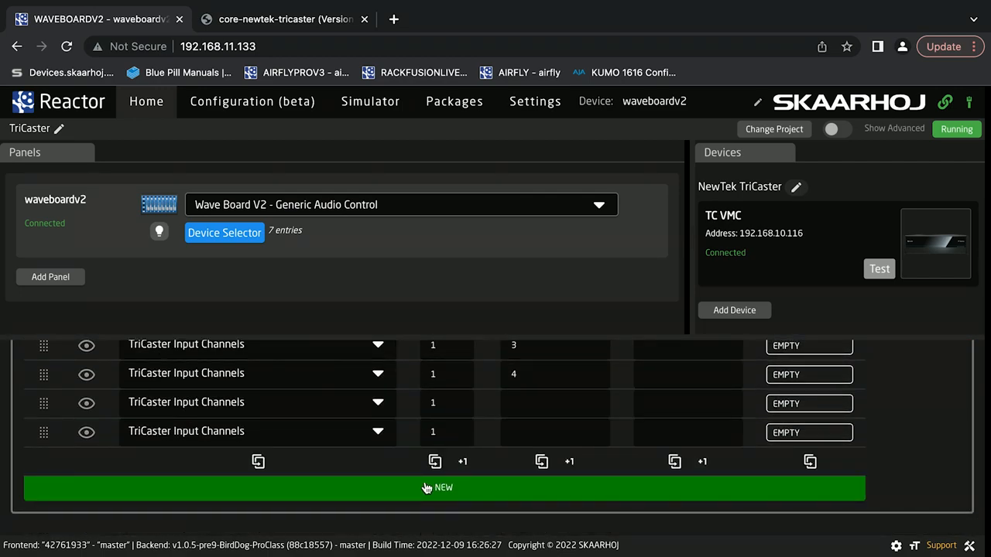
left_click(434, 461)
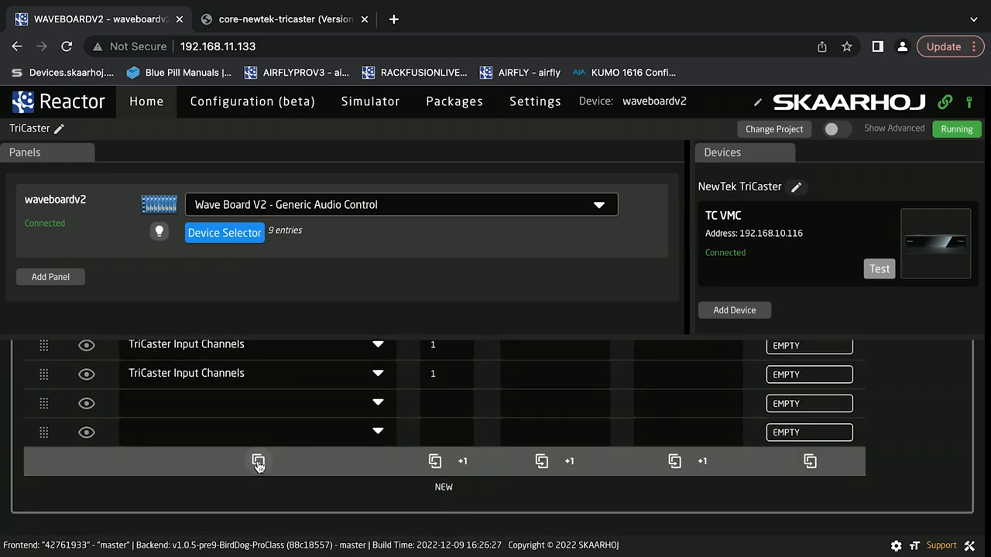
left_click(259, 461)
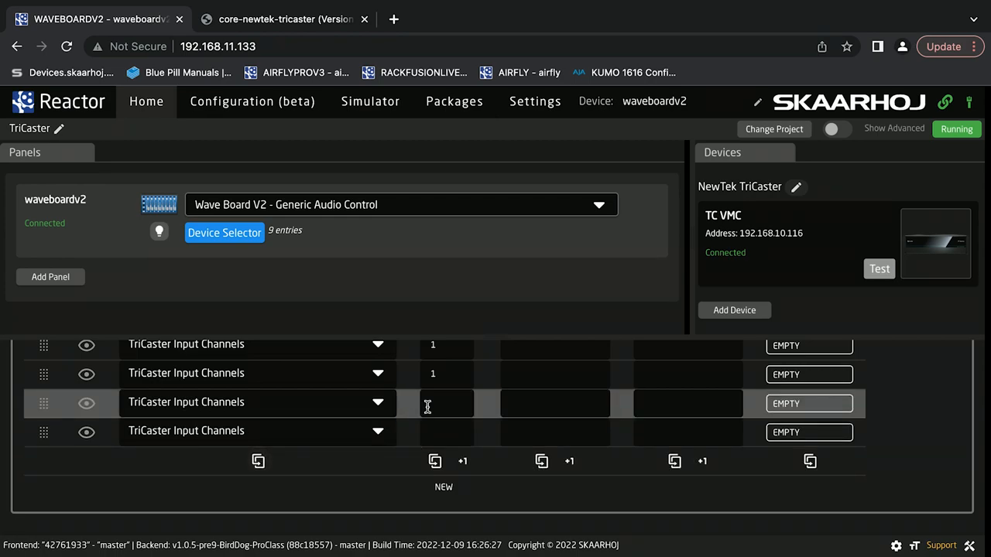
left_click(446, 402)
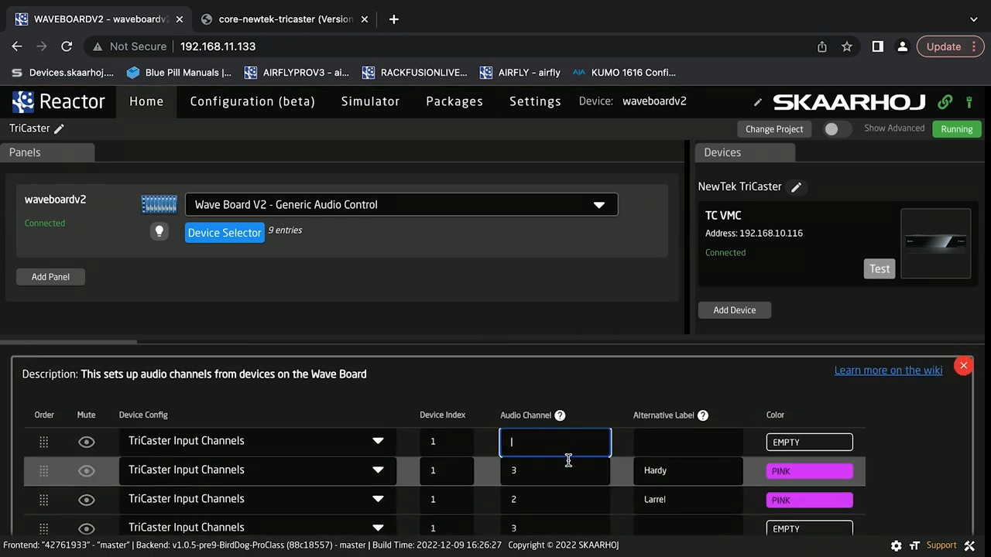
type("1")
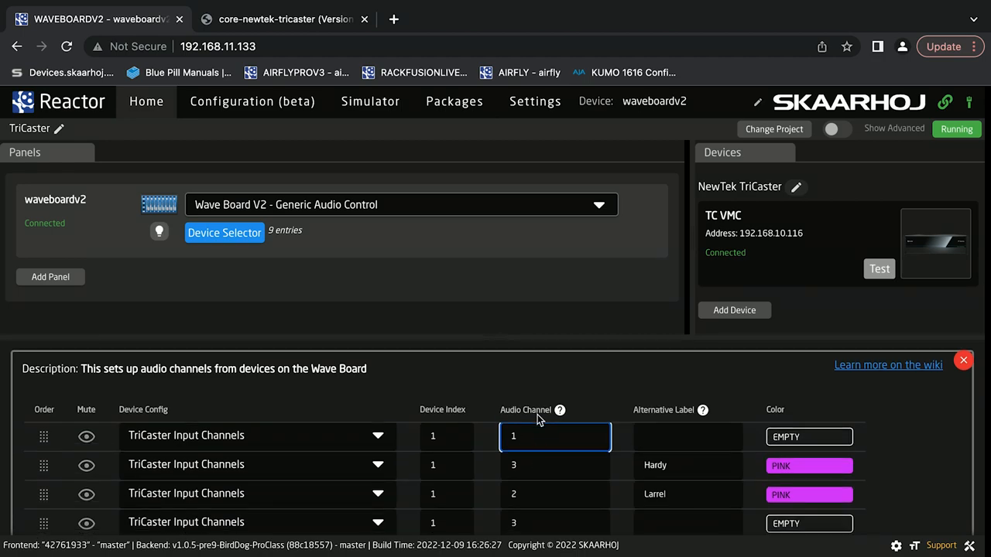
Step: Fill the remaining entries with consecutive audio channels up to 8, giving nine rows
scroll("down", 3)
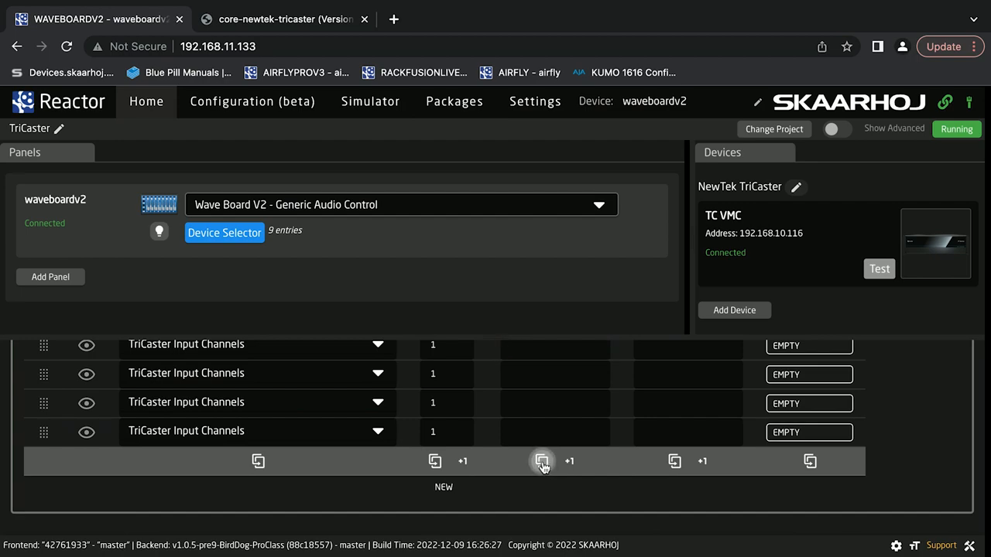
mouse_move(569, 461)
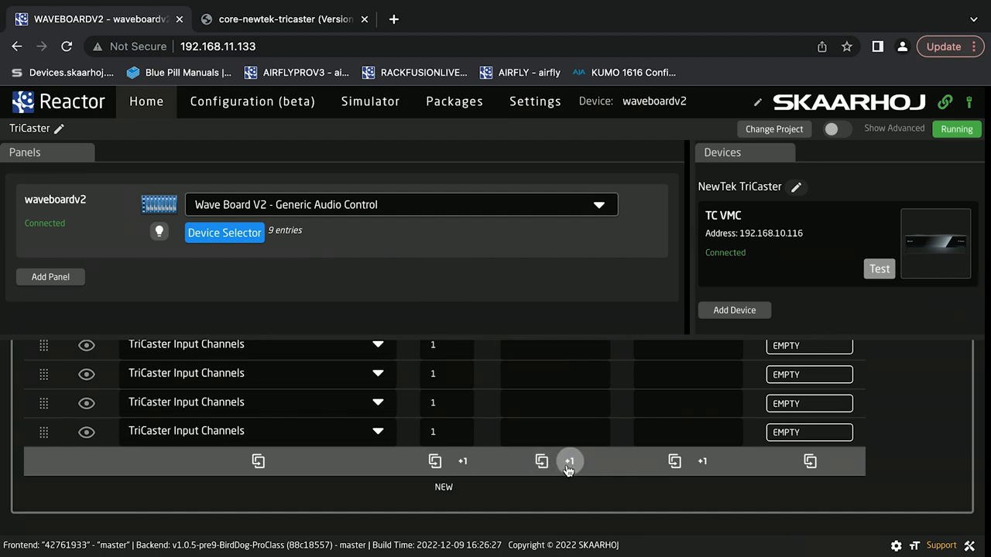
left_click(570, 461)
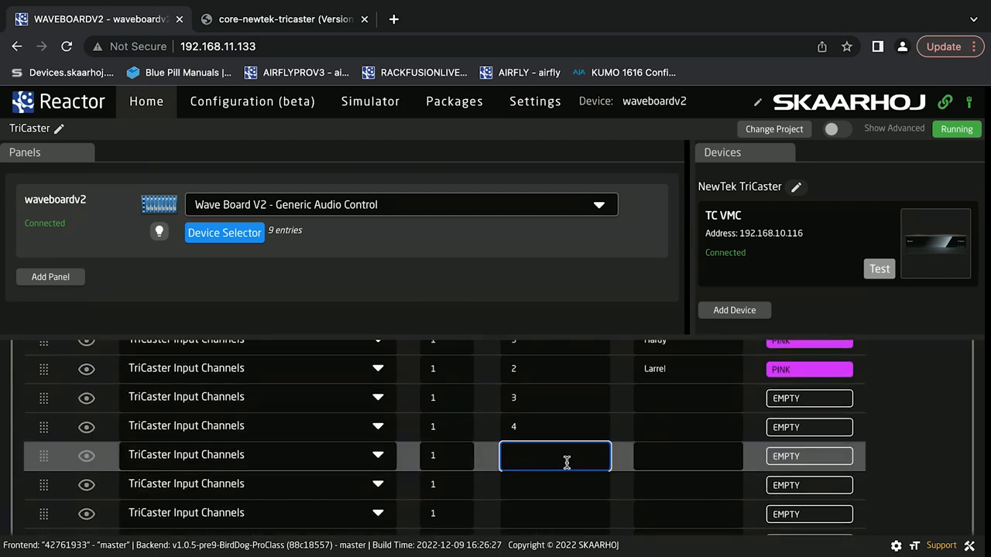
scroll("down", 3)
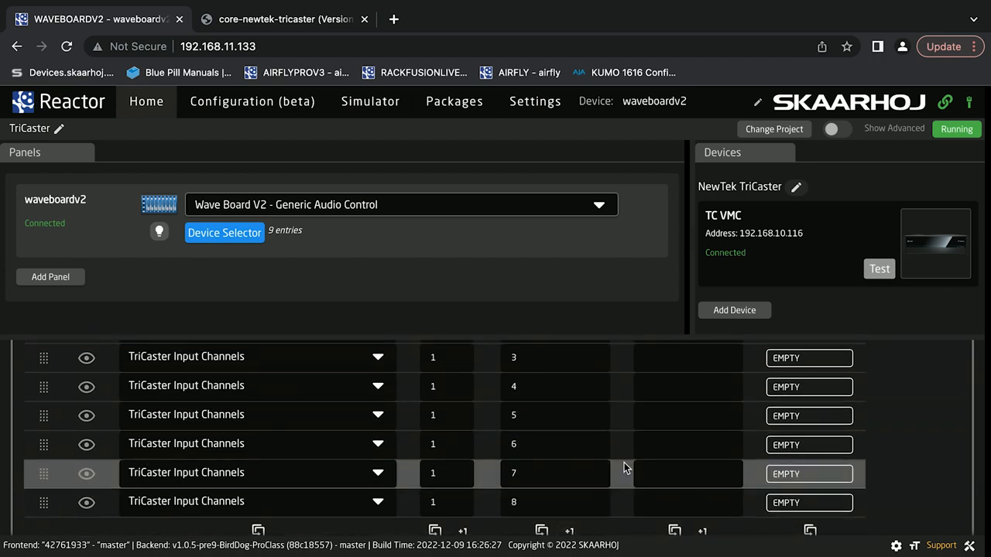
scroll("up", 3)
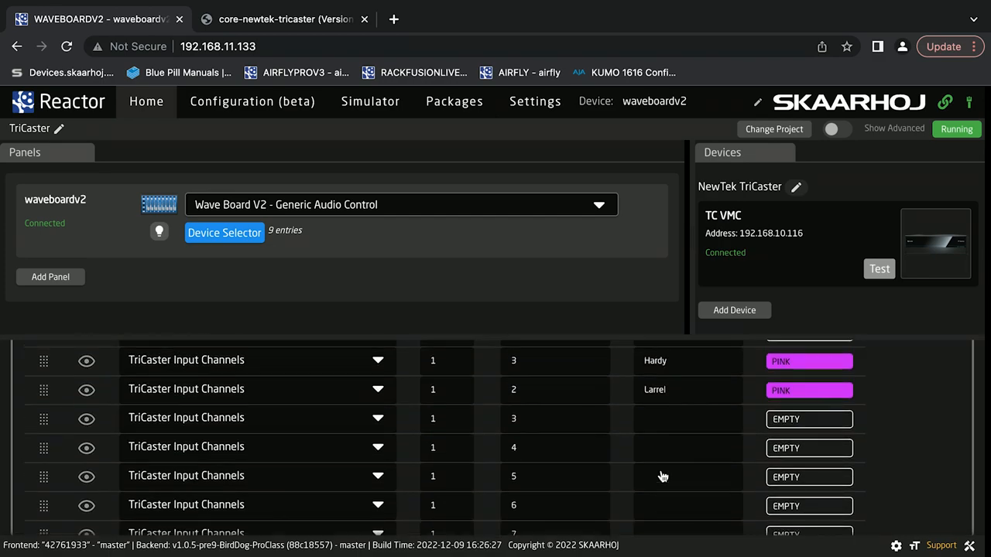
left_click(224, 232)
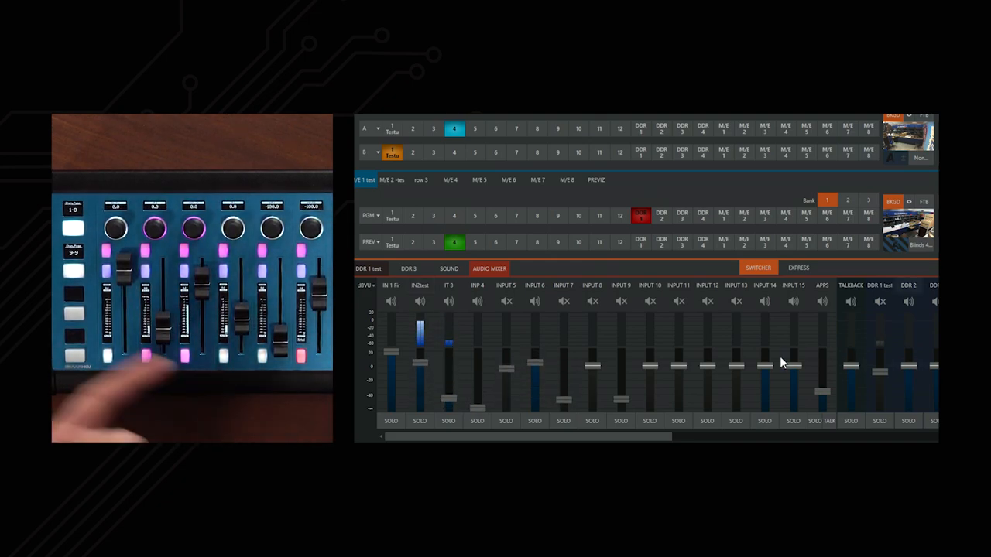
left_click_drag(534, 364, 534, 401)
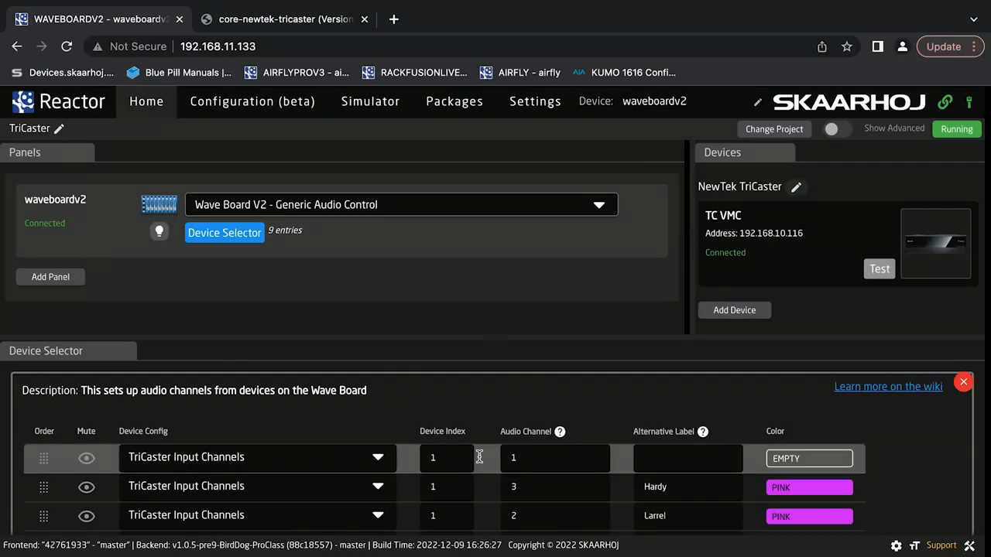
Step: Colour the last channel entry YELLOW
scroll("down", 3)
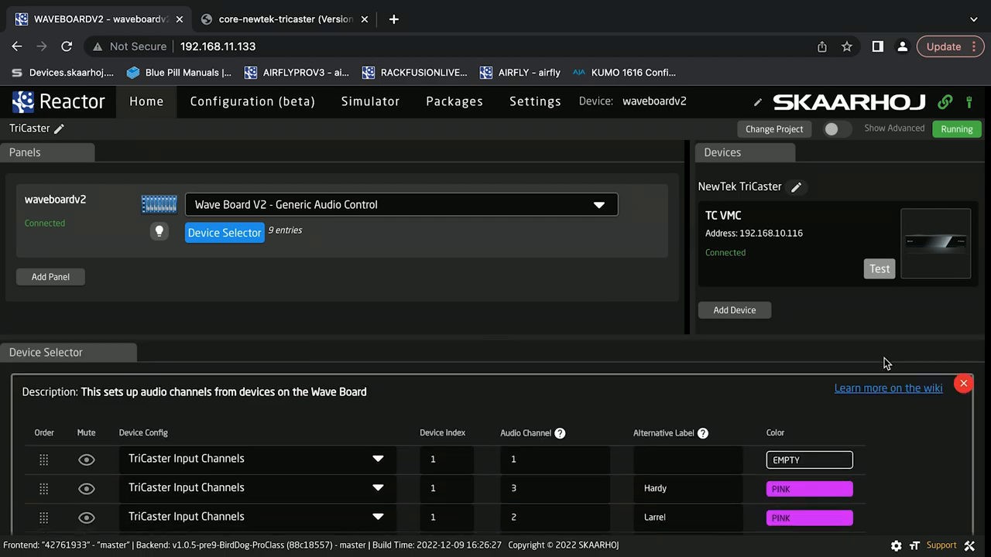
left_click(807, 459)
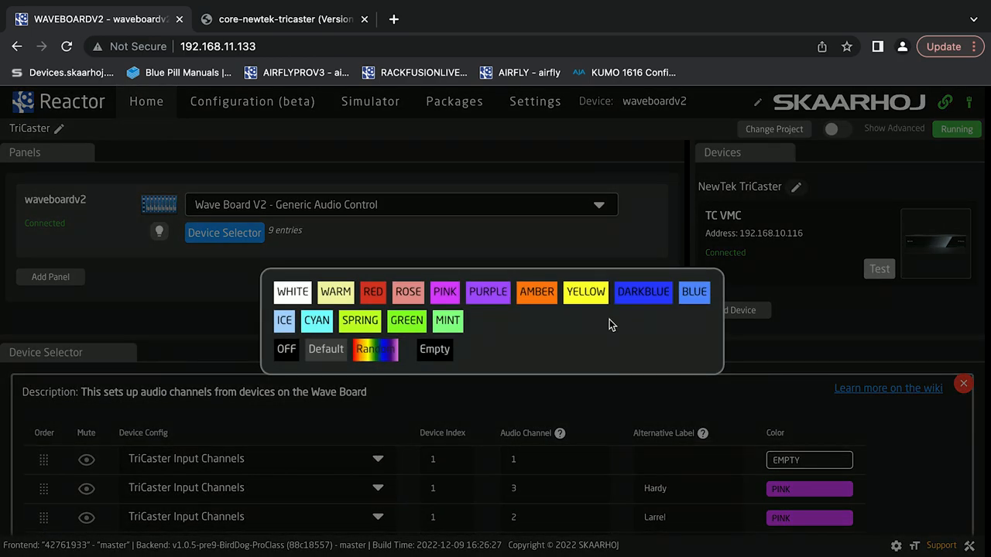
left_click(585, 291)
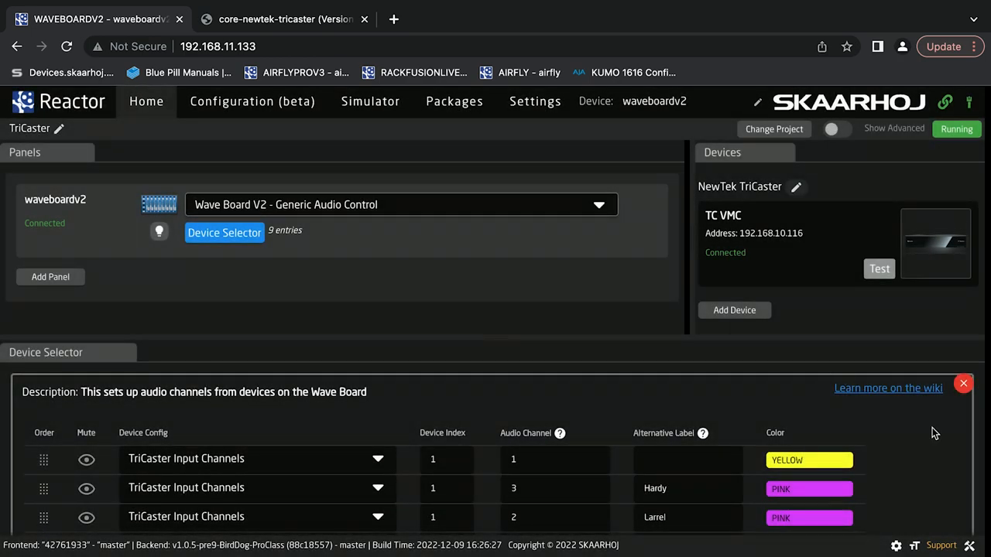
left_click(808, 459)
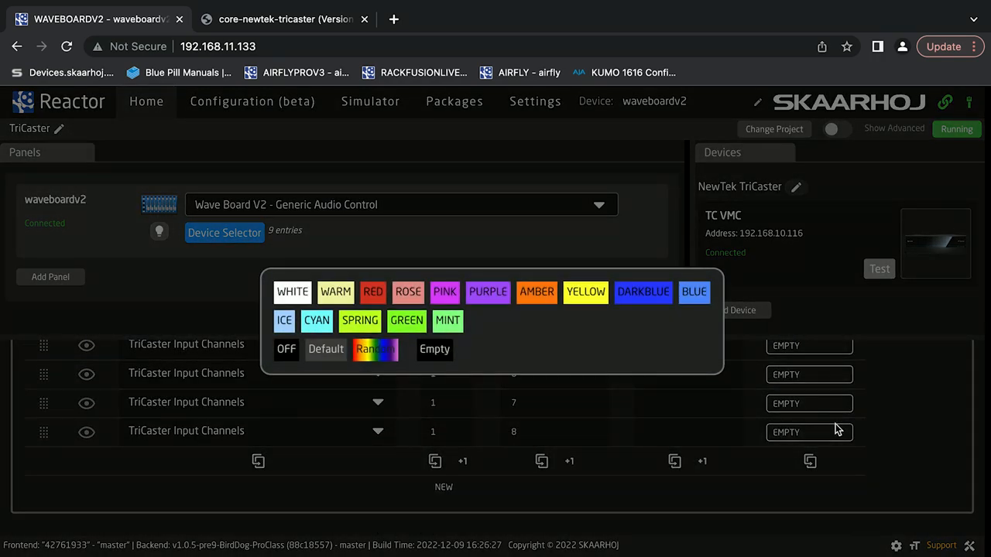
left_click(585, 291)
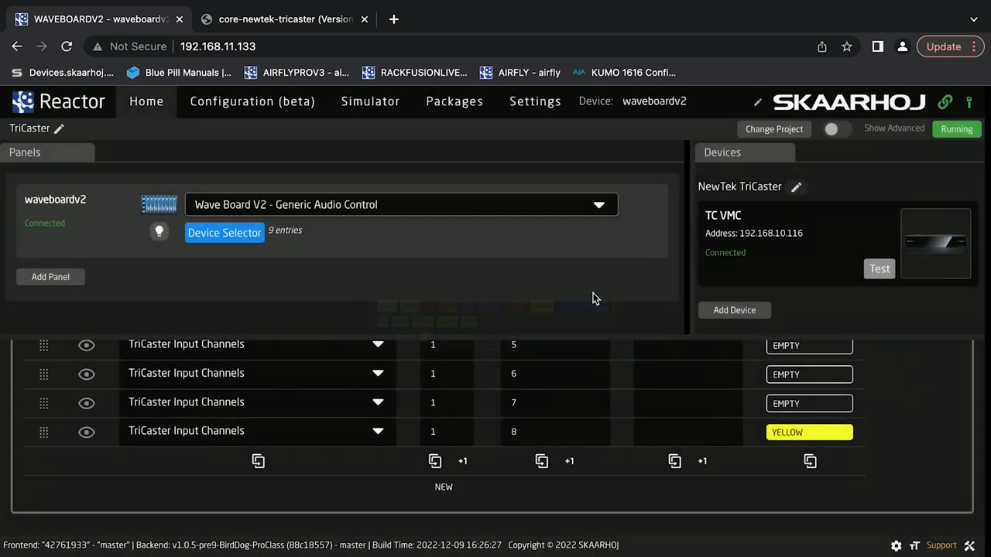
Step: Change that entry's audio channel to 8000 and label it MASTER
left_click(554, 430)
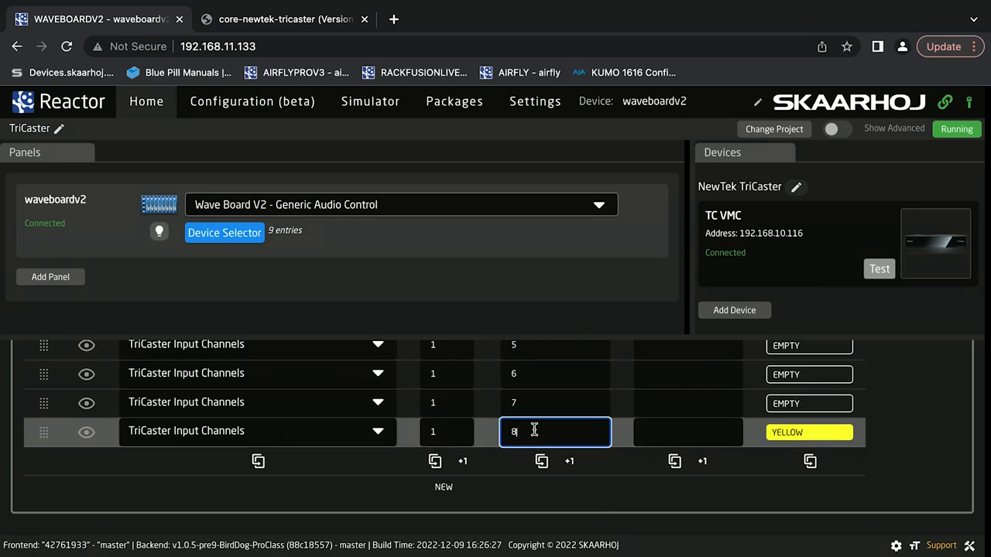
type("000")
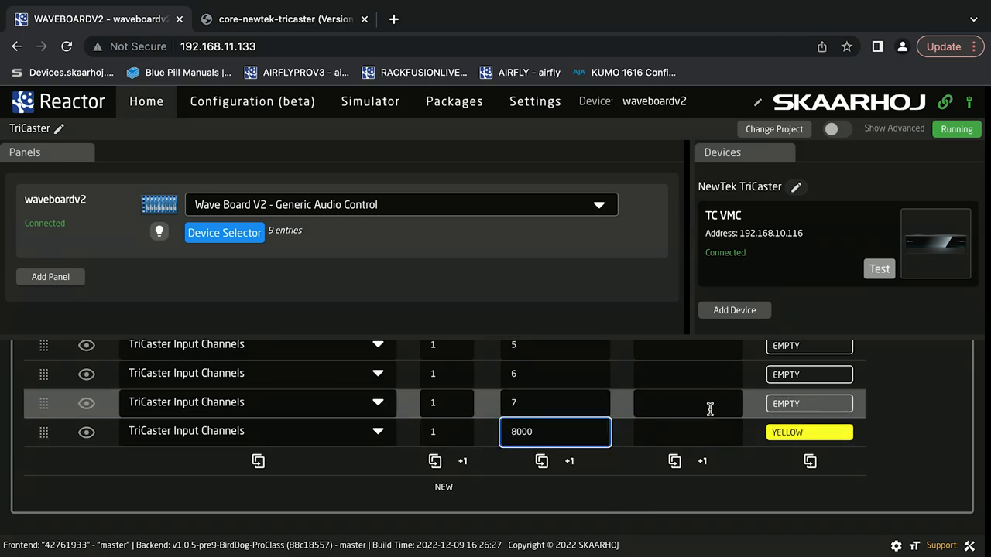
left_click(223, 232)
type("MASTER")
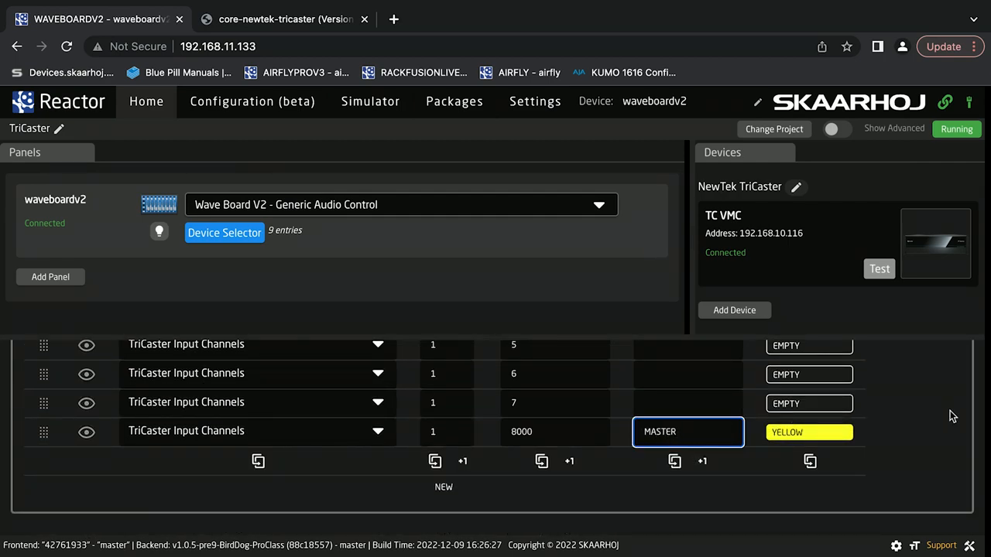
left_click(223, 232)
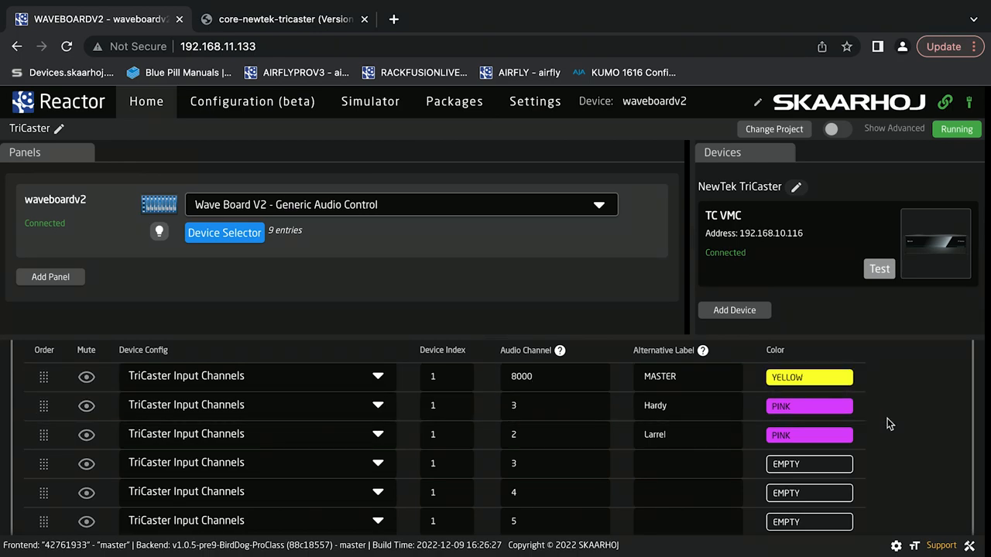
scroll("down", 3)
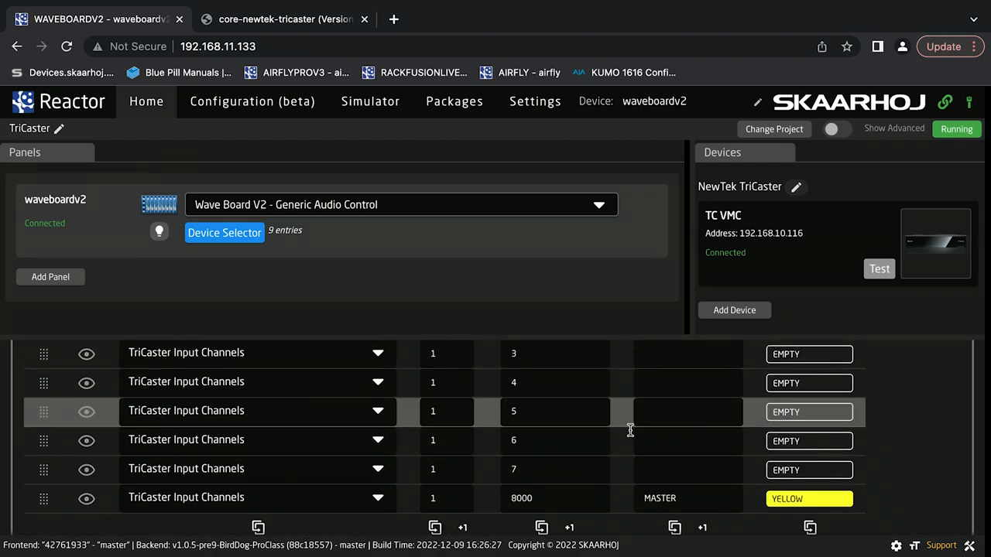
left_click(223, 232)
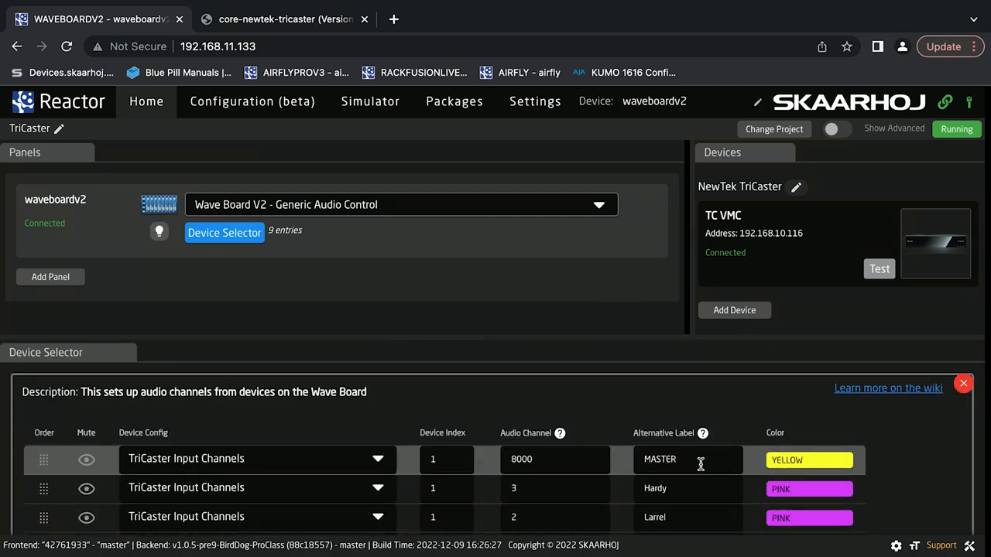
left_click(284, 18)
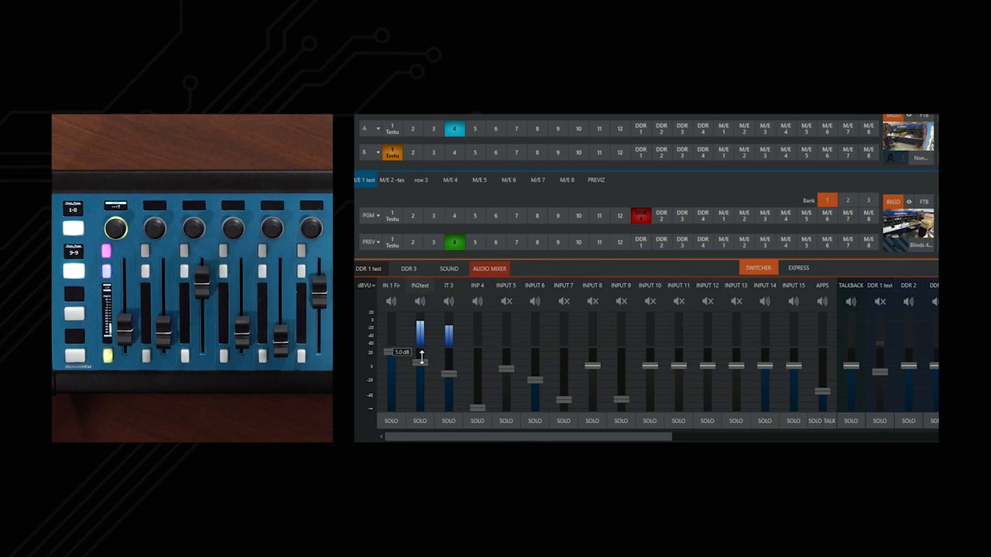
Step: Move the master fader to drive TriCaster, then close the Device Selector channel table
left_click_drag(421, 343, 421, 353)
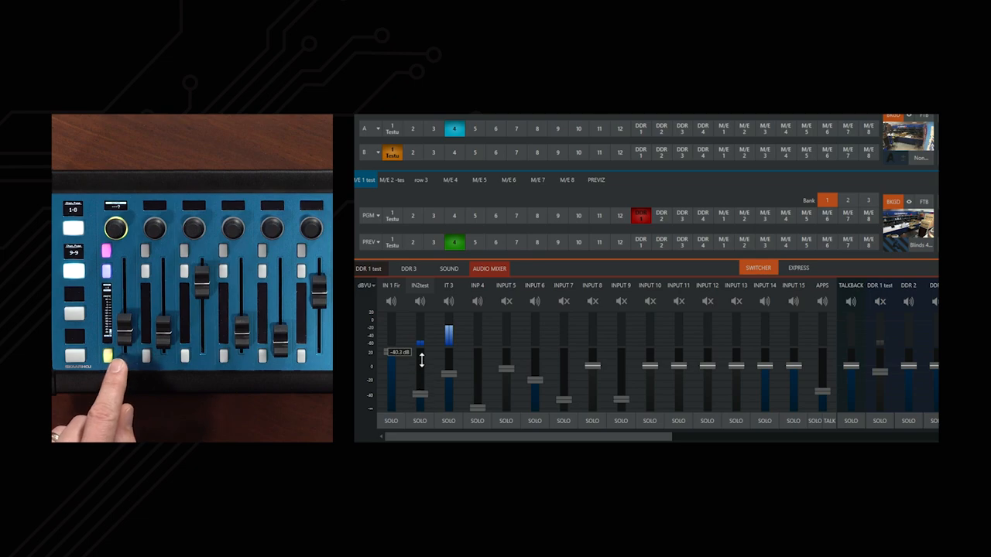
left_click_drag(421, 348, 421, 328)
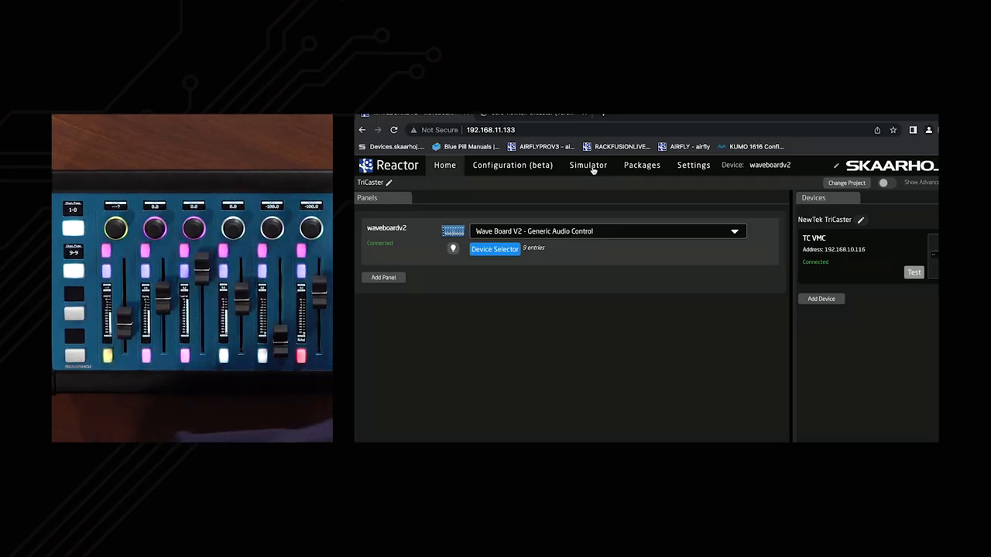
left_click(589, 164)
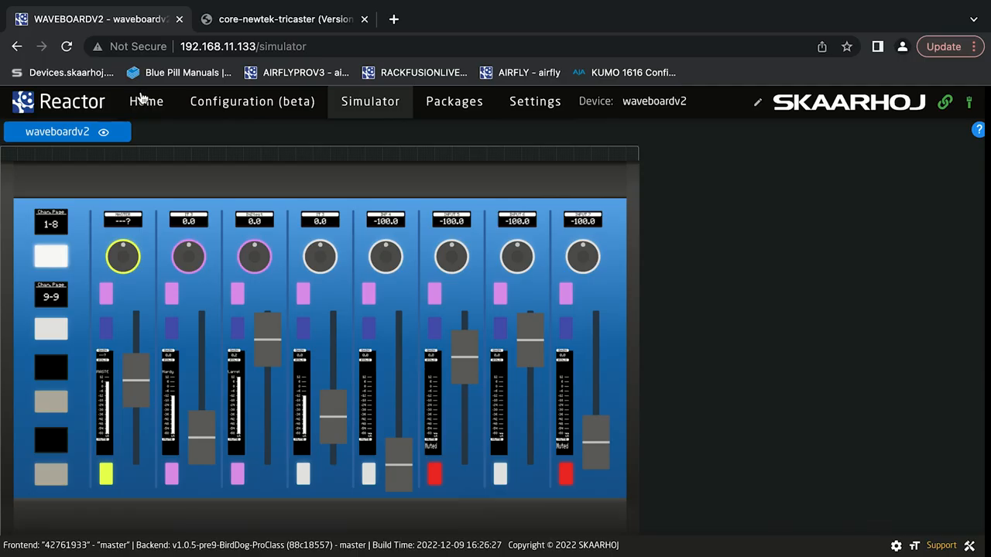
Step: Review the channel table from Home, then switch to the Configuration (beta) view
left_click(146, 102)
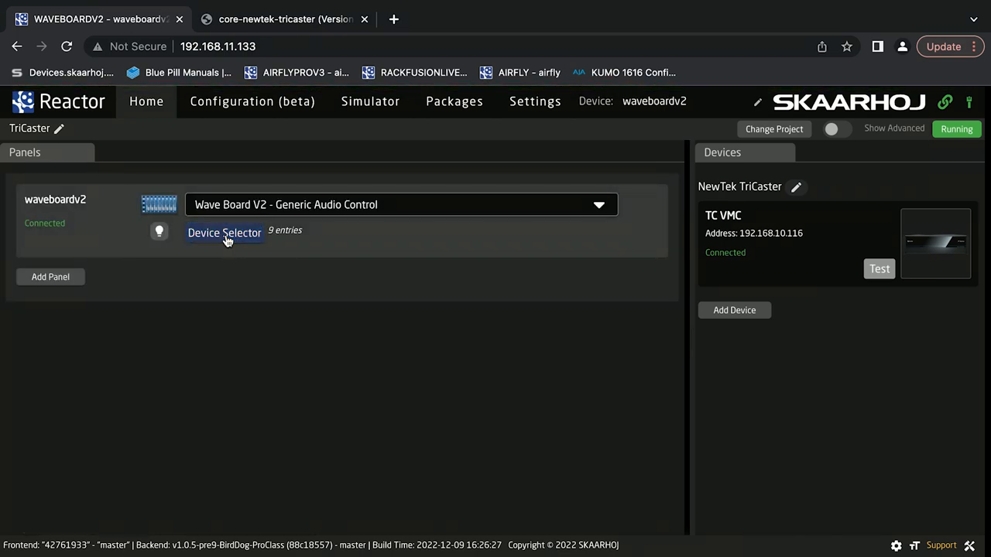
left_click(224, 232)
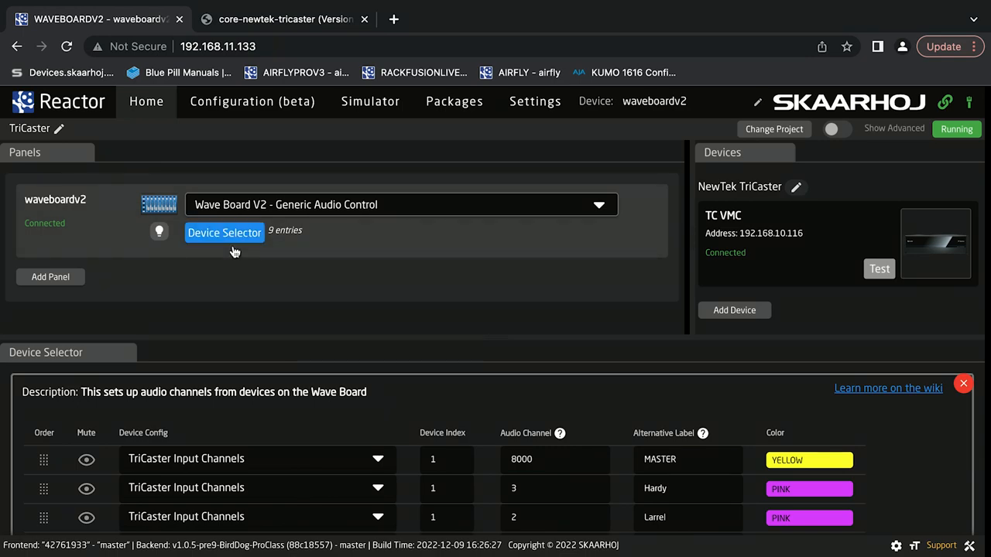
mouse_move(236, 255)
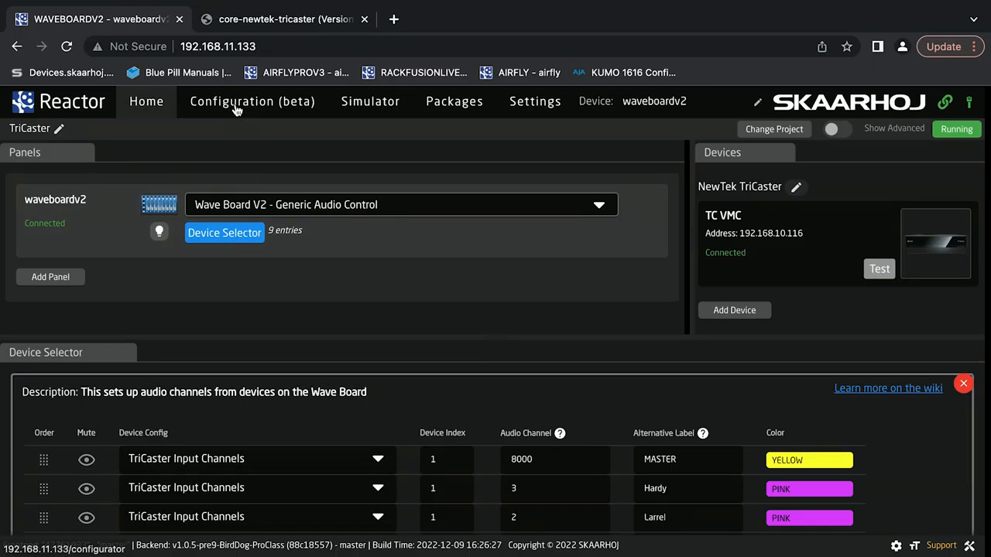
left_click(250, 102)
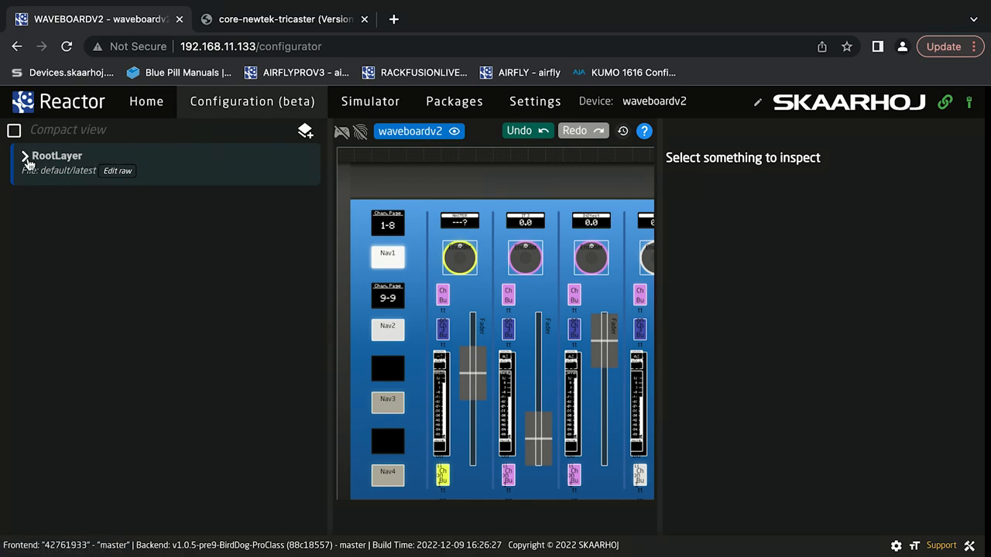
Step: Expand the layer tree down to Channel 1's TriCaster Input Channels and inspect its motorized Fader behaviour
left_click(25, 155)
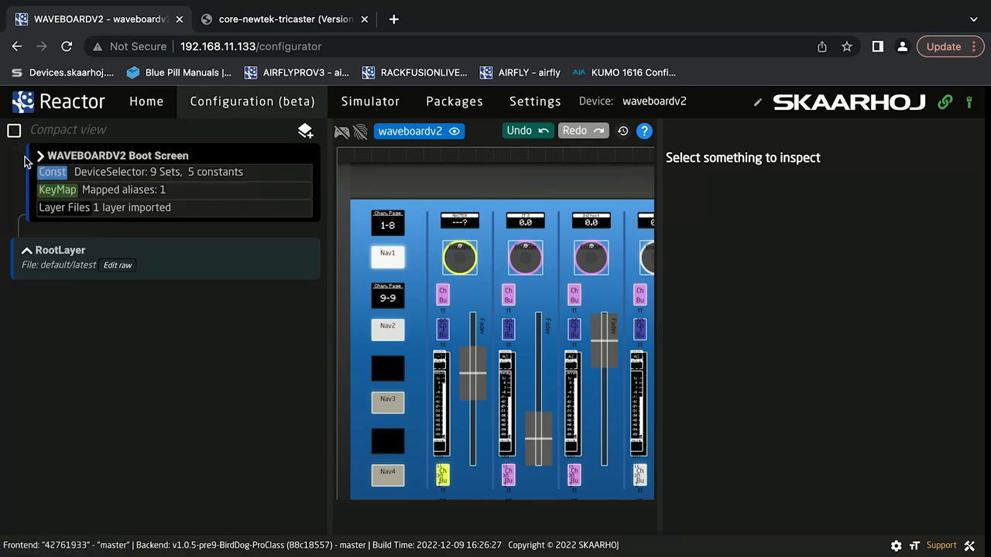
left_click(40, 154)
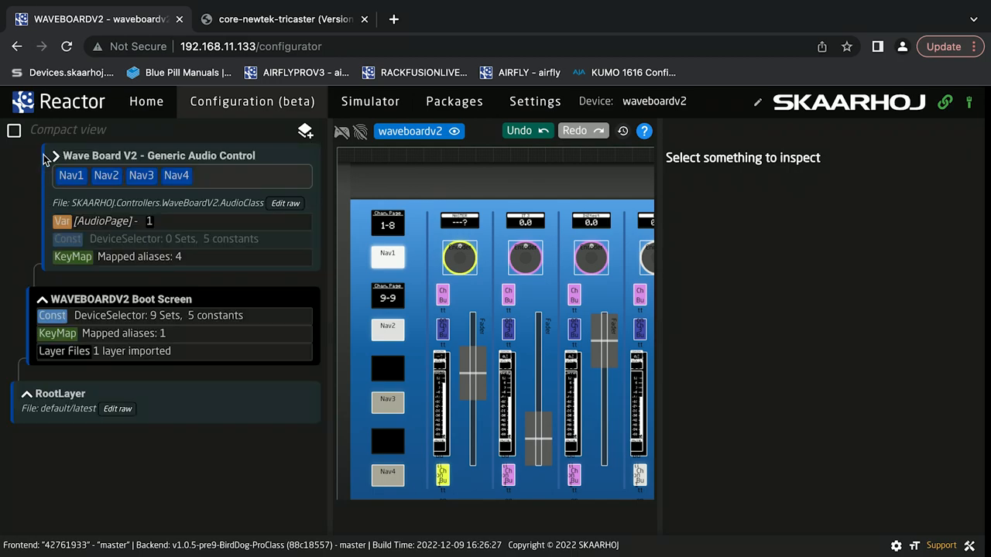
left_click(52, 155)
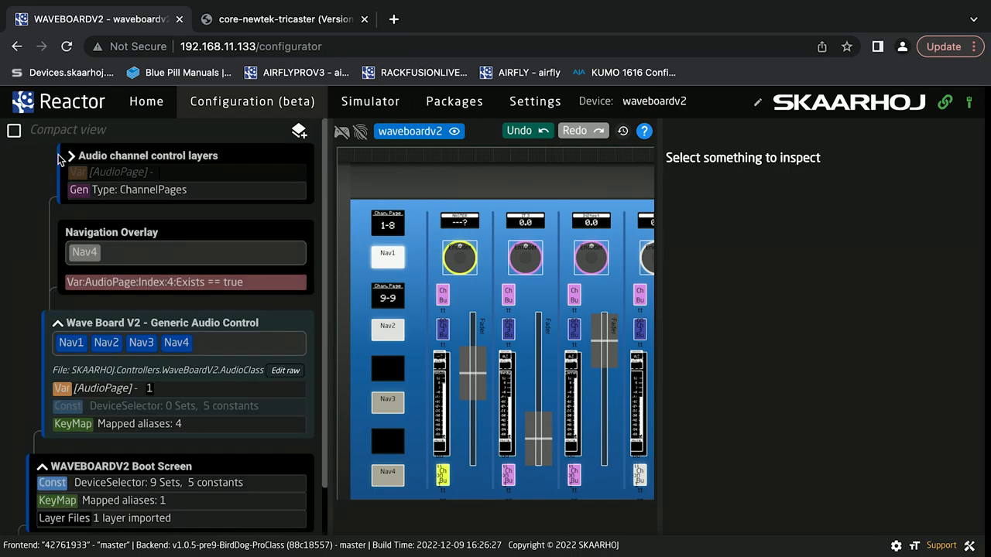
left_click(71, 155)
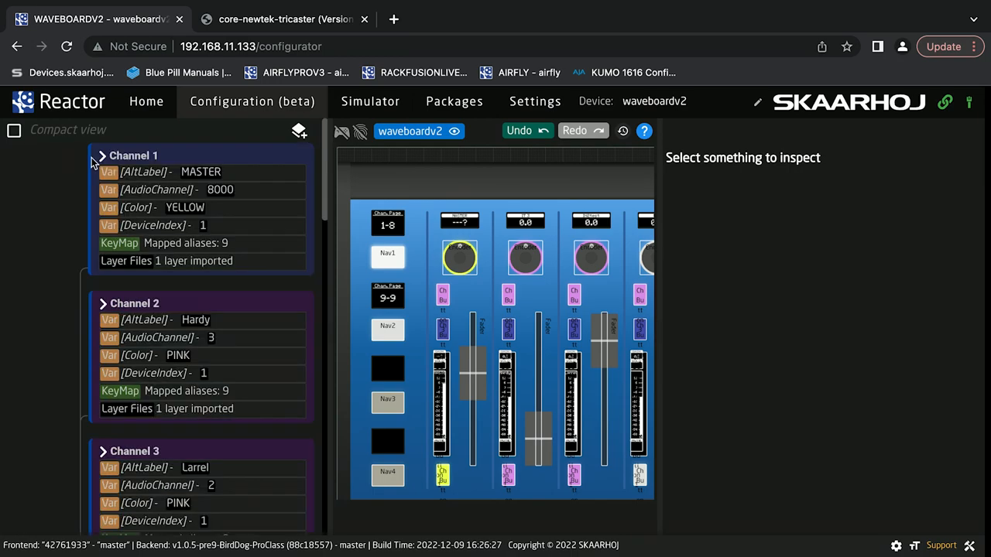
scroll("down", 3)
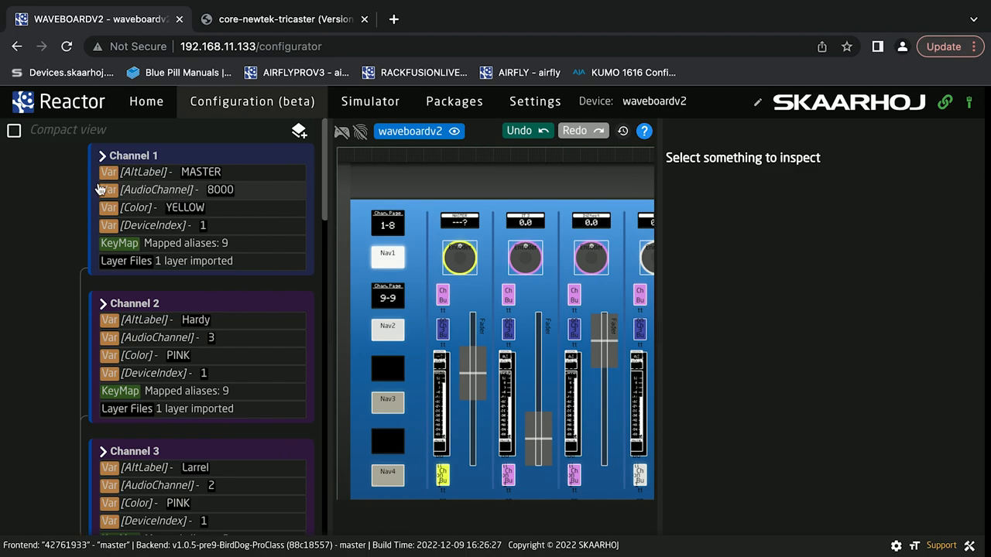
left_click(118, 154)
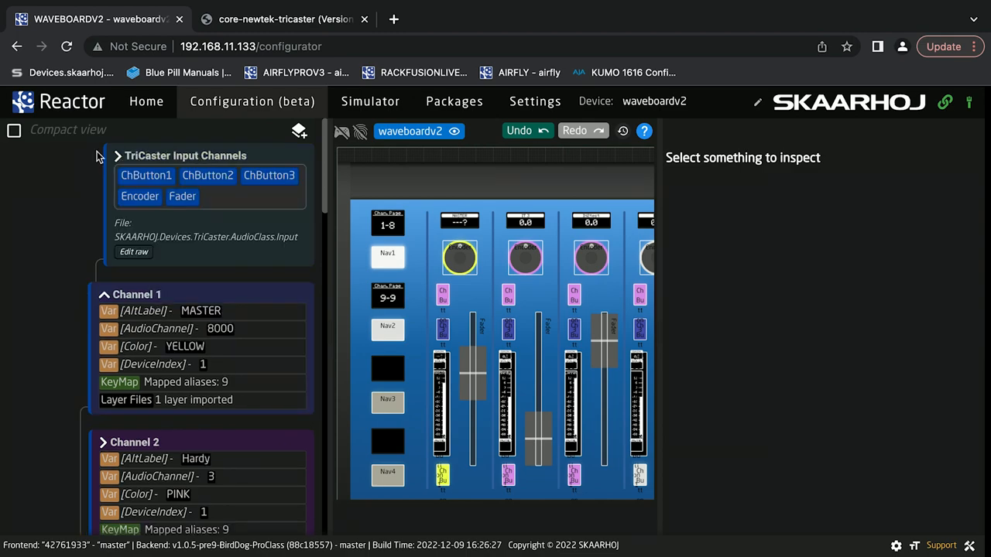
mouse_move(183, 195)
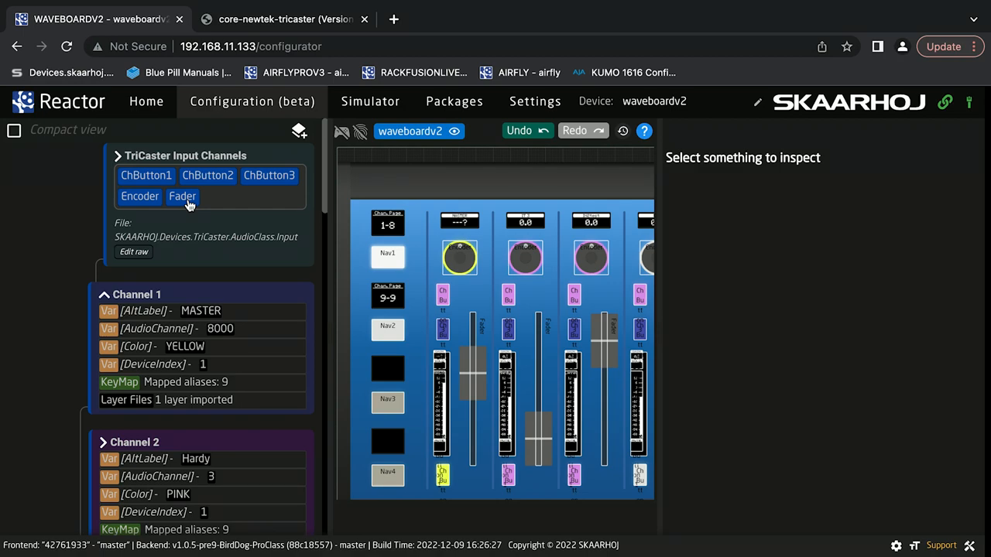
left_click(183, 195)
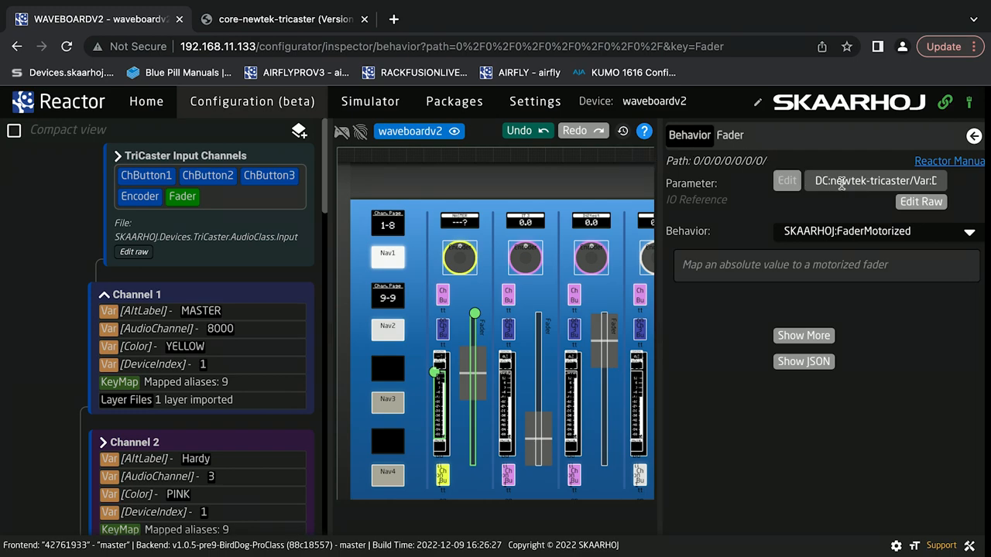
mouse_move(845, 183)
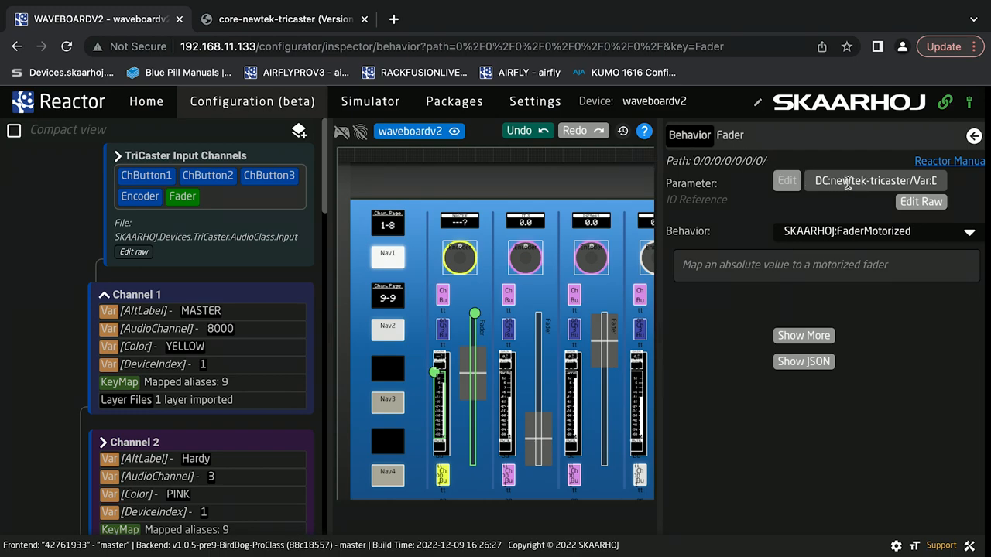
left_click(786, 180)
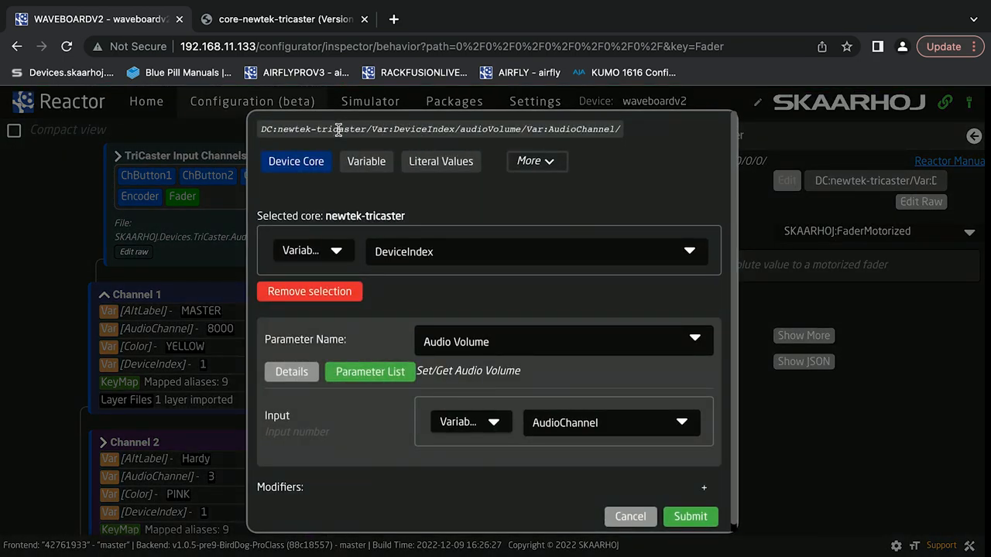
mouse_move(495, 128)
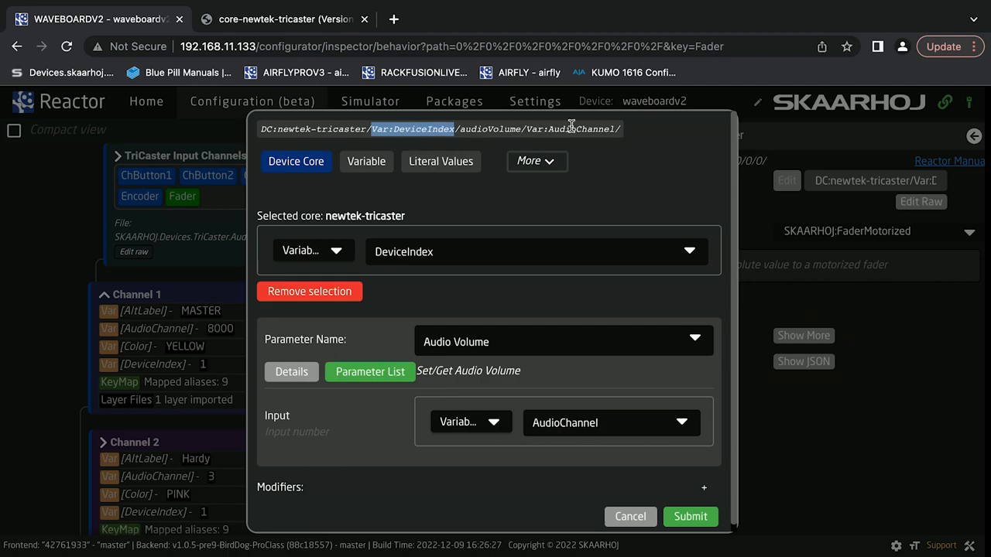
left_click(571, 128)
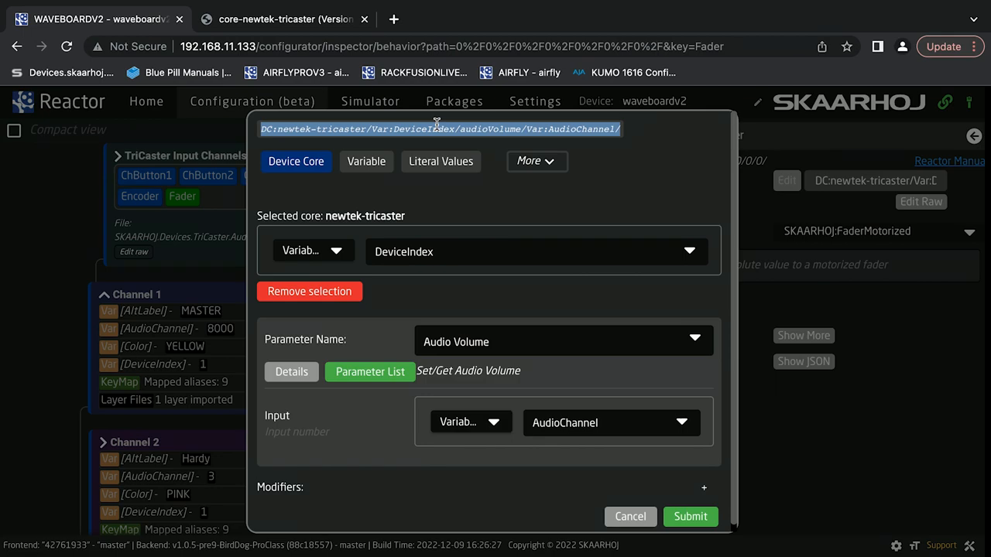
mouse_move(549, 377)
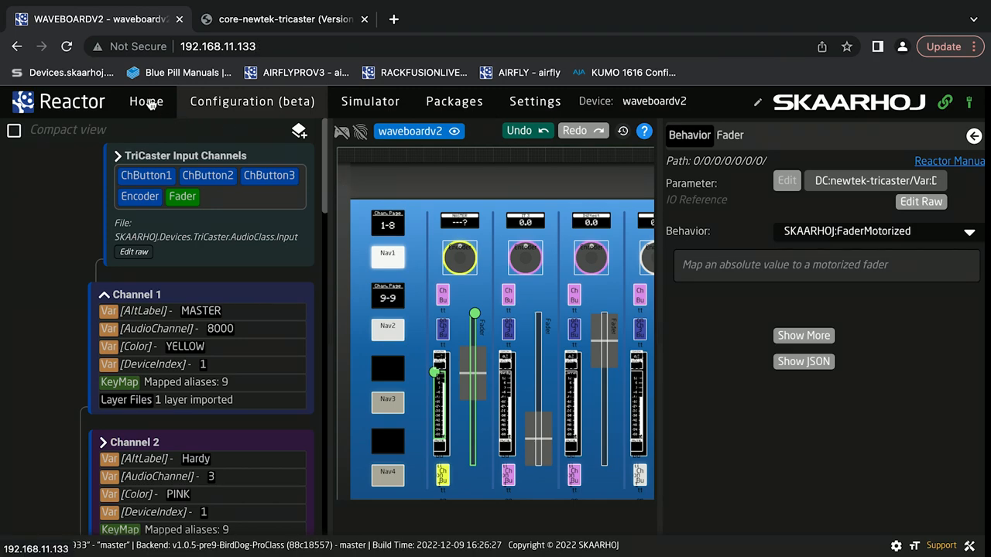
Step: Glance at the channel table on Home, then return to the Configuration view with nothing inspected
left_click(146, 103)
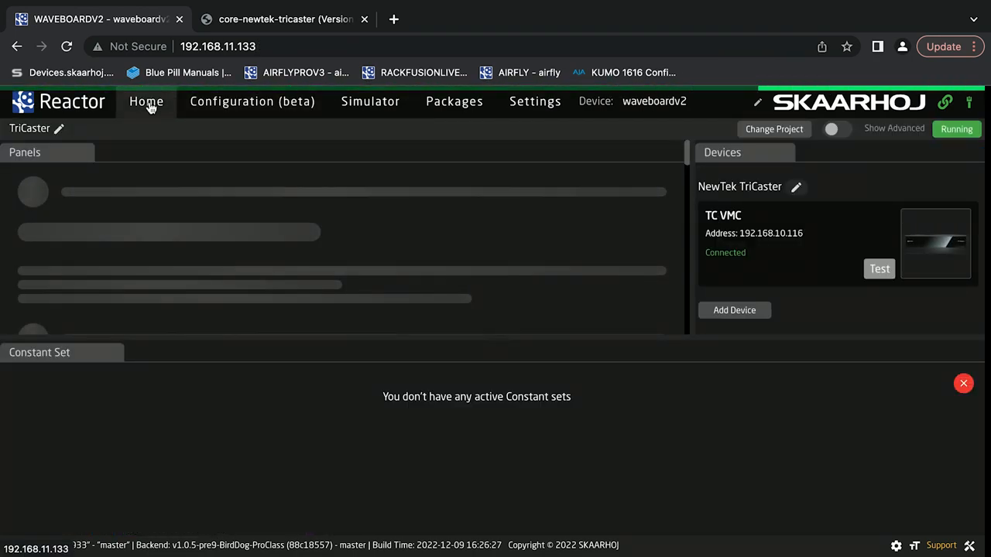
left_click(145, 102)
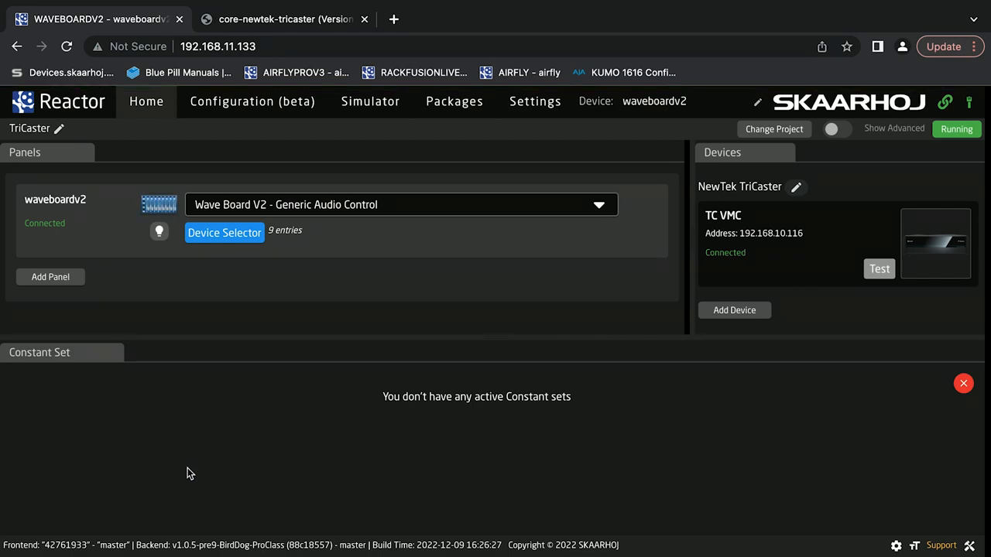
mouse_move(218, 368)
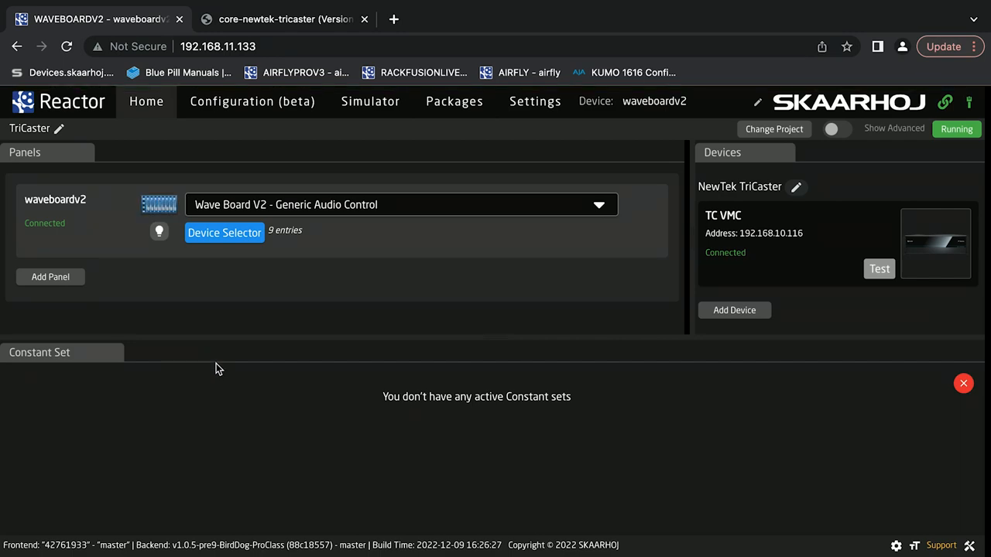
mouse_move(222, 348)
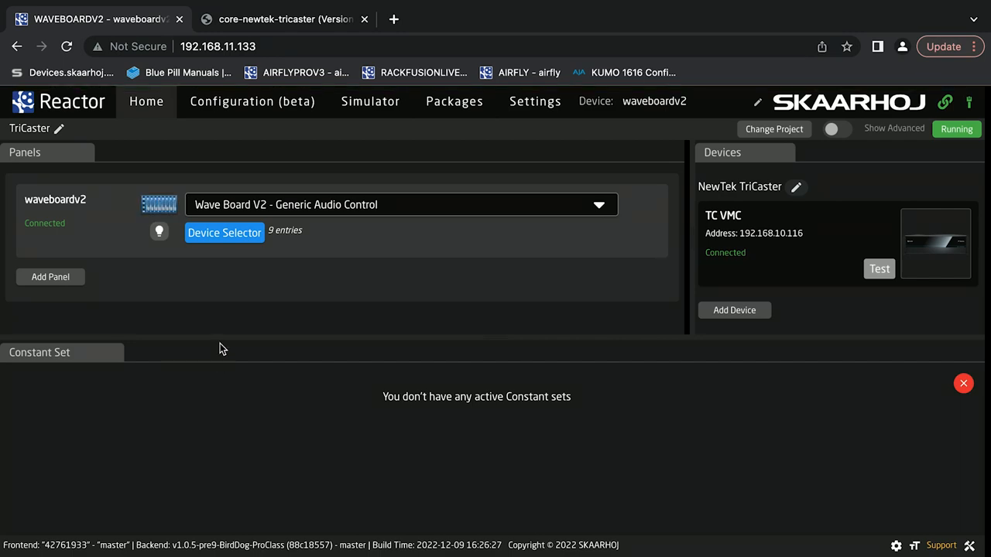
left_click(225, 232)
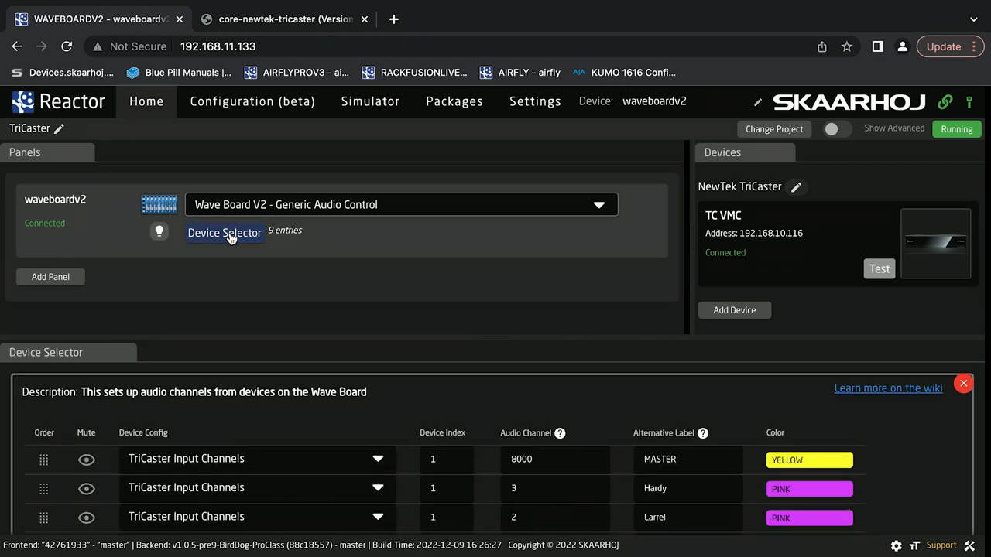
left_click(224, 232)
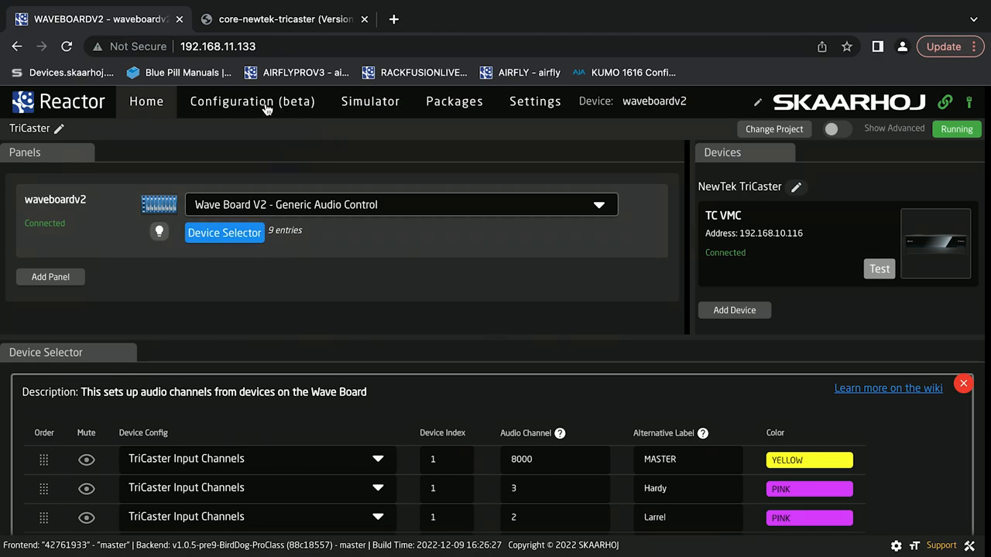
left_click(251, 103)
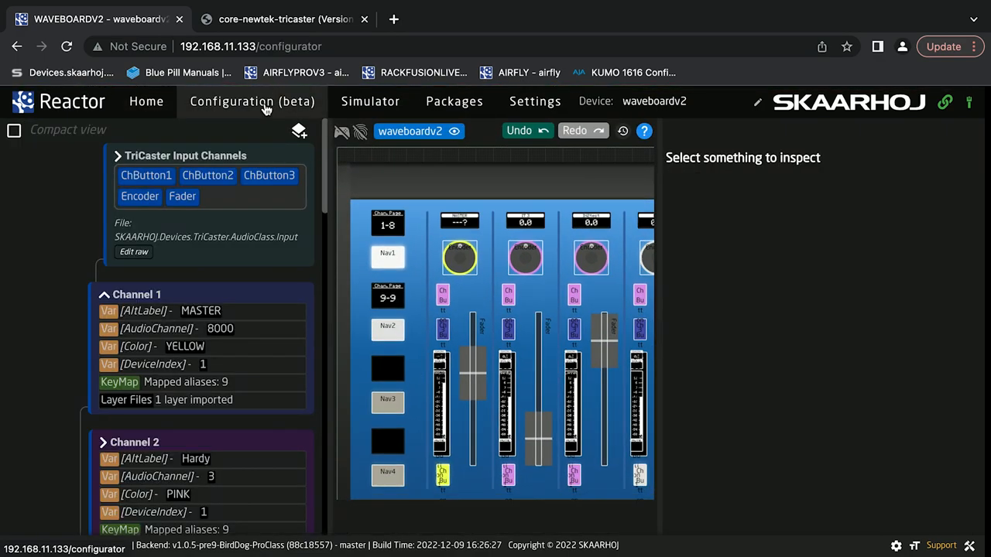
Step: Display the TriCaster Input Channels layer definition as formatted, readable JSON
left_click(185, 154)
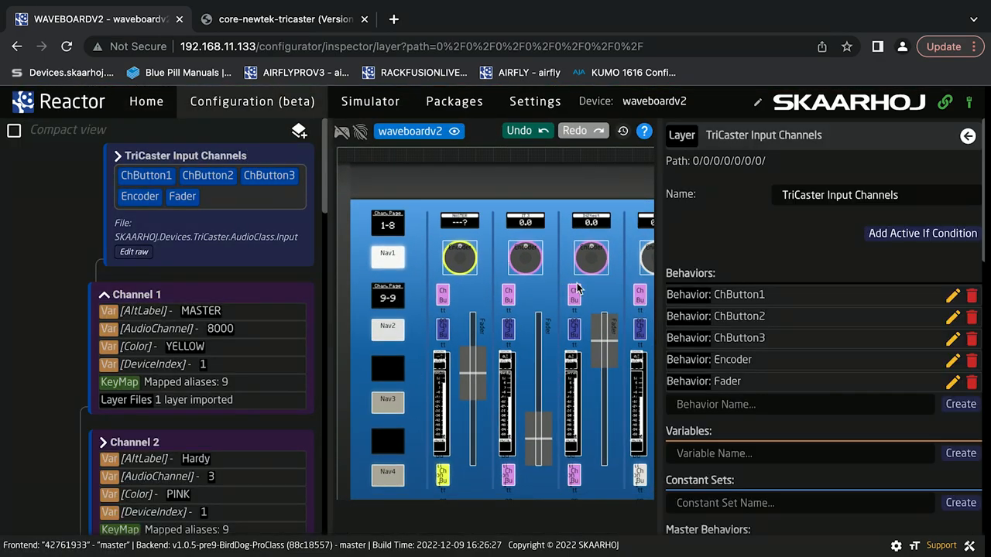
scroll("down", 3)
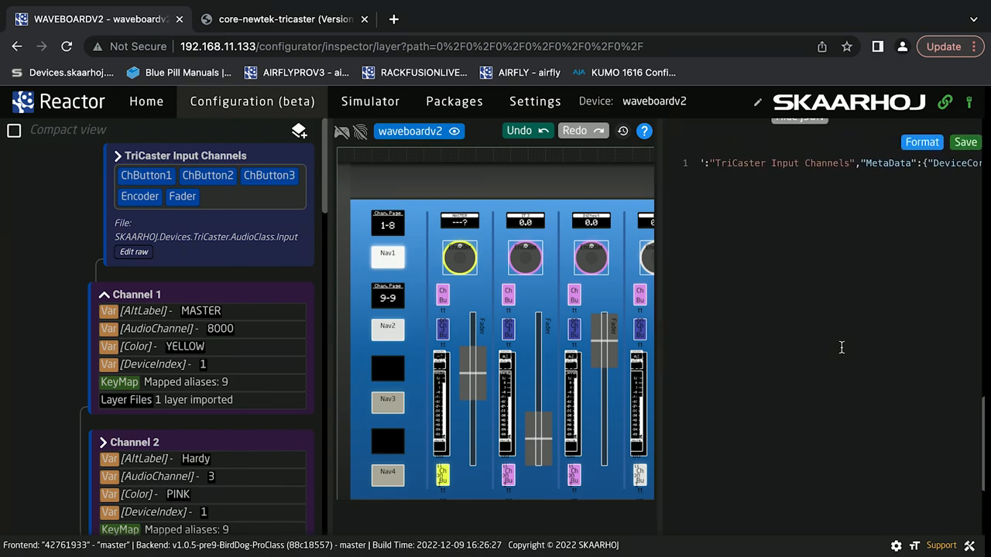
left_click(921, 142)
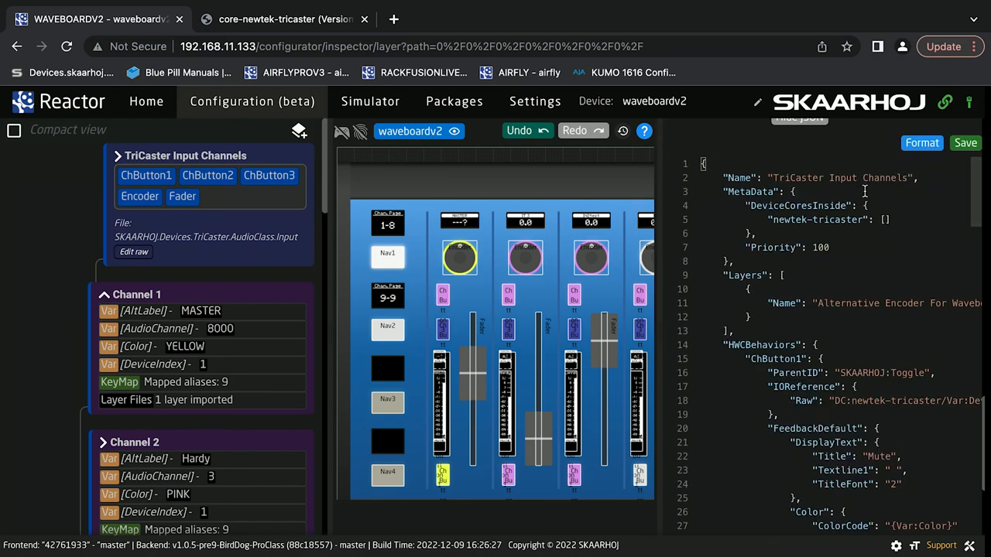